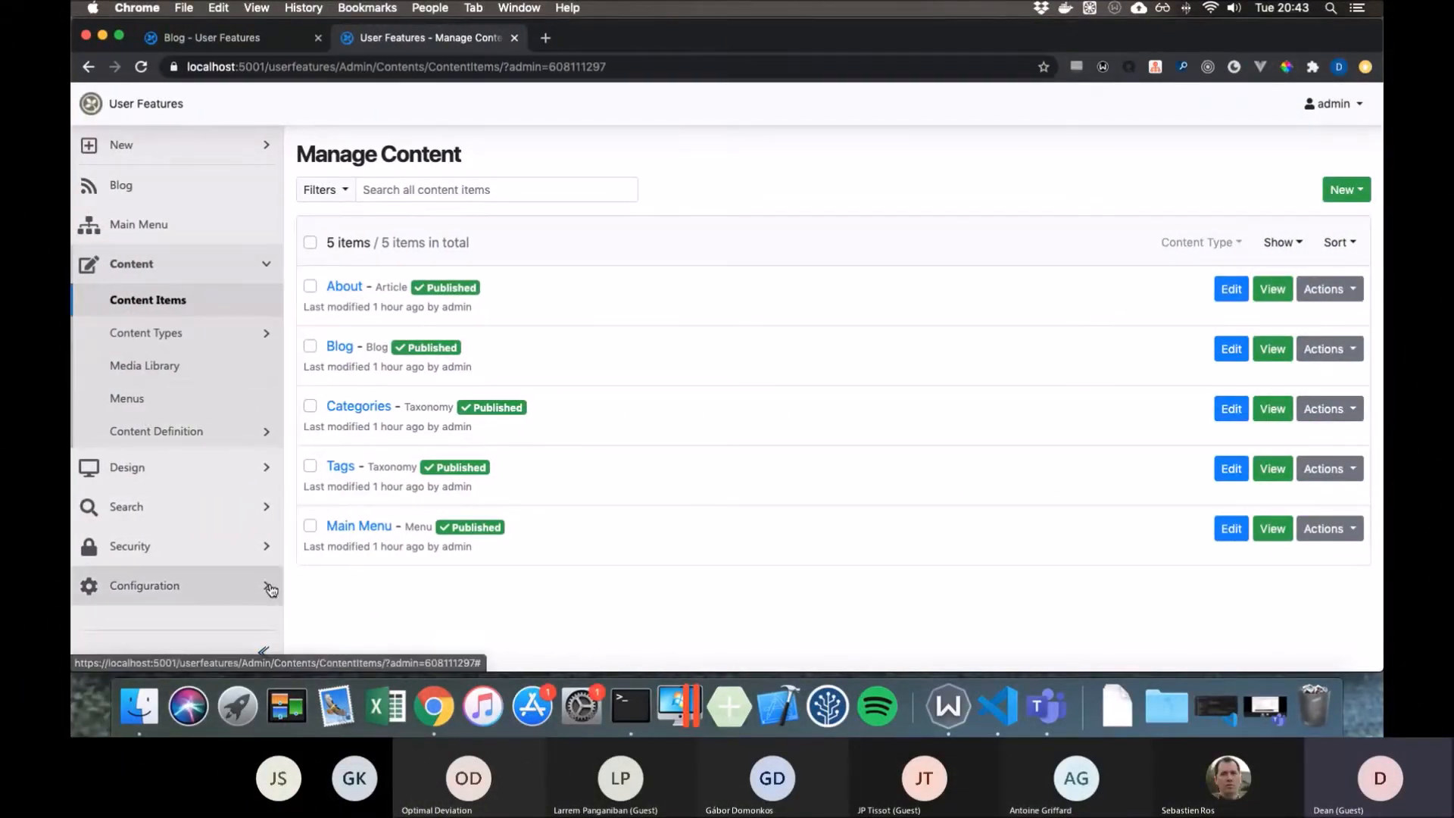
- Filter the site Features list down to the Custom User Settings feature and enable it
{"action": "left_click", "coordinate": [144, 585]}
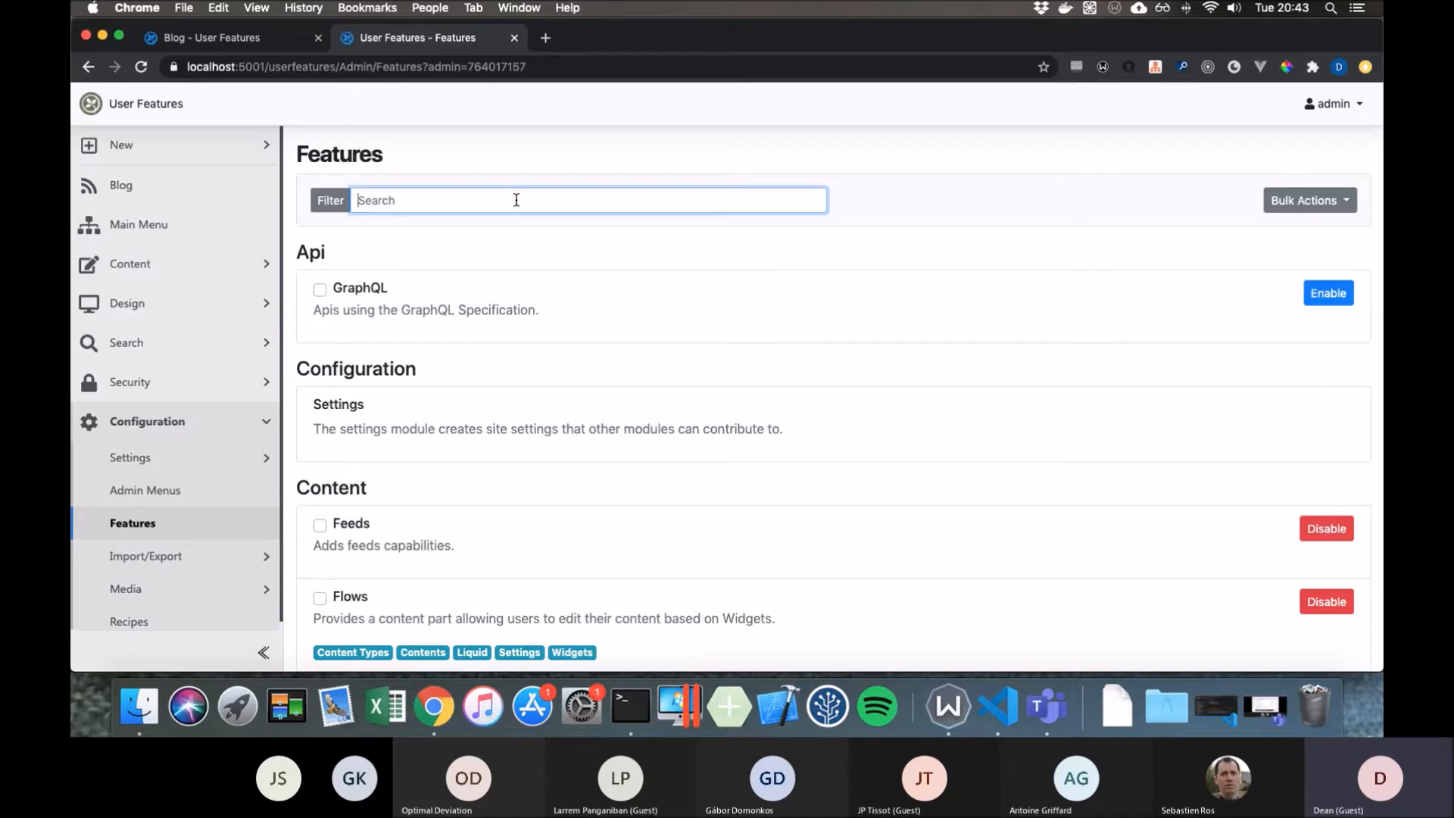
{"action": "type", "text": "user"}
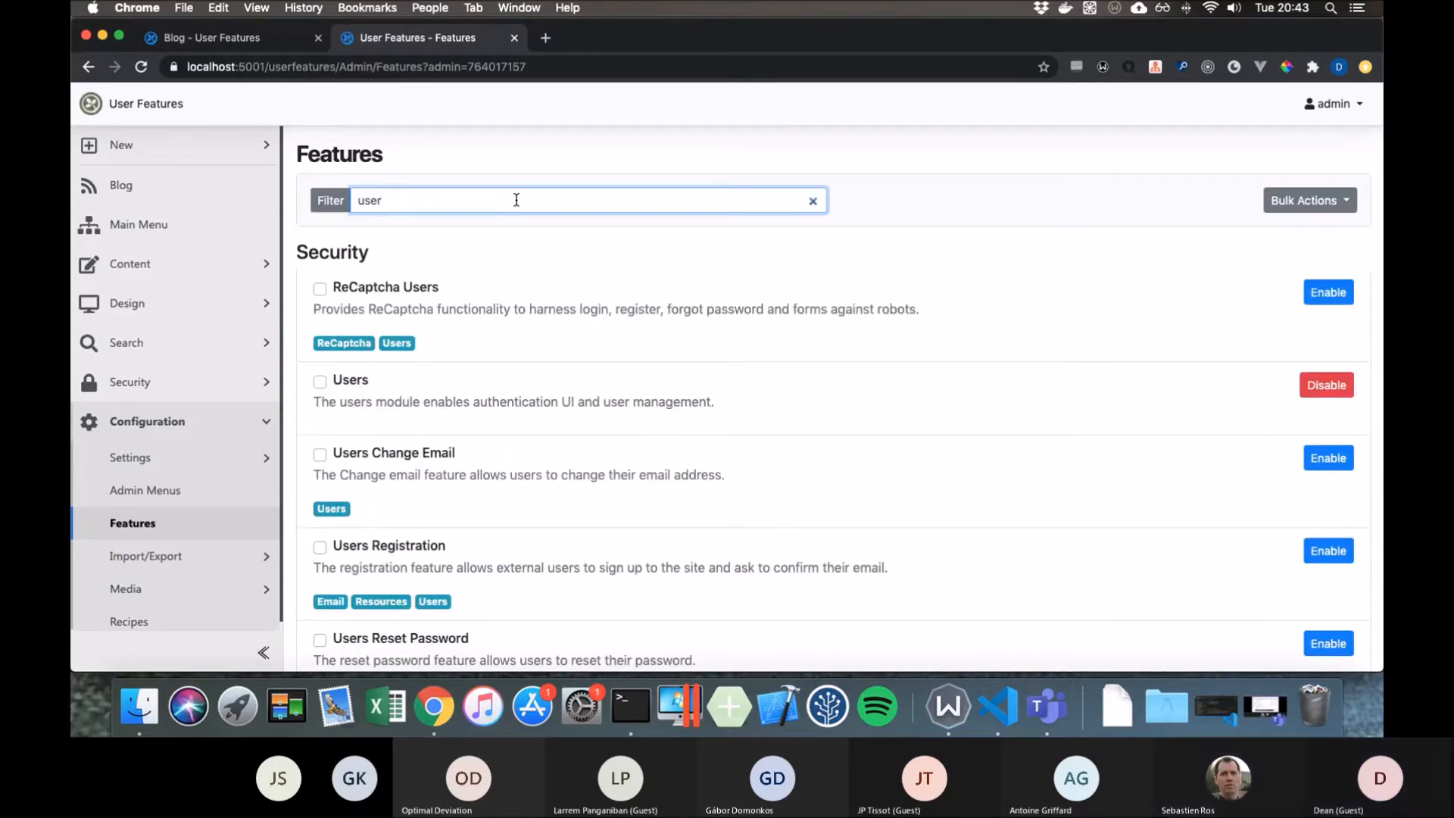
{"action": "type", "text": "custom u"}
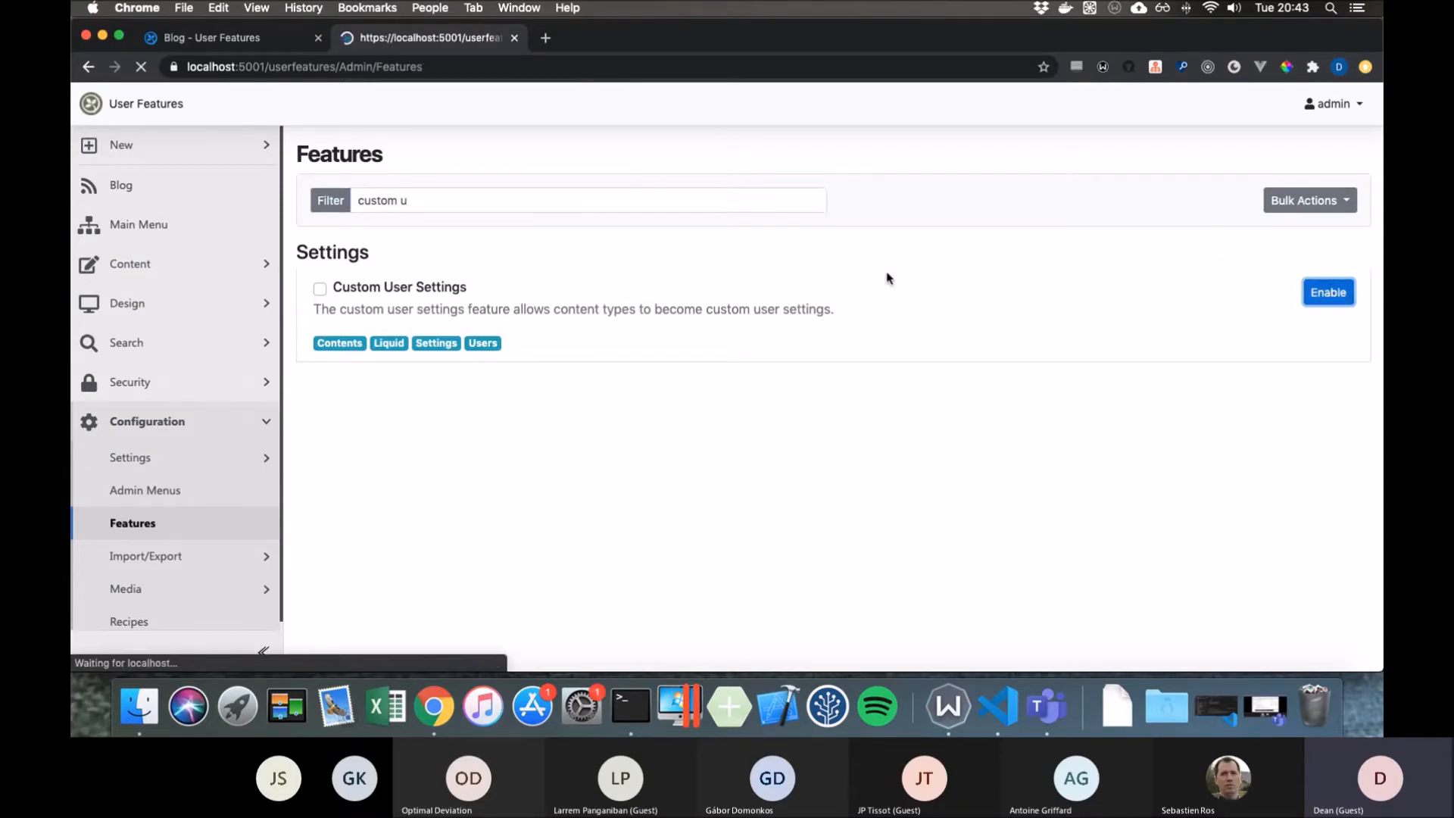
- Review the second user's edit page under Security > Users, then cancel without saving
{"action": "left_click", "coordinate": [1328, 291]}
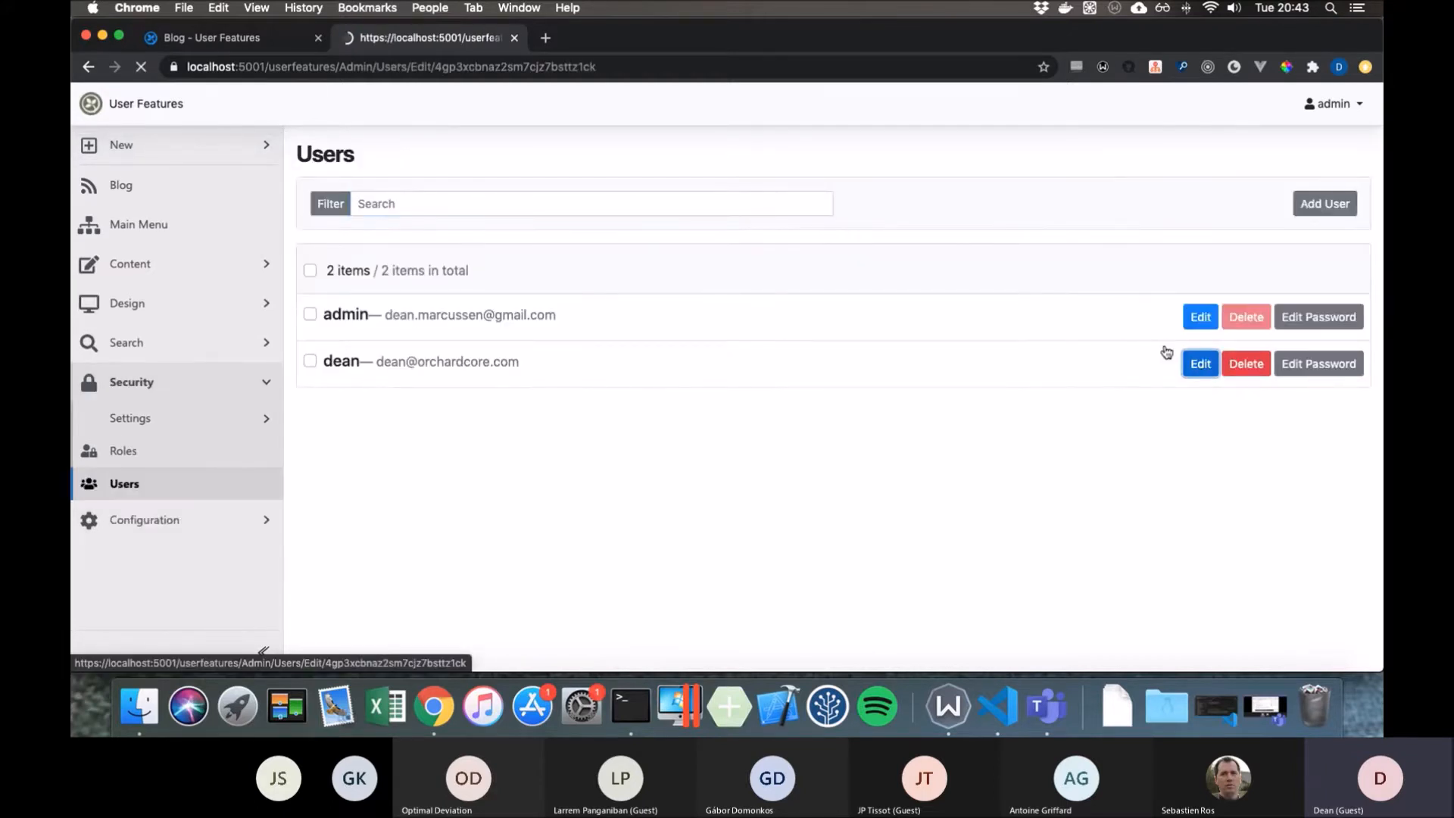
{"action": "left_click", "coordinate": [1200, 362]}
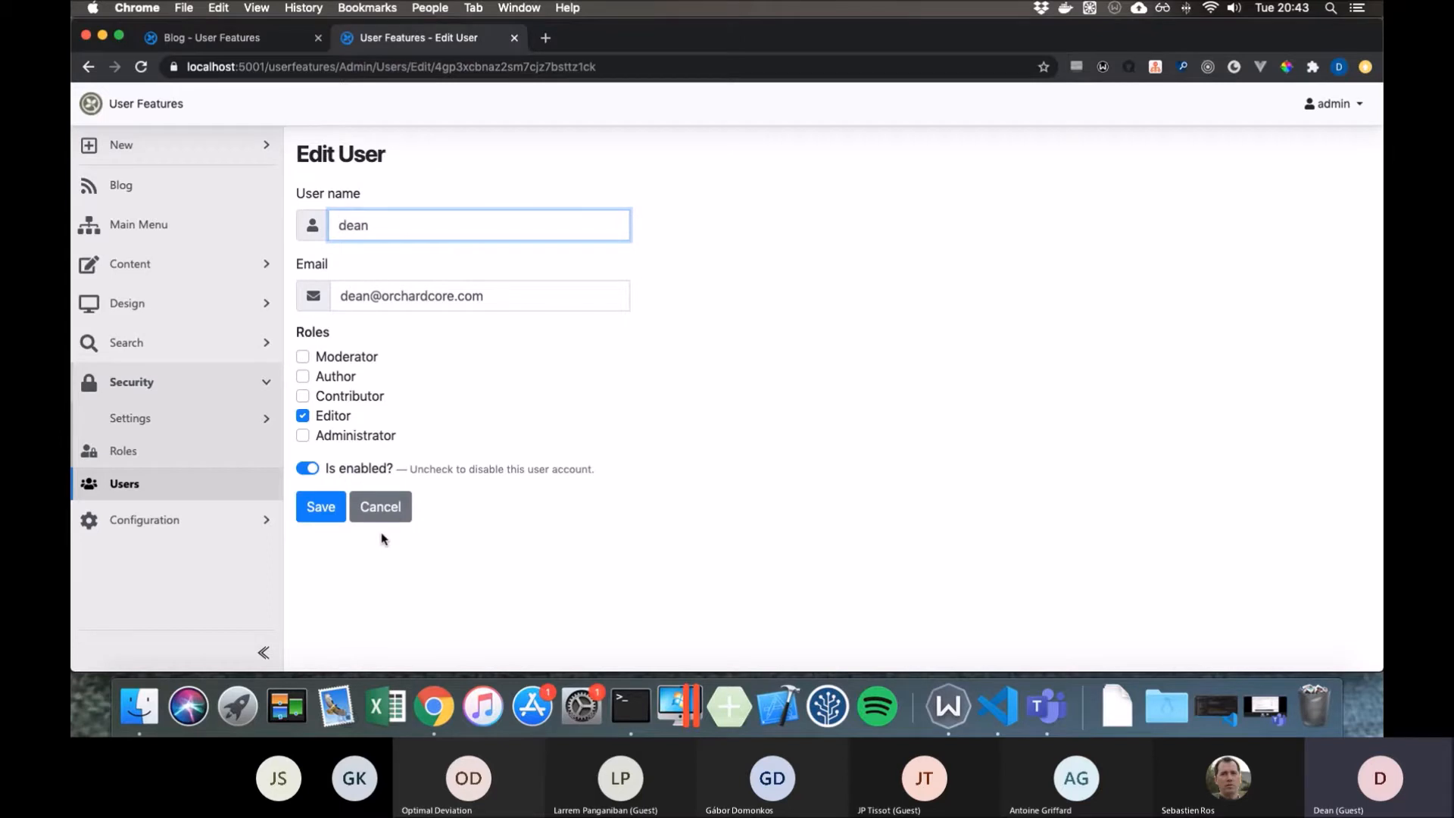
{"action": "left_click", "coordinate": [379, 506]}
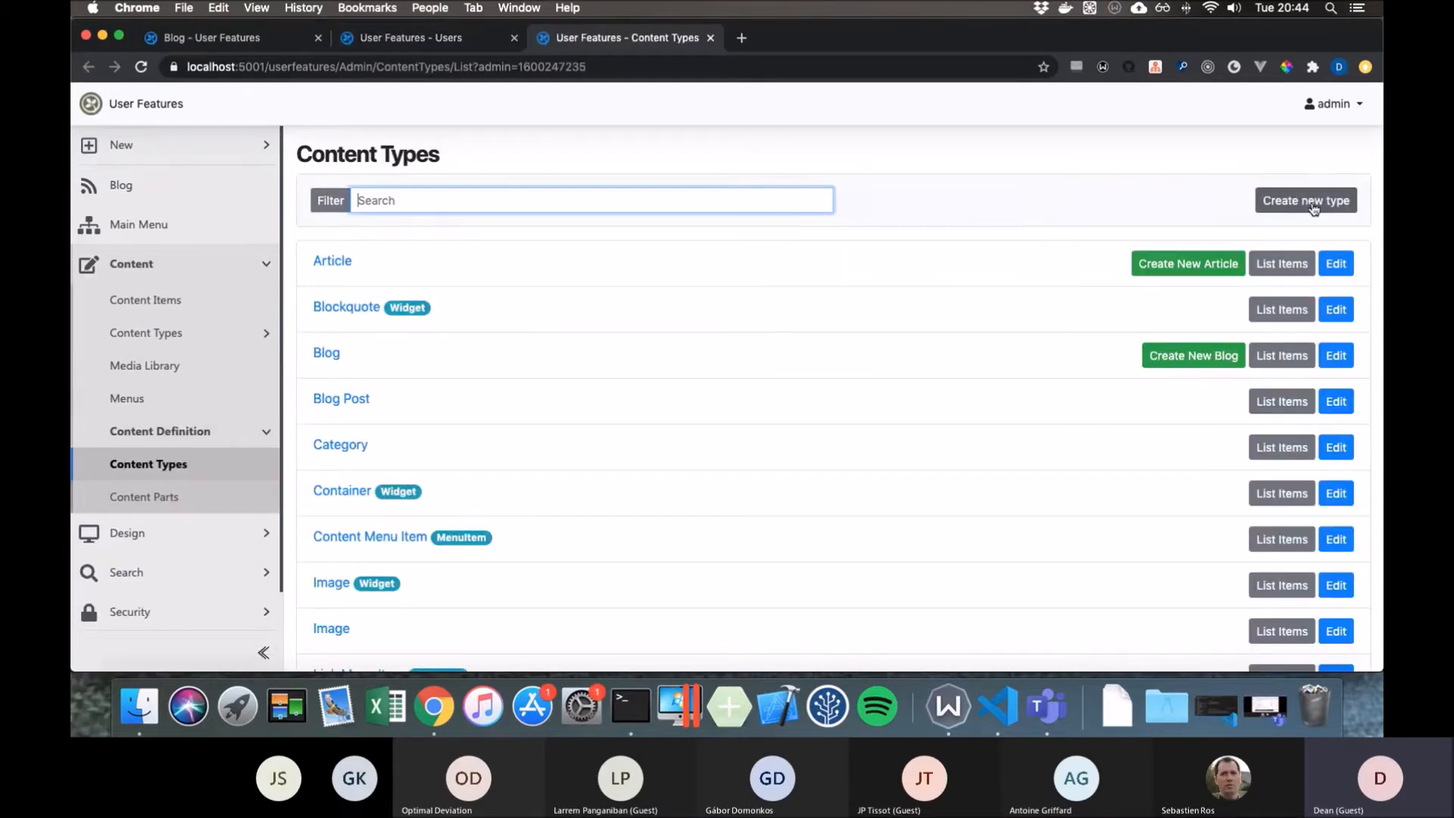
- Create a User Profile content type with the CustomUserSettings stereotype and save it
{"action": "left_click", "coordinate": [1305, 200]}
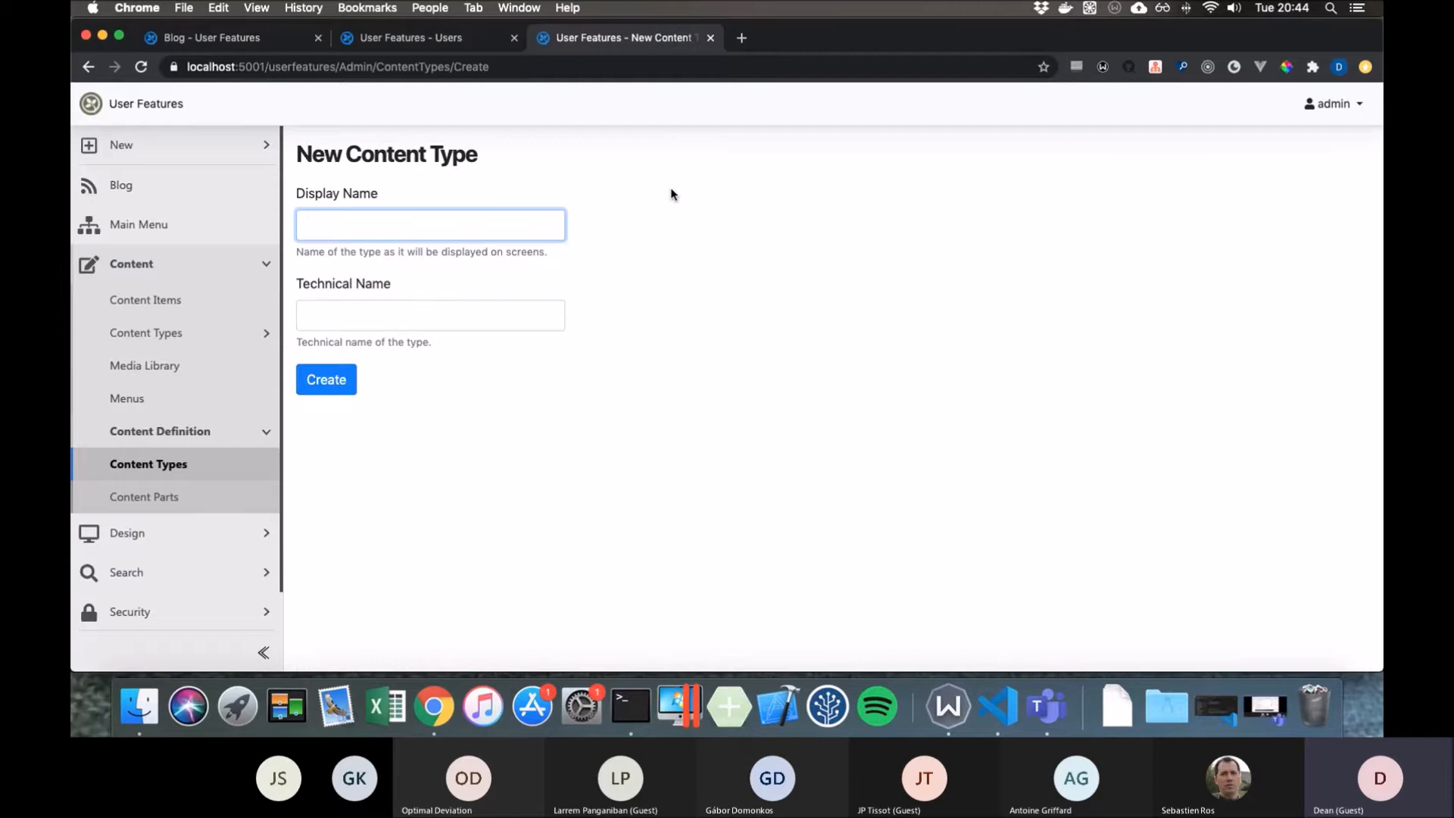
{"action": "type", "text": "Prof"}
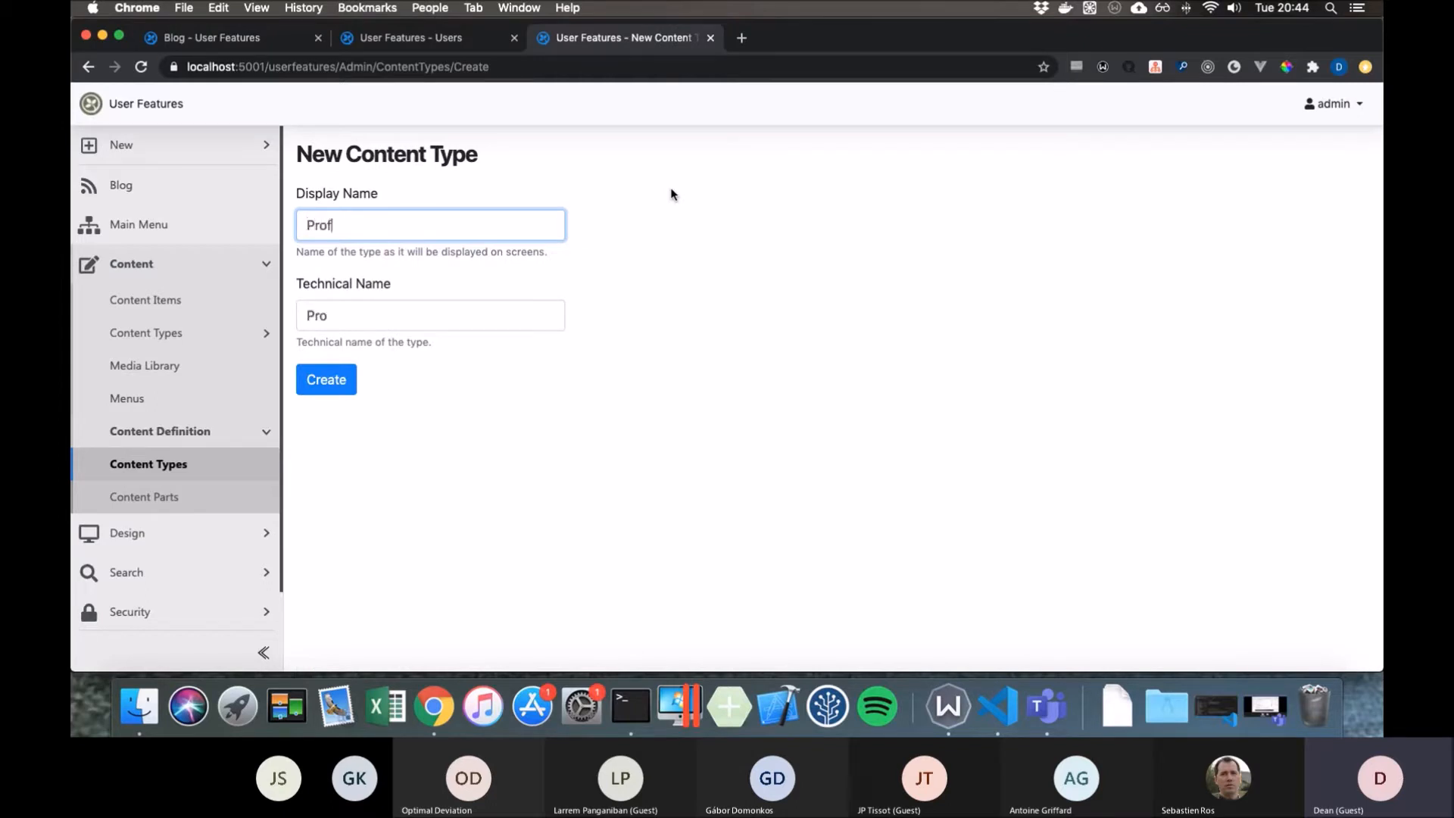
{"action": "type", "text": "Profile"}
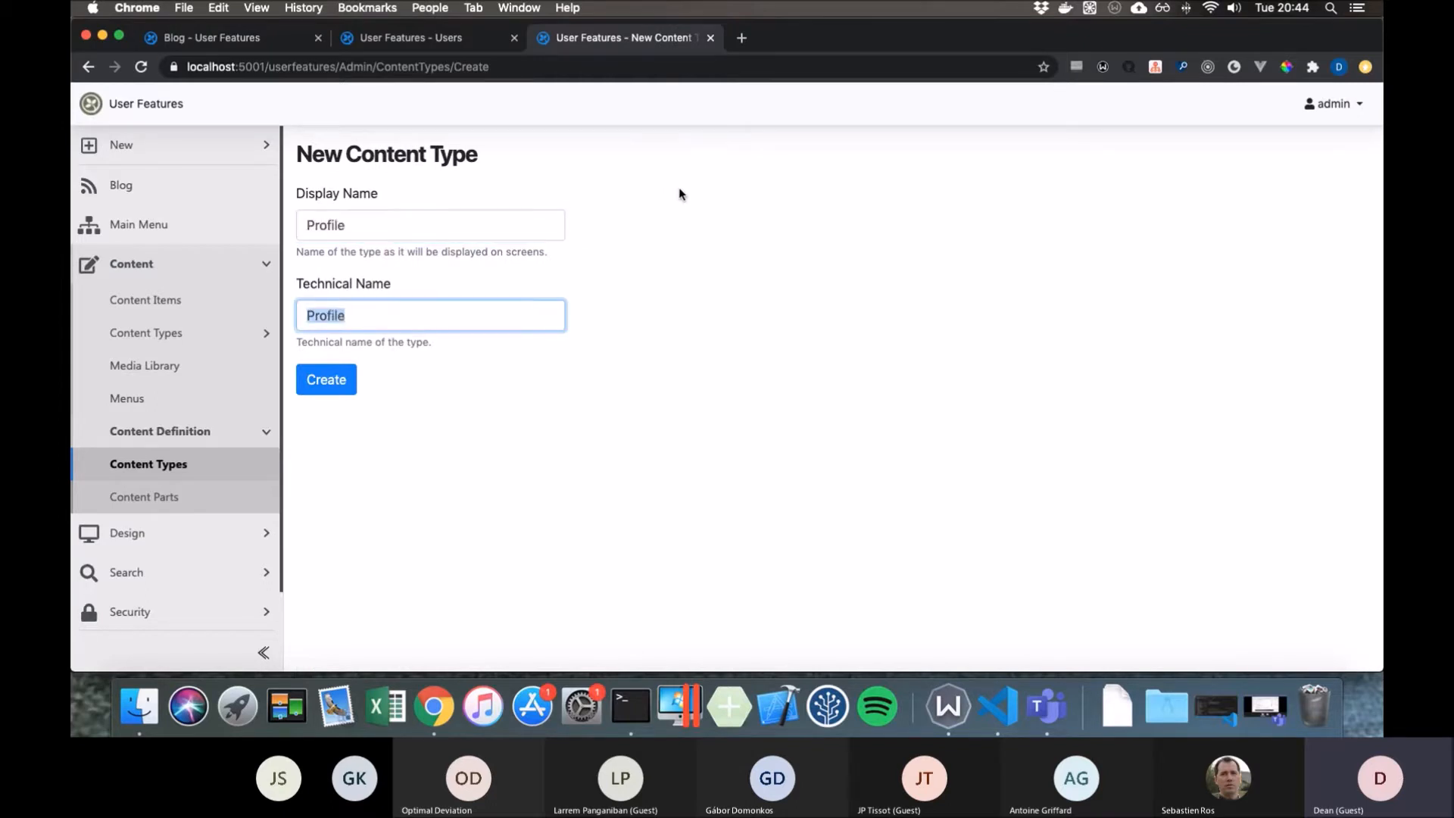
{"action": "left_click", "coordinate": [428, 224]}
{"action": "type", "text": "User "}
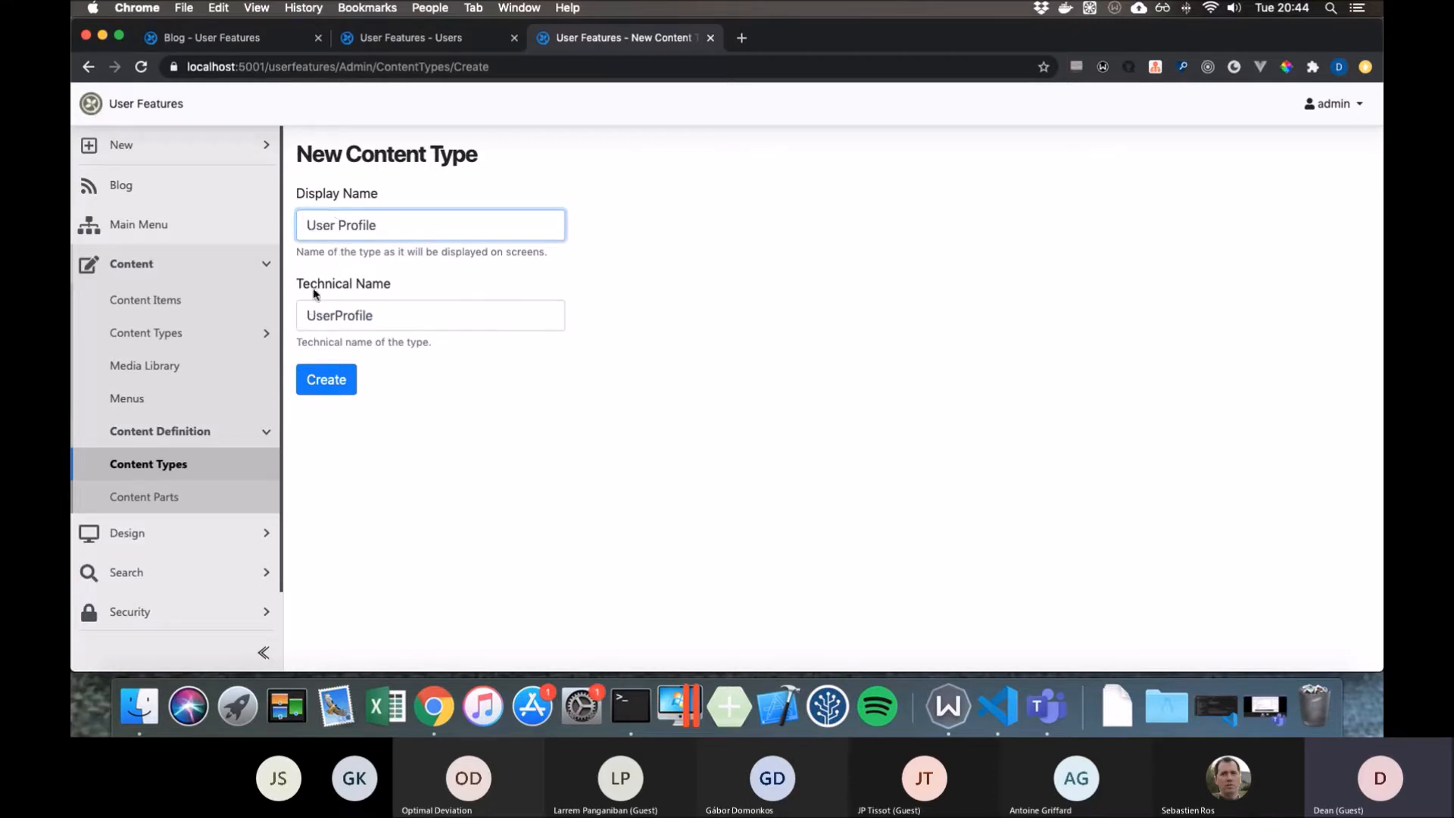
{"action": "left_click", "coordinate": [325, 379]}
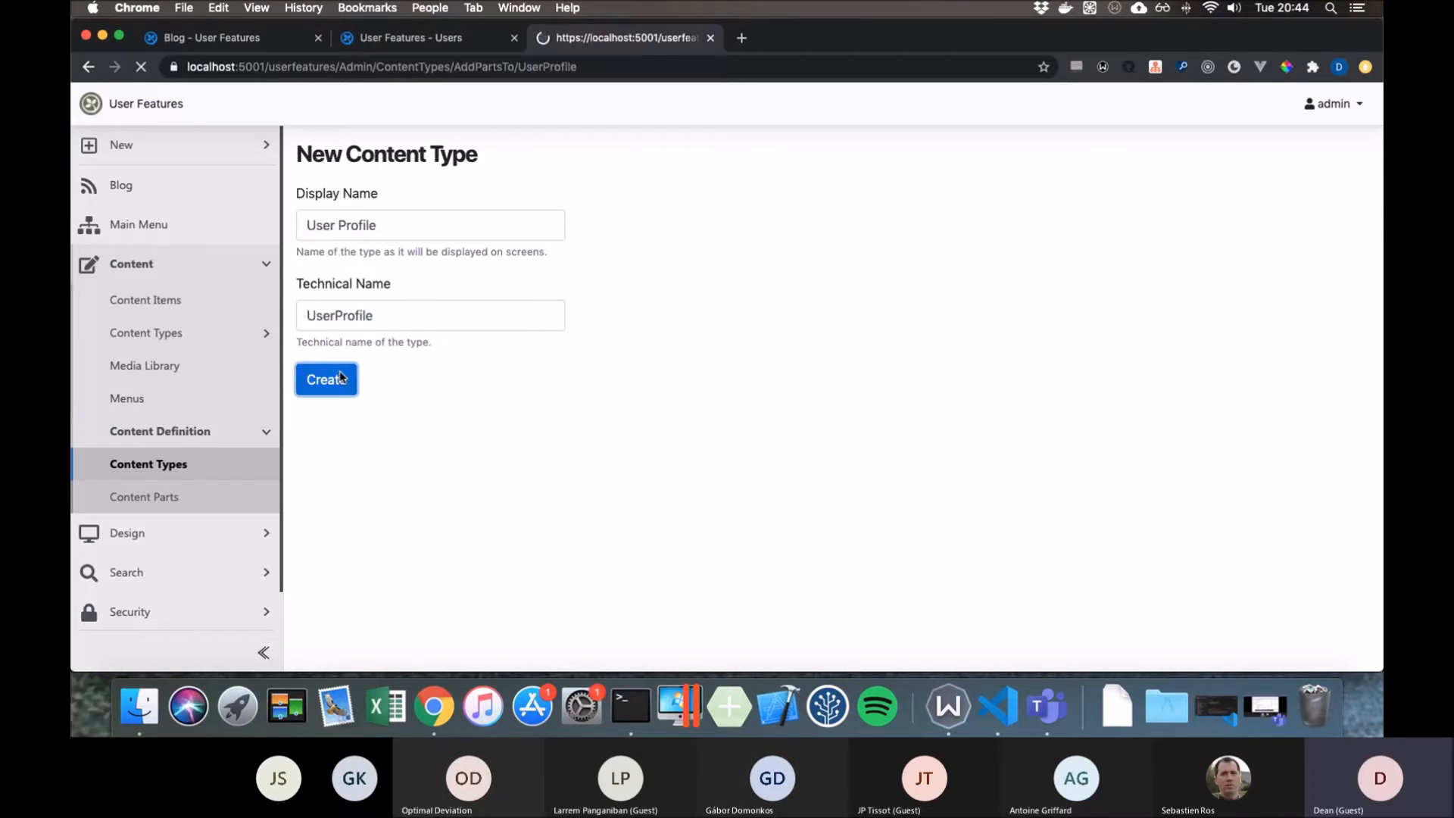
{"action": "left_click", "coordinate": [326, 379]}
{"action": "type", "text": "CustomUserSettings"}
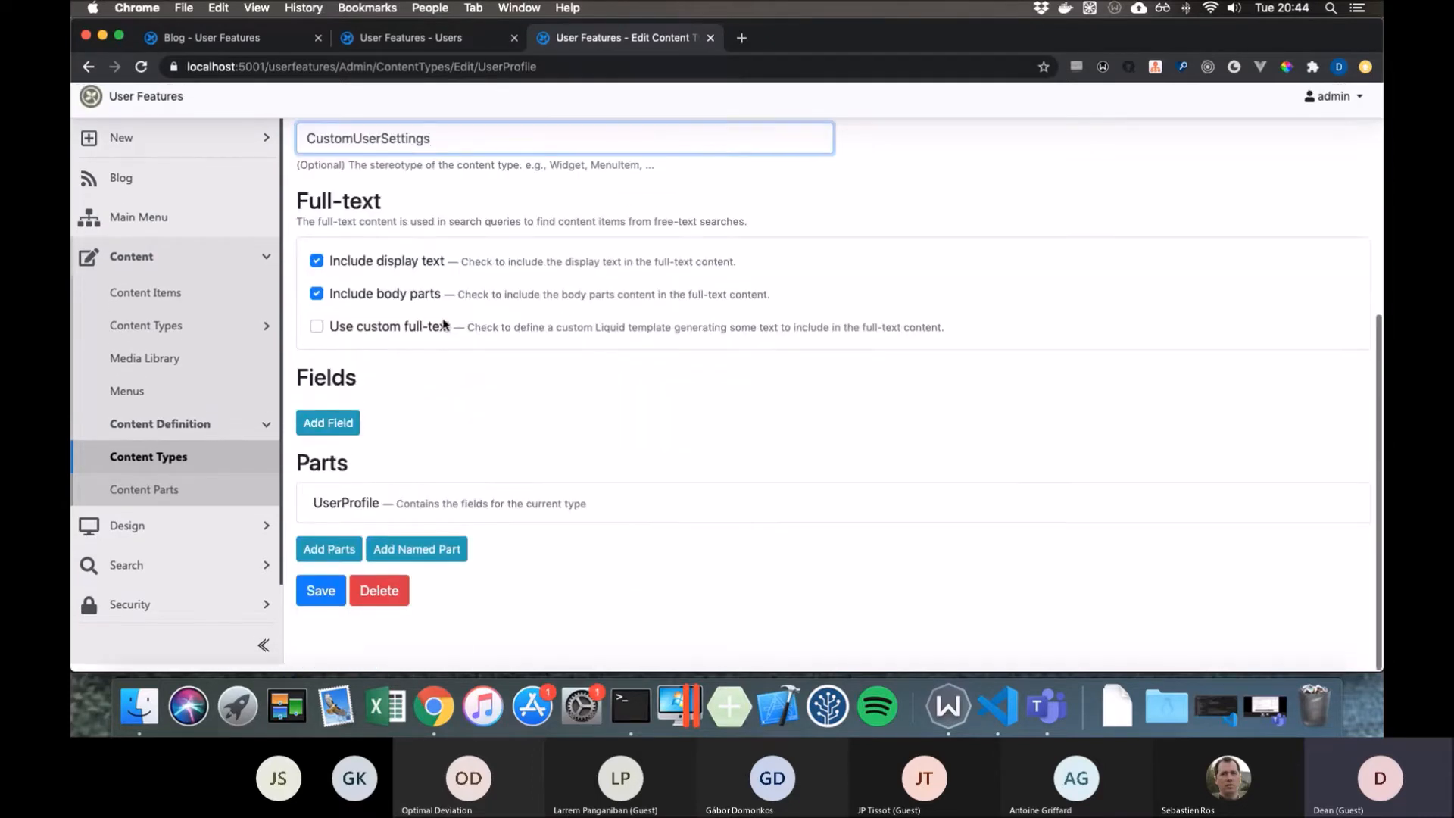
{"action": "left_click", "coordinate": [320, 591]}
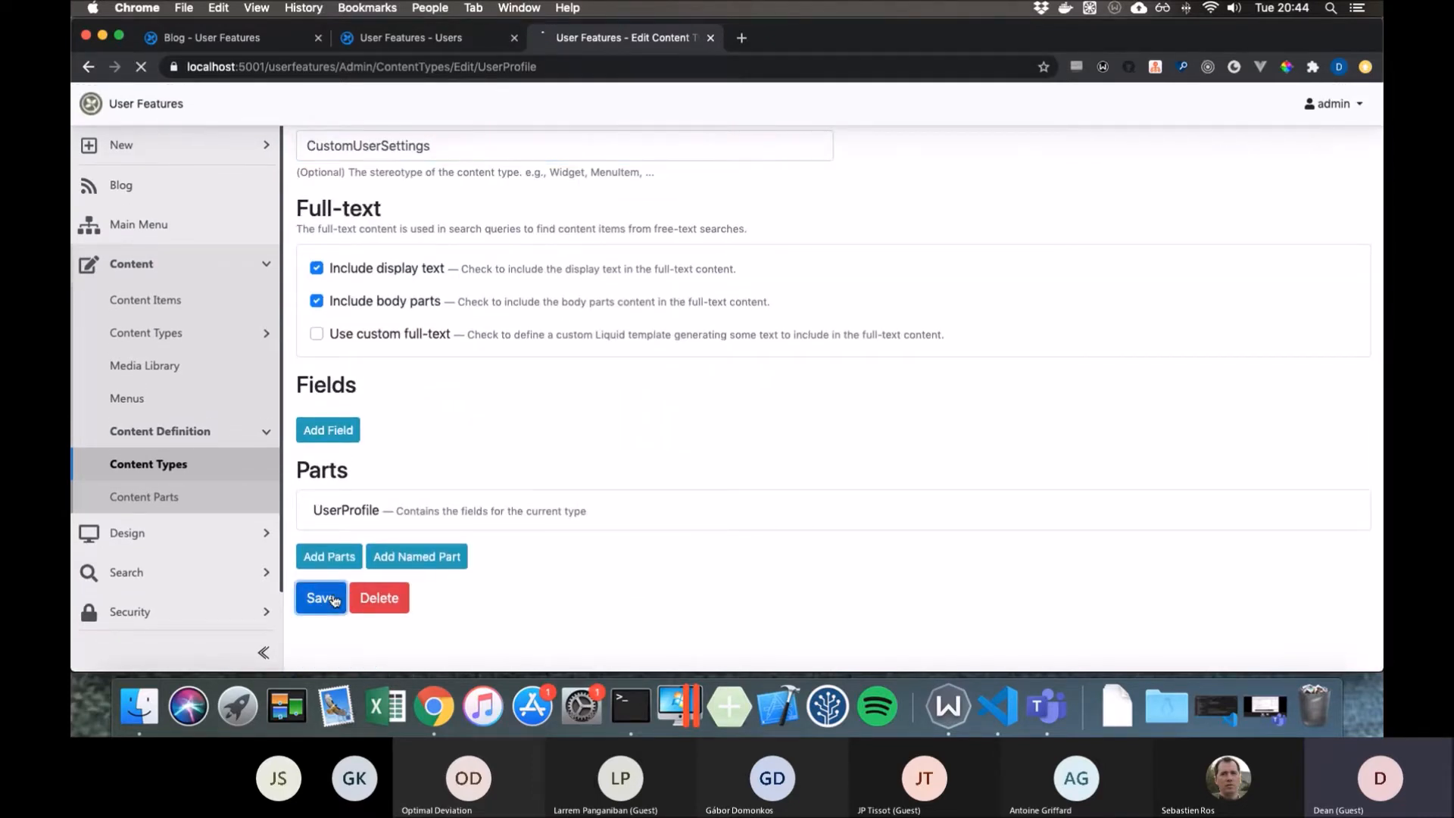
{"action": "mouse_move", "coordinate": [328, 428]}
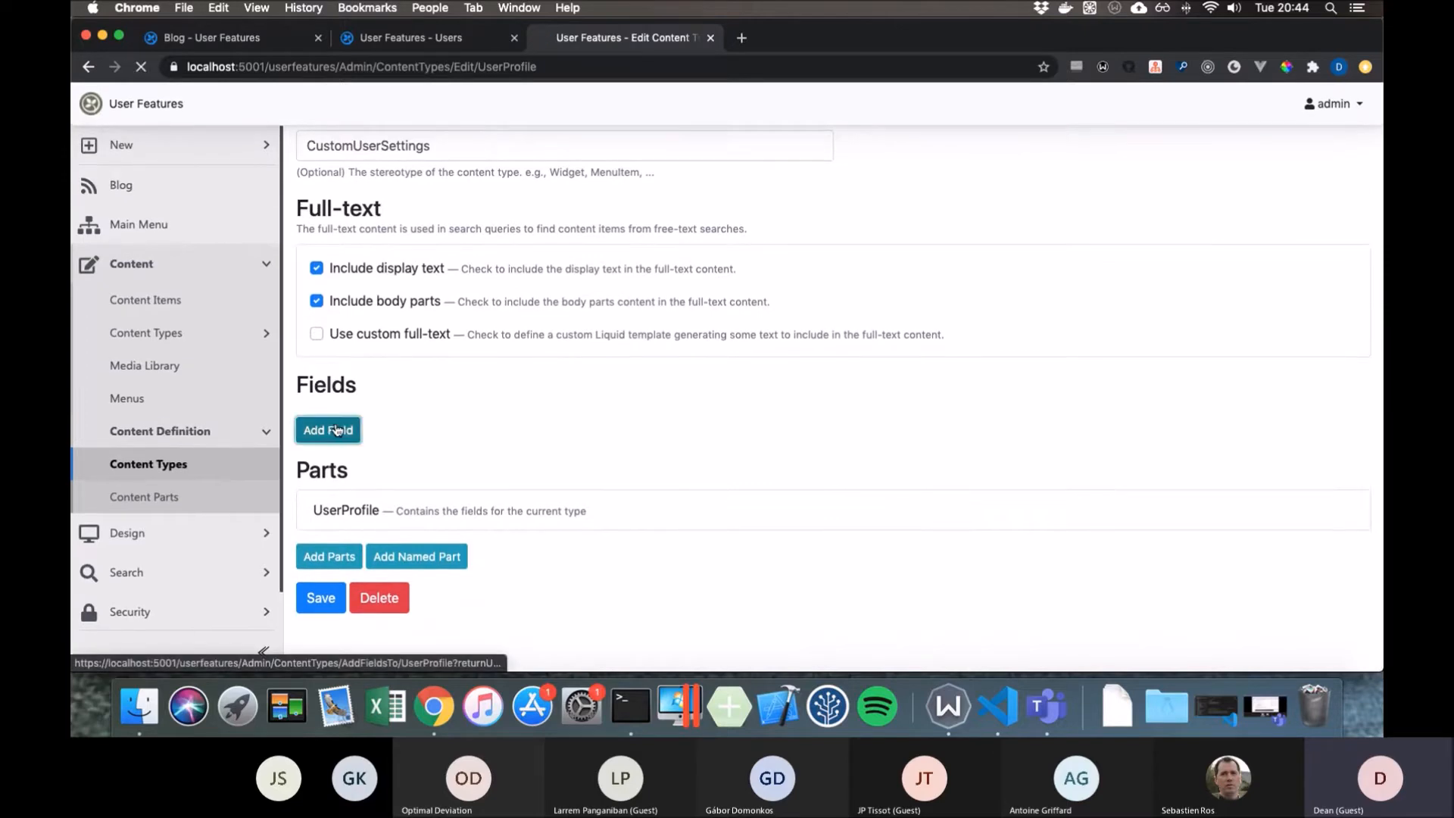
- Add an Image media field to the UserProfile type
{"action": "left_click", "coordinate": [327, 429]}
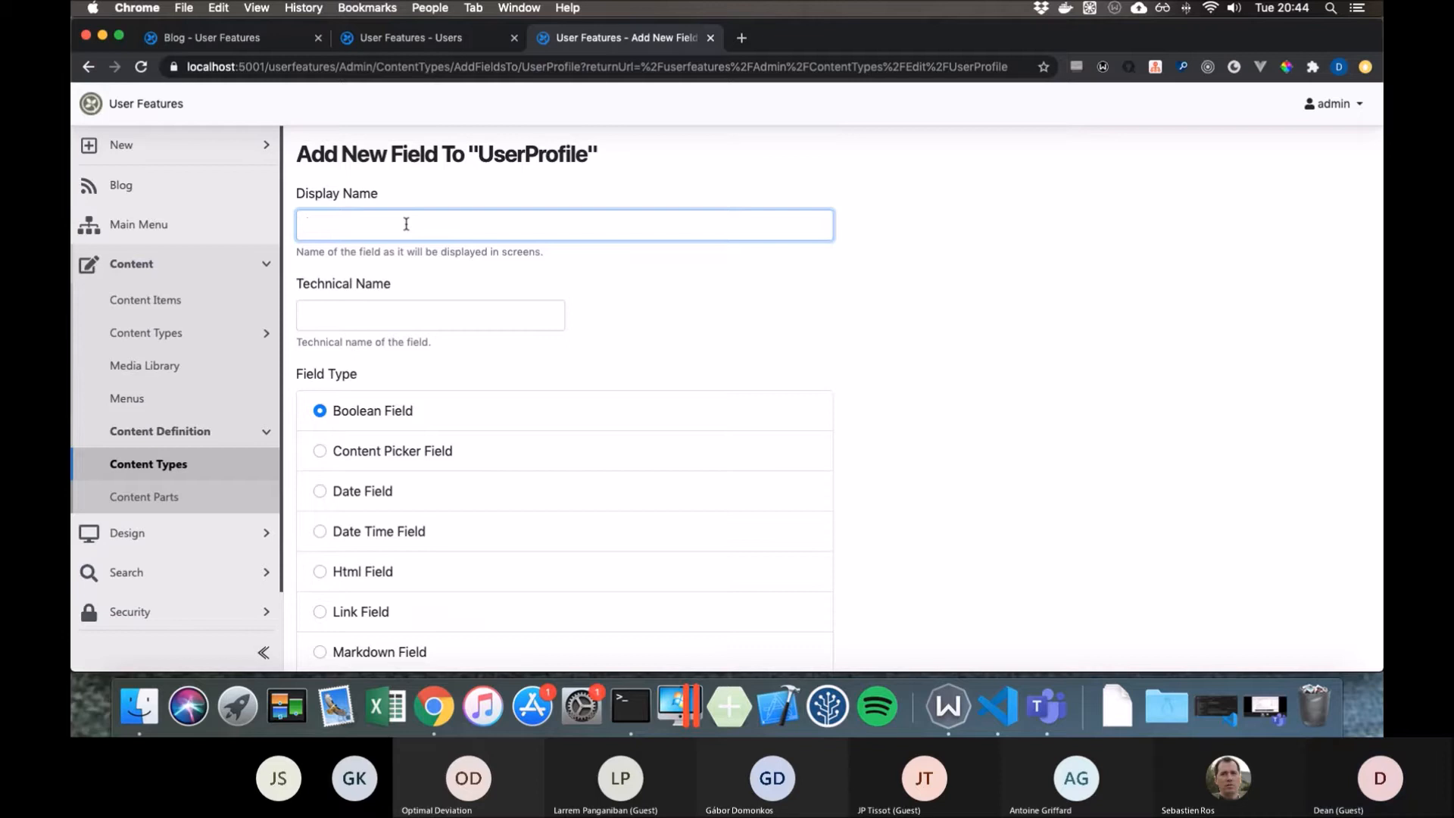
{"action": "type", "text": "Profi"}
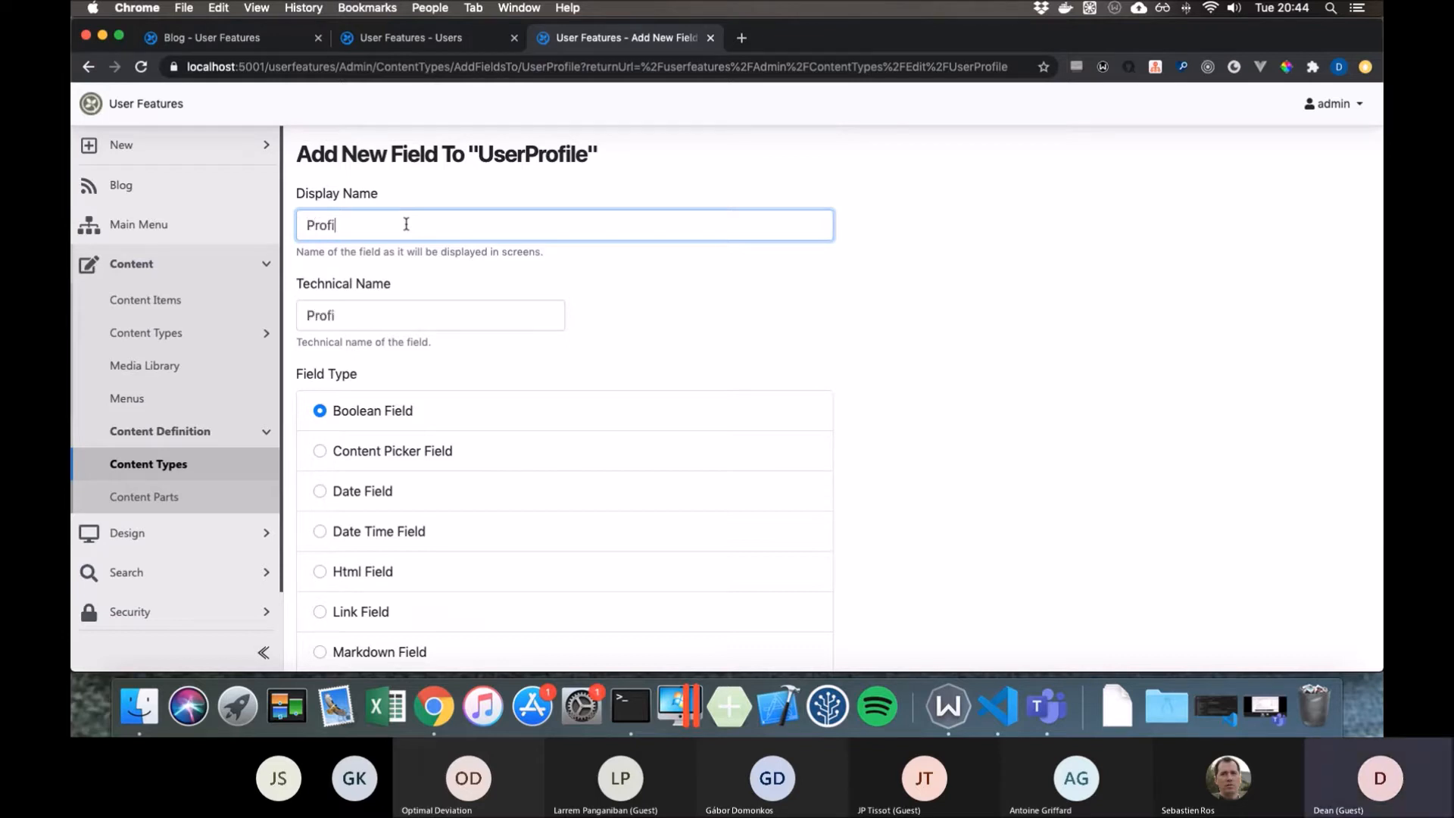
{"action": "type", "text": "Image"}
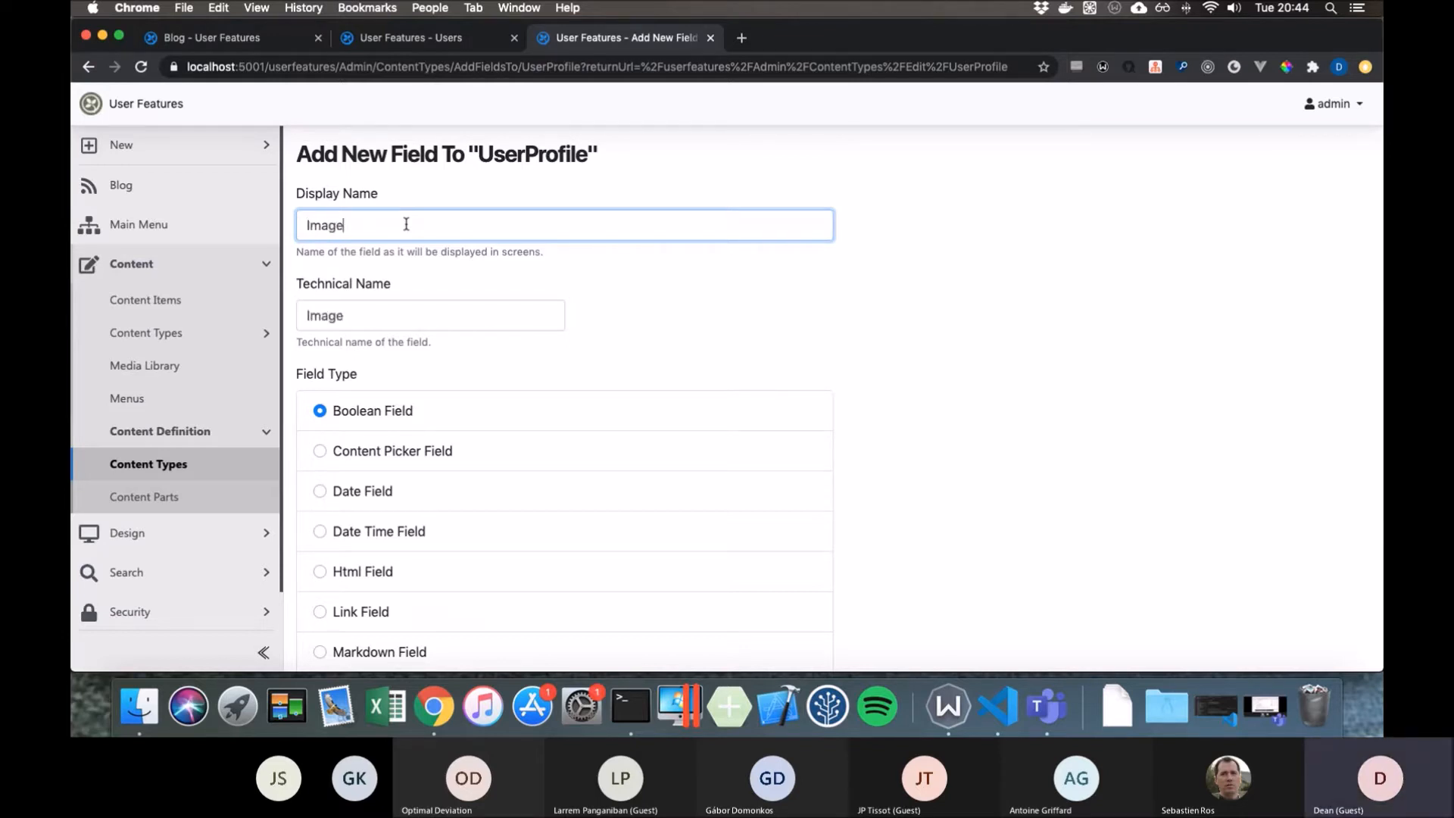
{"action": "scroll", "scroll_direction": "down", "scroll_amount": 3}
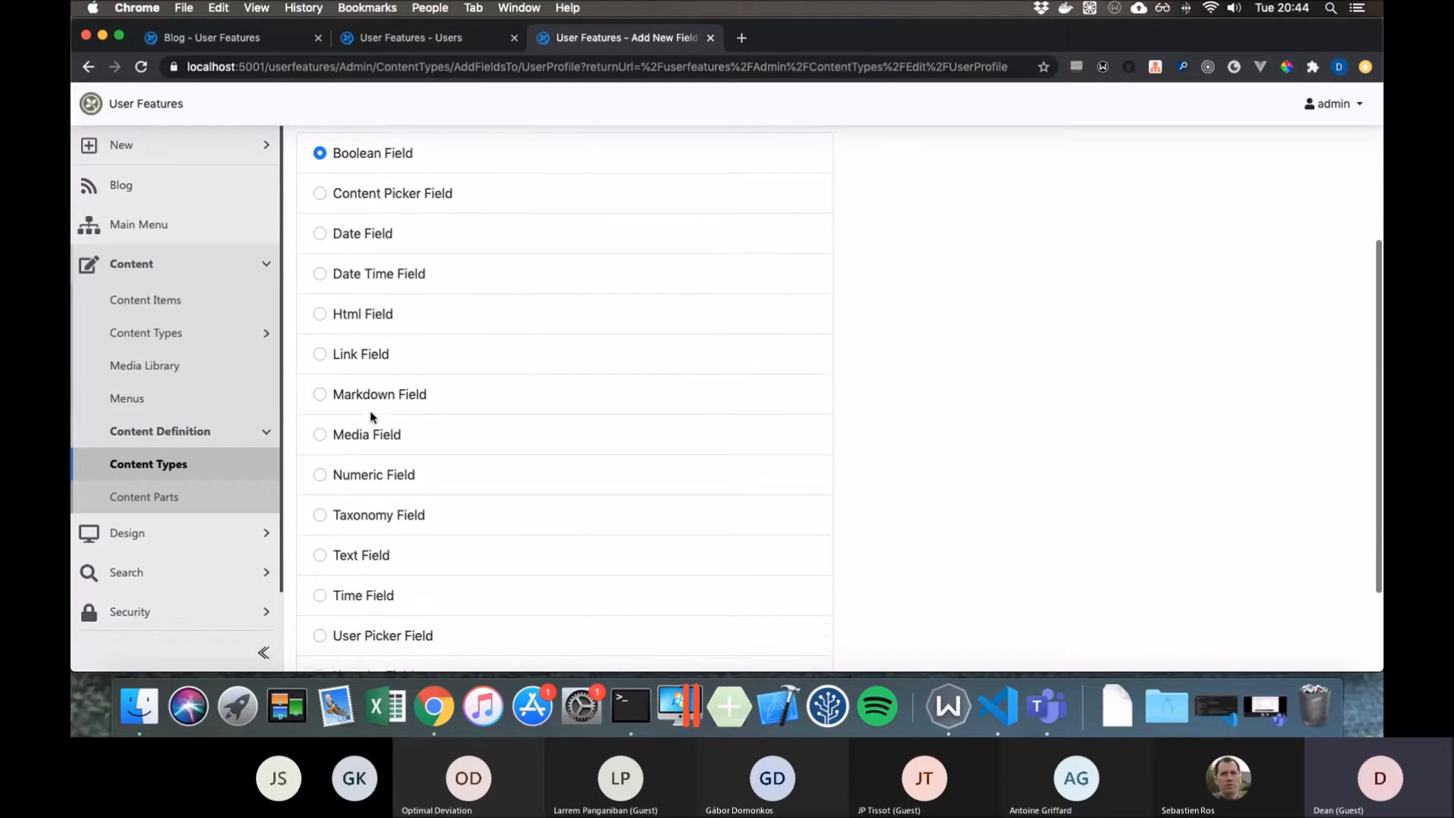
{"action": "left_click", "coordinate": [320, 308]}
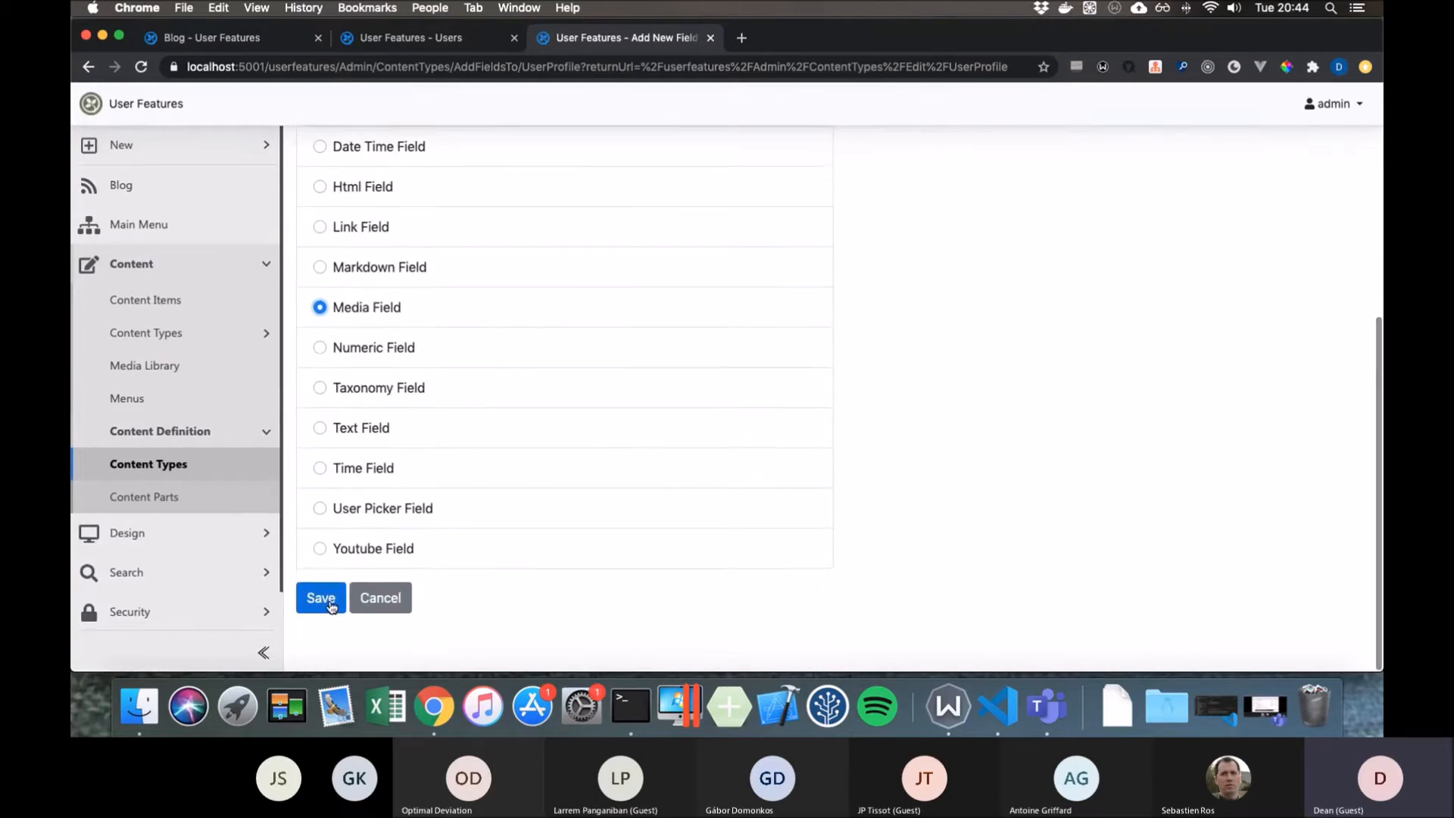
{"action": "left_click", "coordinate": [320, 597]}
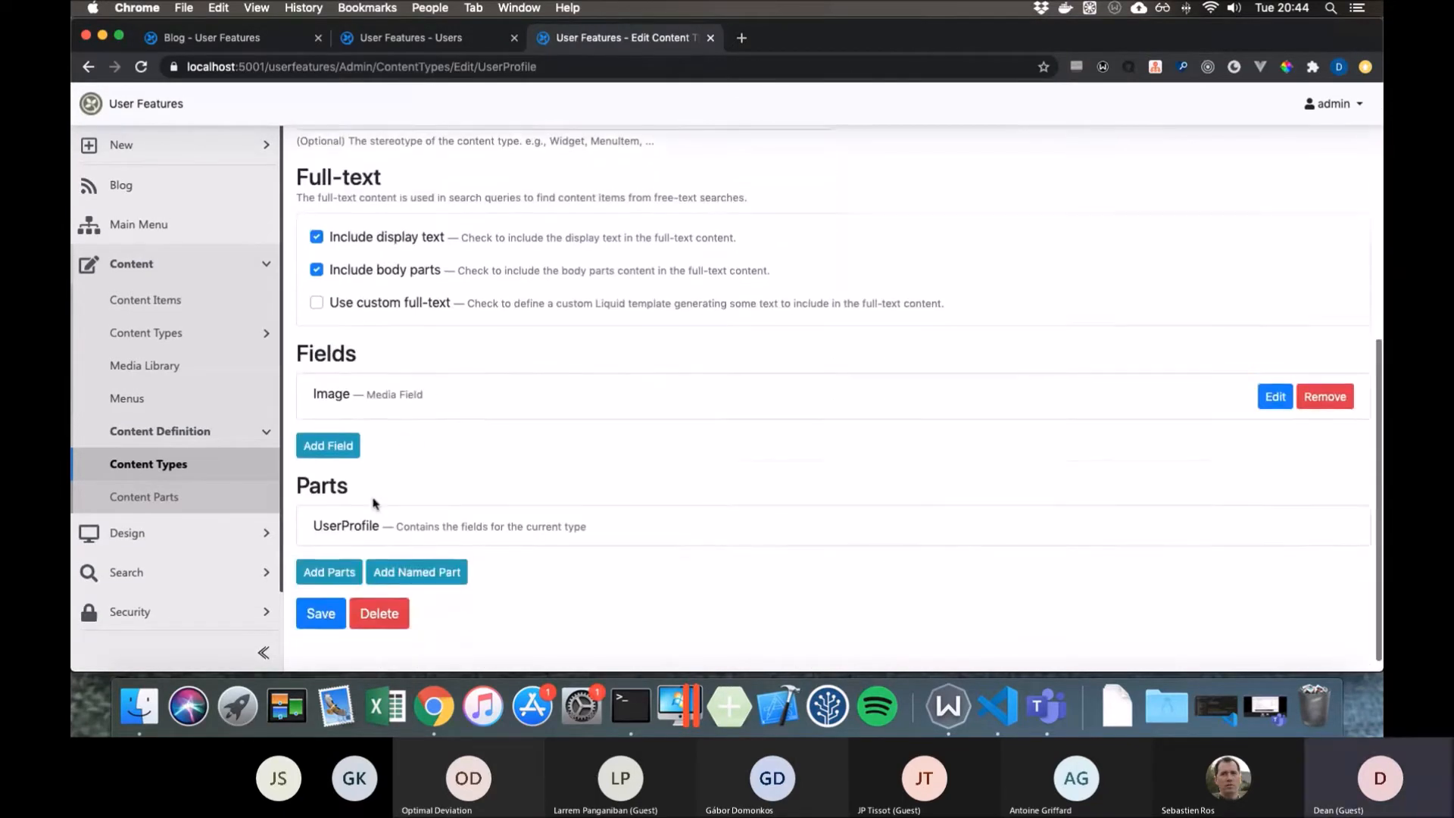
{"action": "mouse_move", "coordinate": [327, 428]}
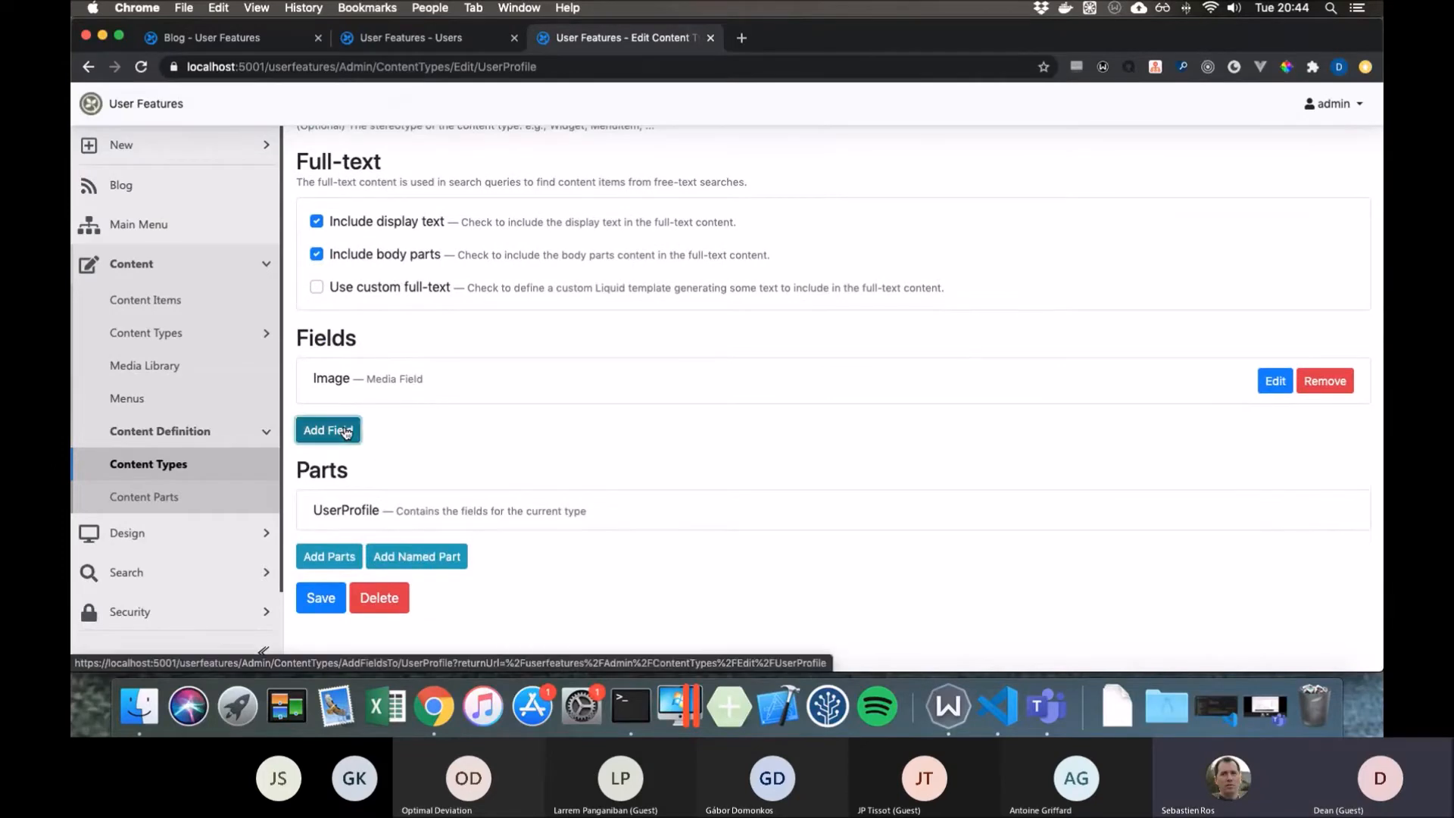
- Add a First name text field to the UserProfile type
{"action": "left_click", "coordinate": [327, 429]}
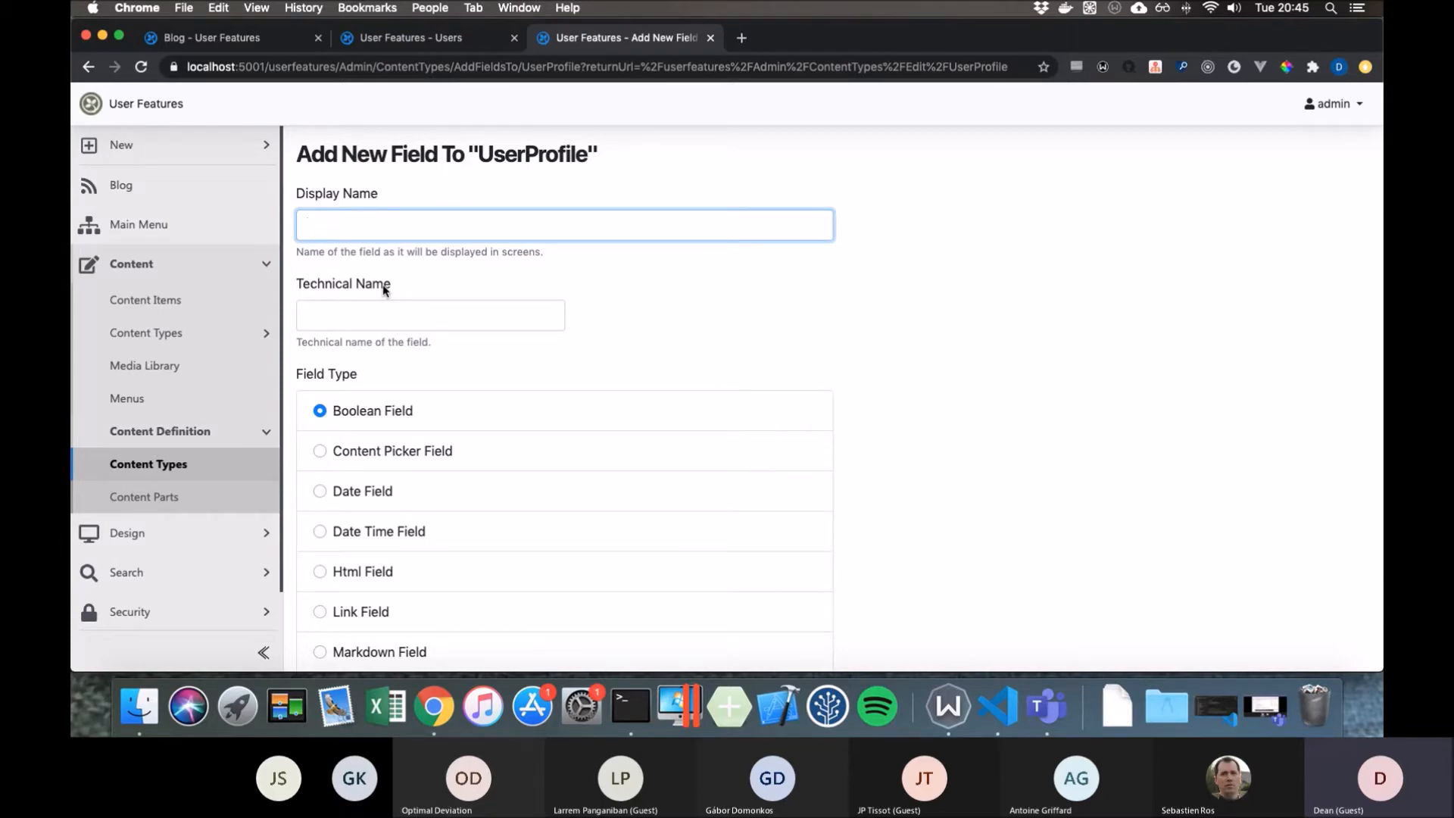
{"action": "type", "text": "Fir"}
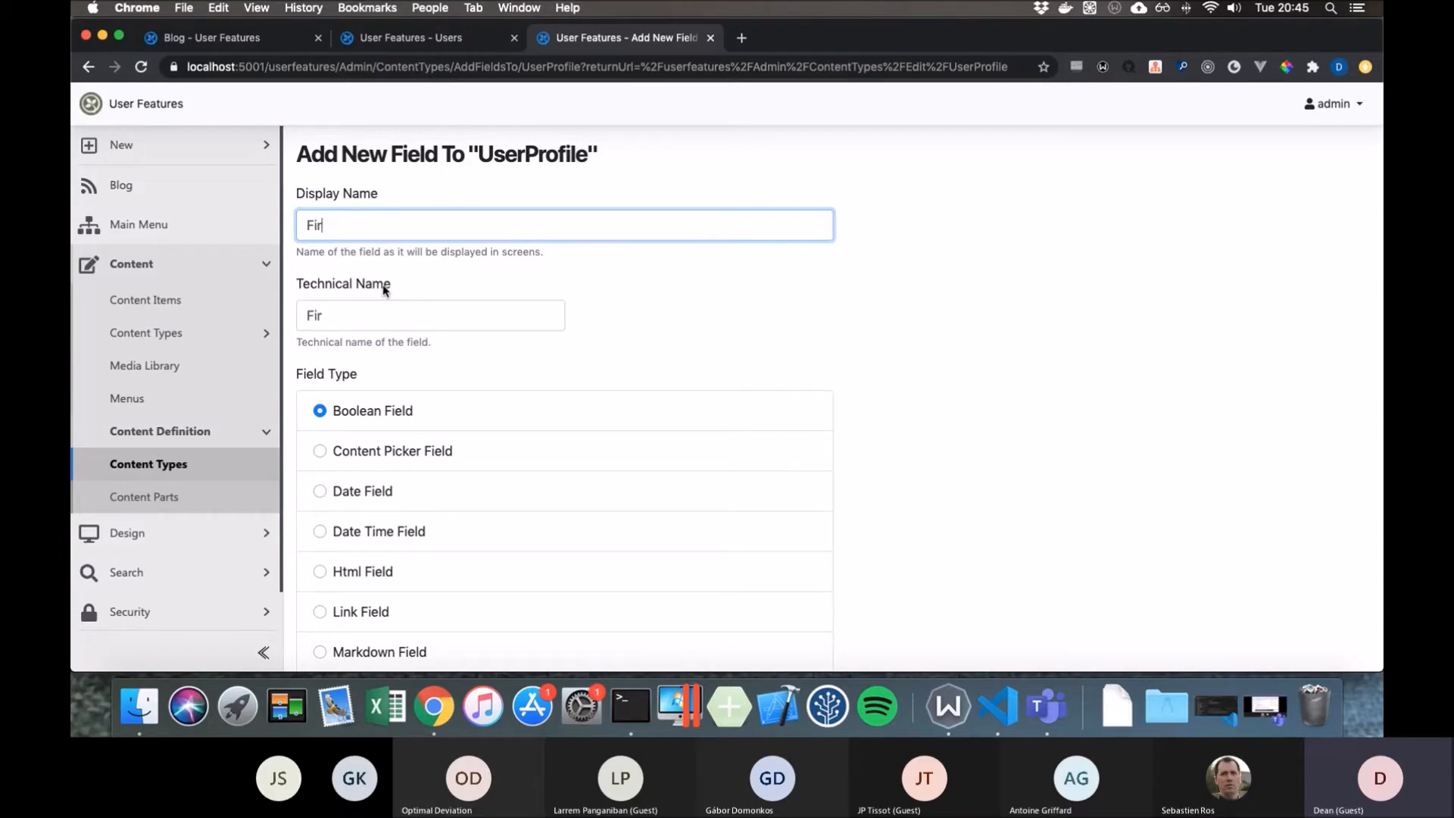
{"action": "type", "text": "st"}
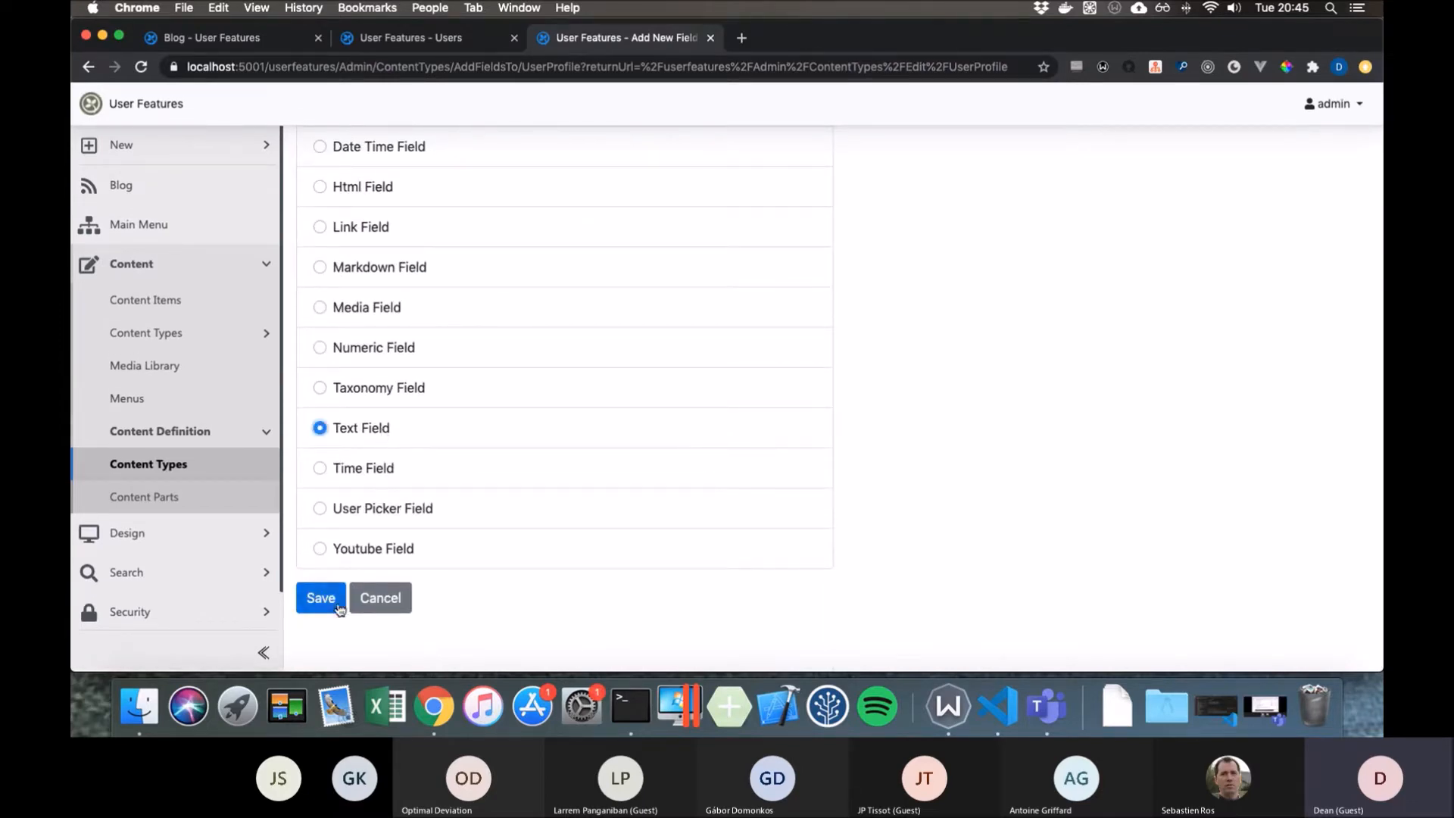
{"action": "left_click", "coordinate": [320, 596]}
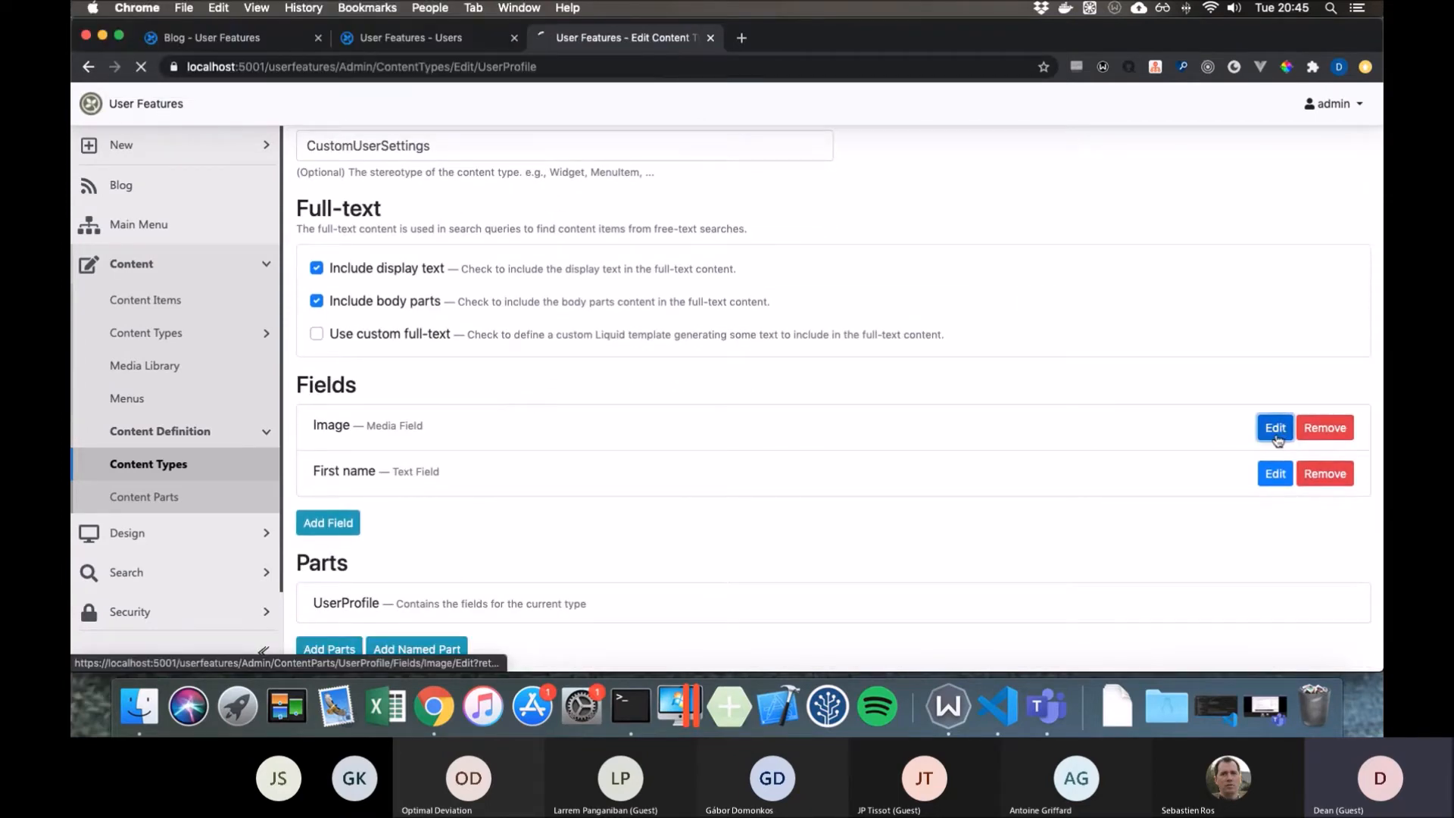
- Adjust and save the Image field's settings on the UserProfile type
{"action": "left_click", "coordinate": [1274, 427]}
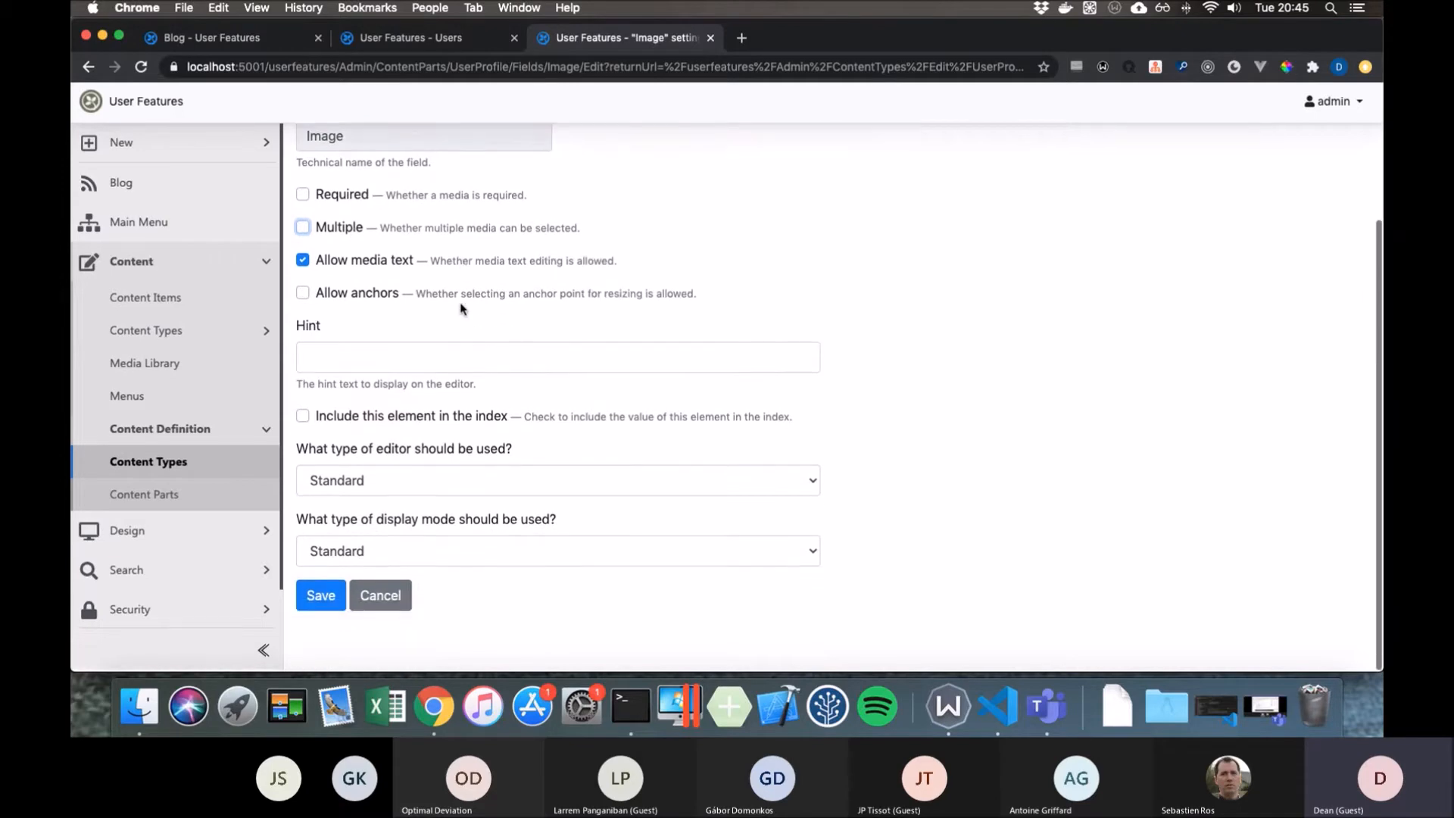
{"action": "left_click", "coordinate": [303, 293]}
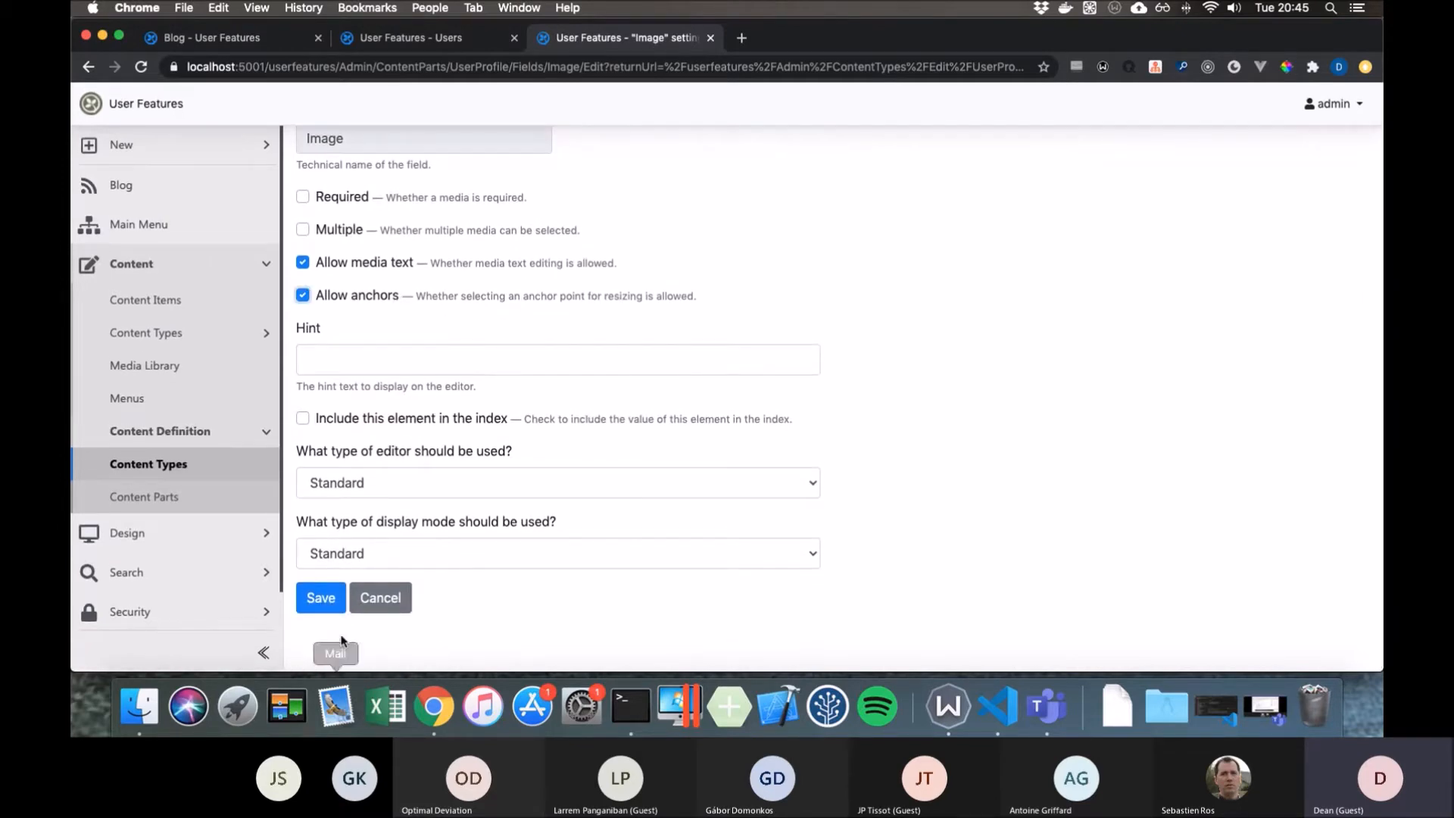
{"action": "left_click", "coordinate": [320, 597]}
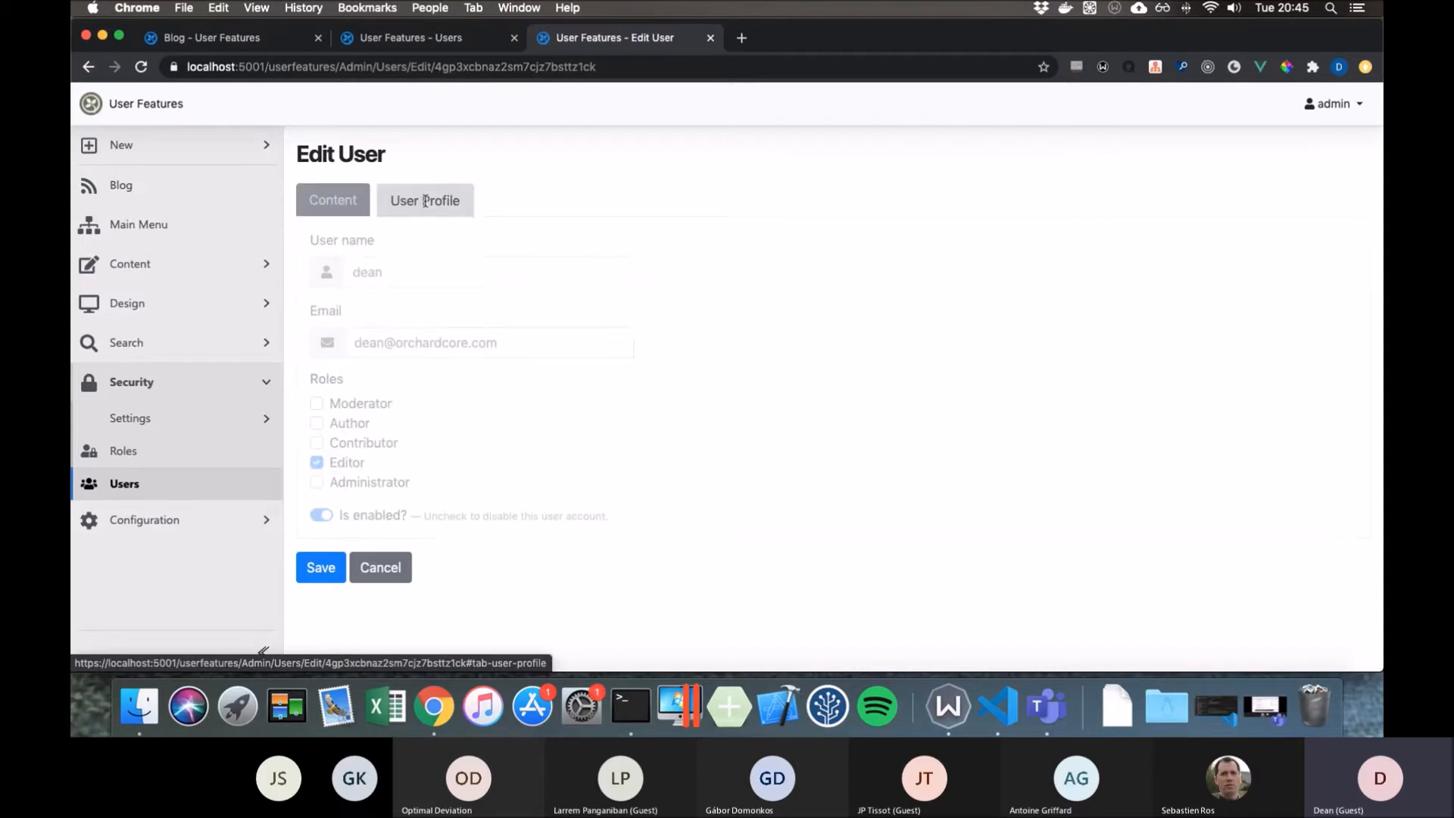
- Set the user's profile image to BearPic.jpg and first name to Dean, then save the user
{"action": "left_click", "coordinate": [424, 200]}
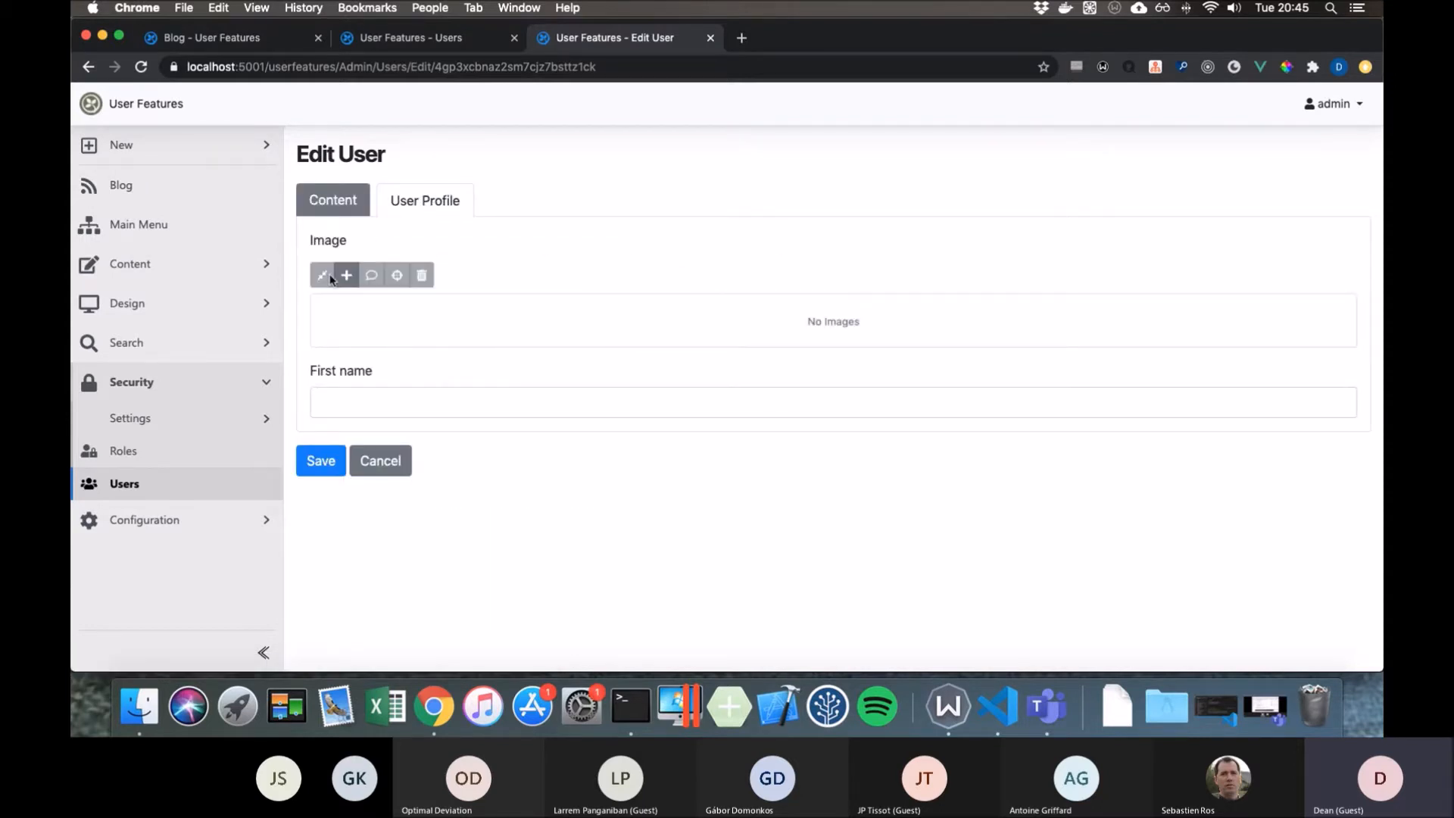
{"action": "left_click", "coordinate": [346, 275]}
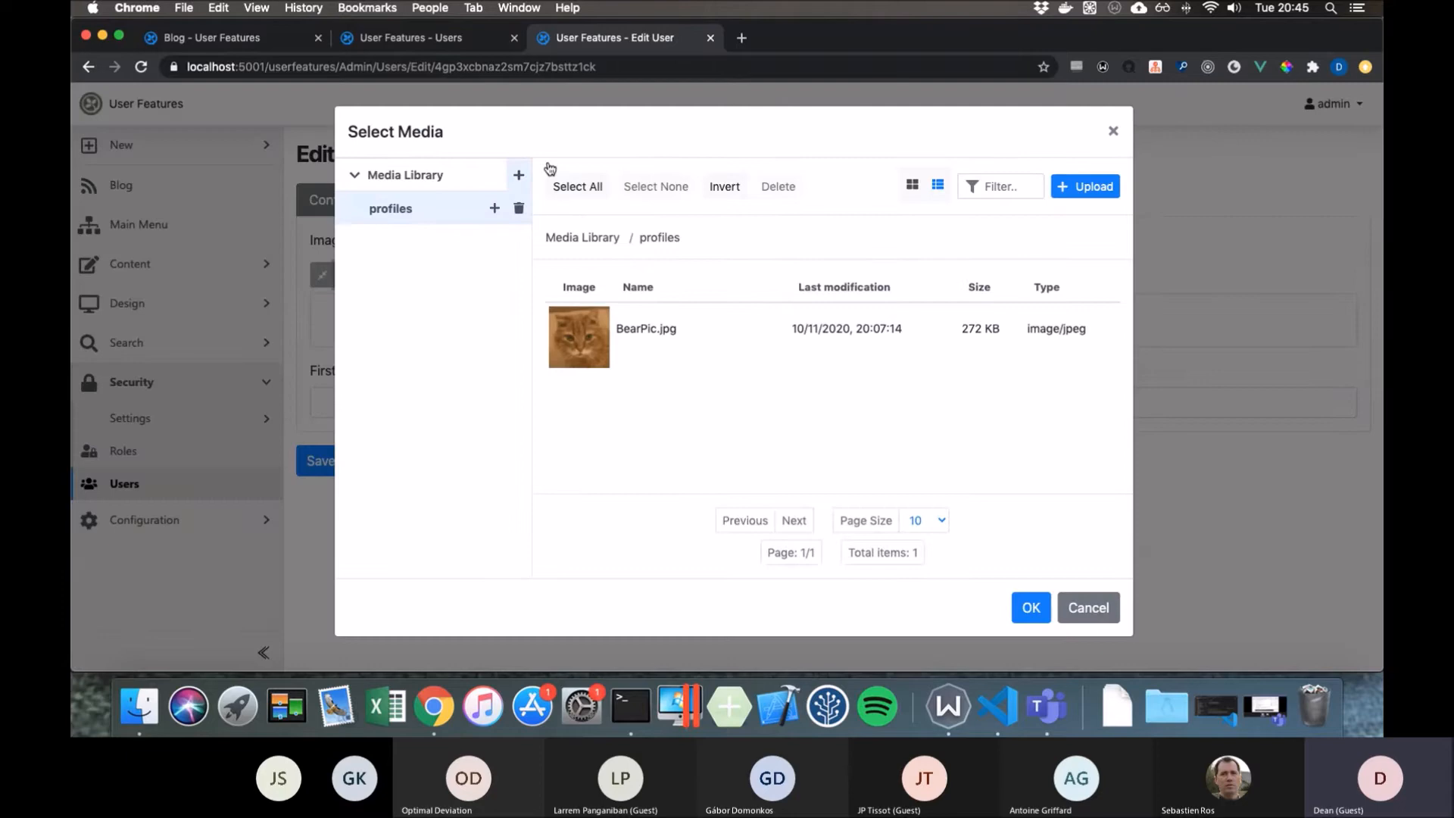
{"action": "left_click", "coordinate": [647, 329]}
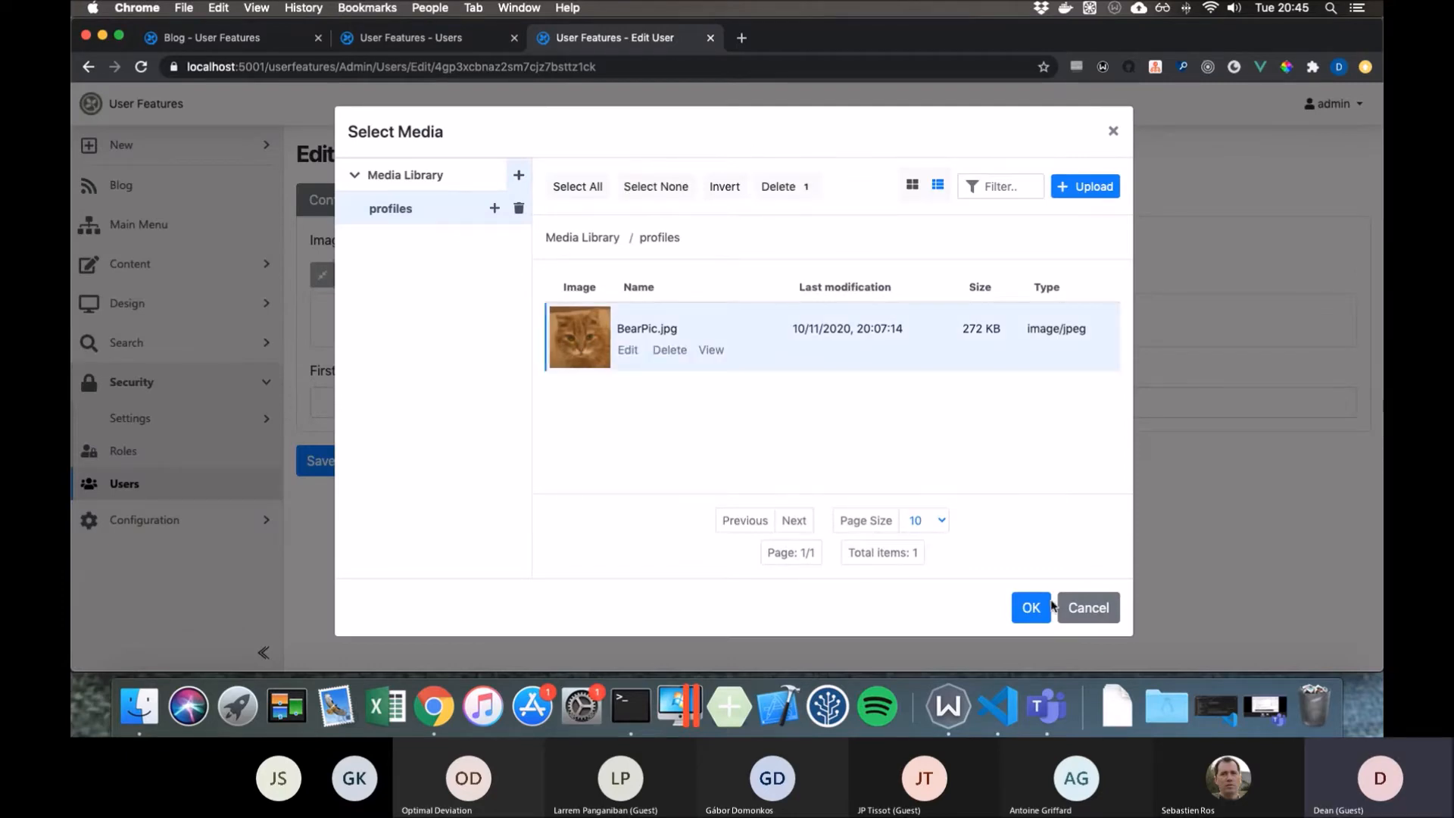
{"action": "left_click", "coordinate": [1031, 607]}
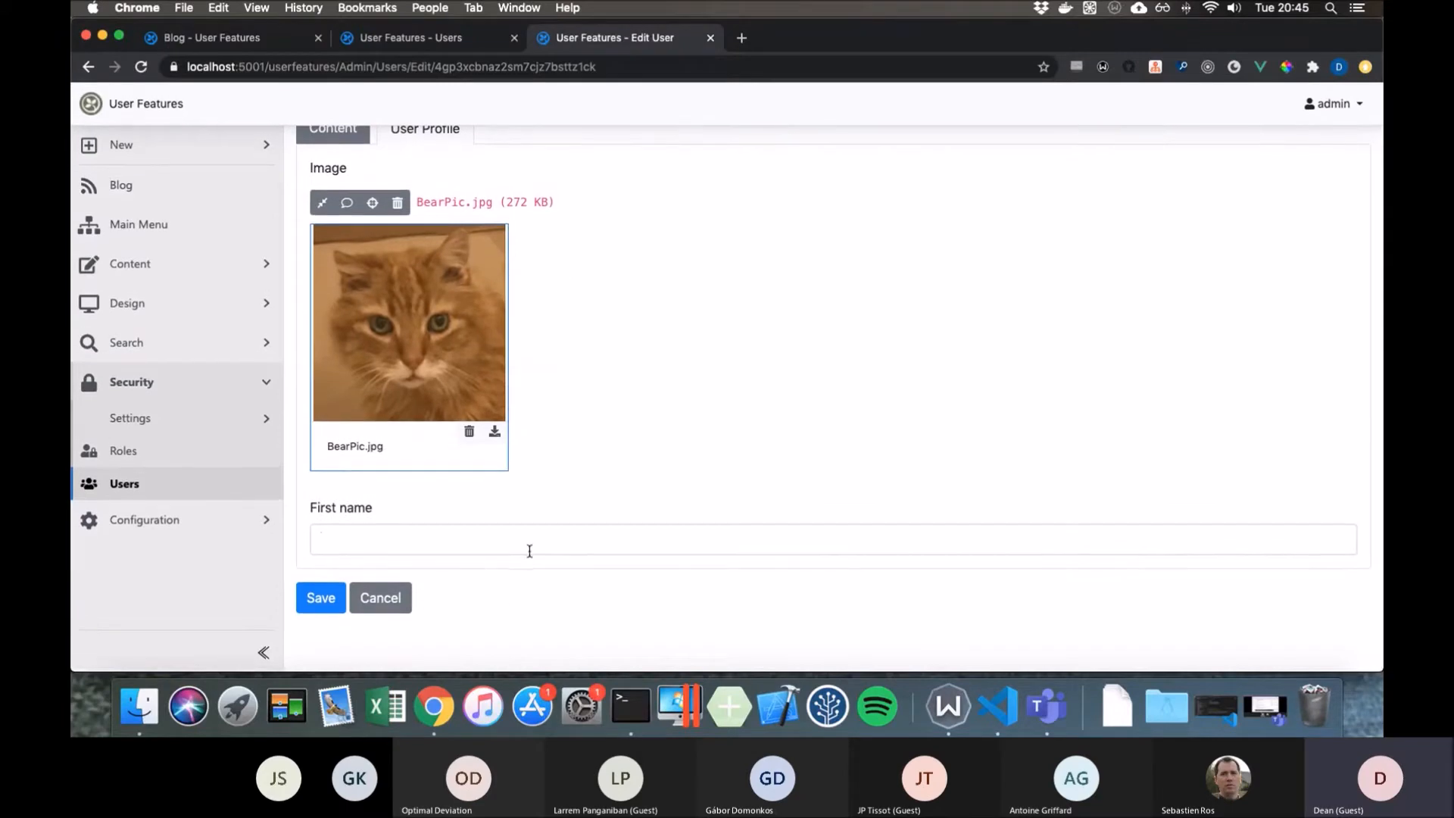
{"action": "type", "text": "Dean"}
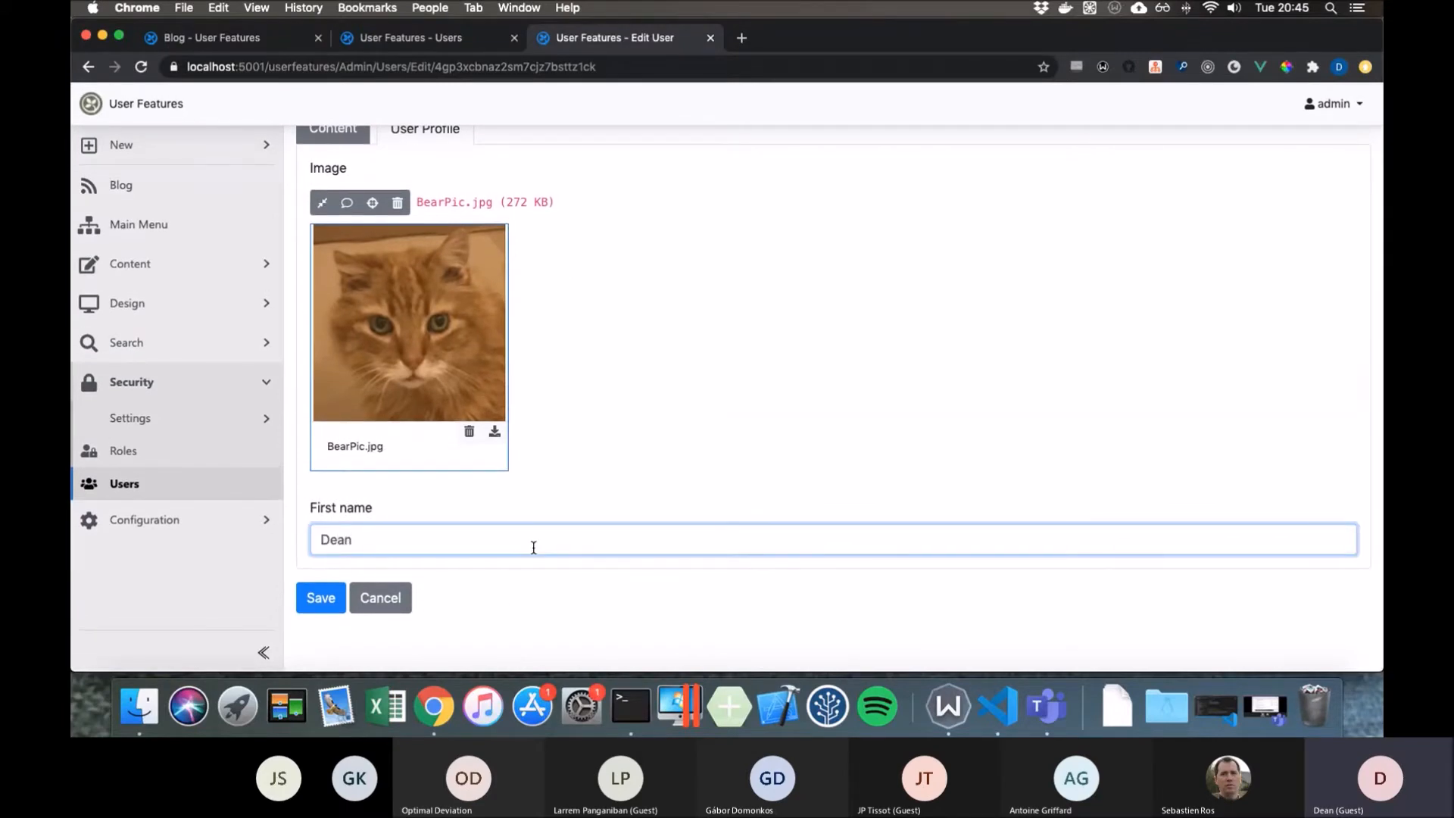
{"action": "mouse_move", "coordinate": [349, 568]}
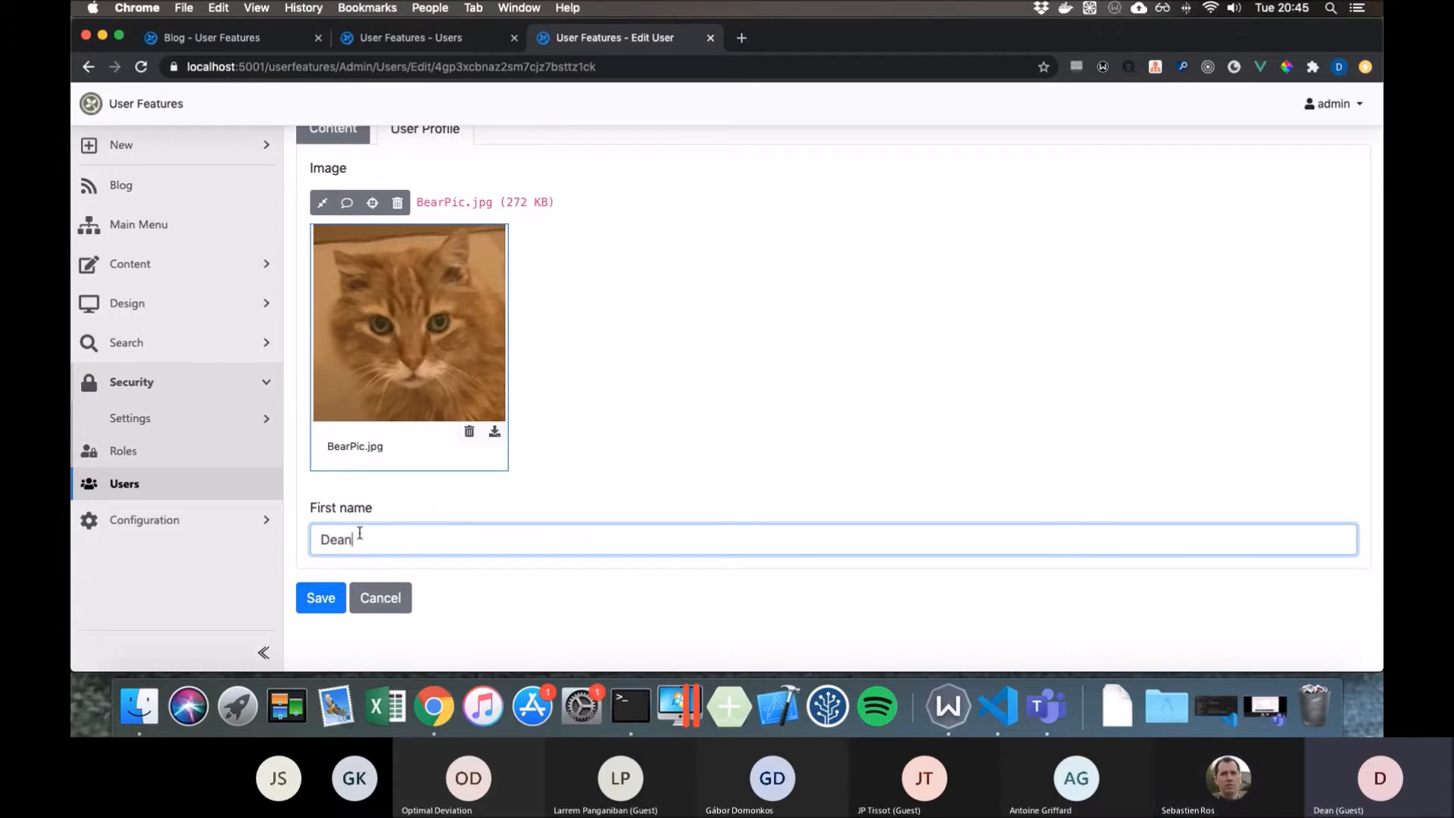
{"action": "left_click", "coordinate": [320, 597]}
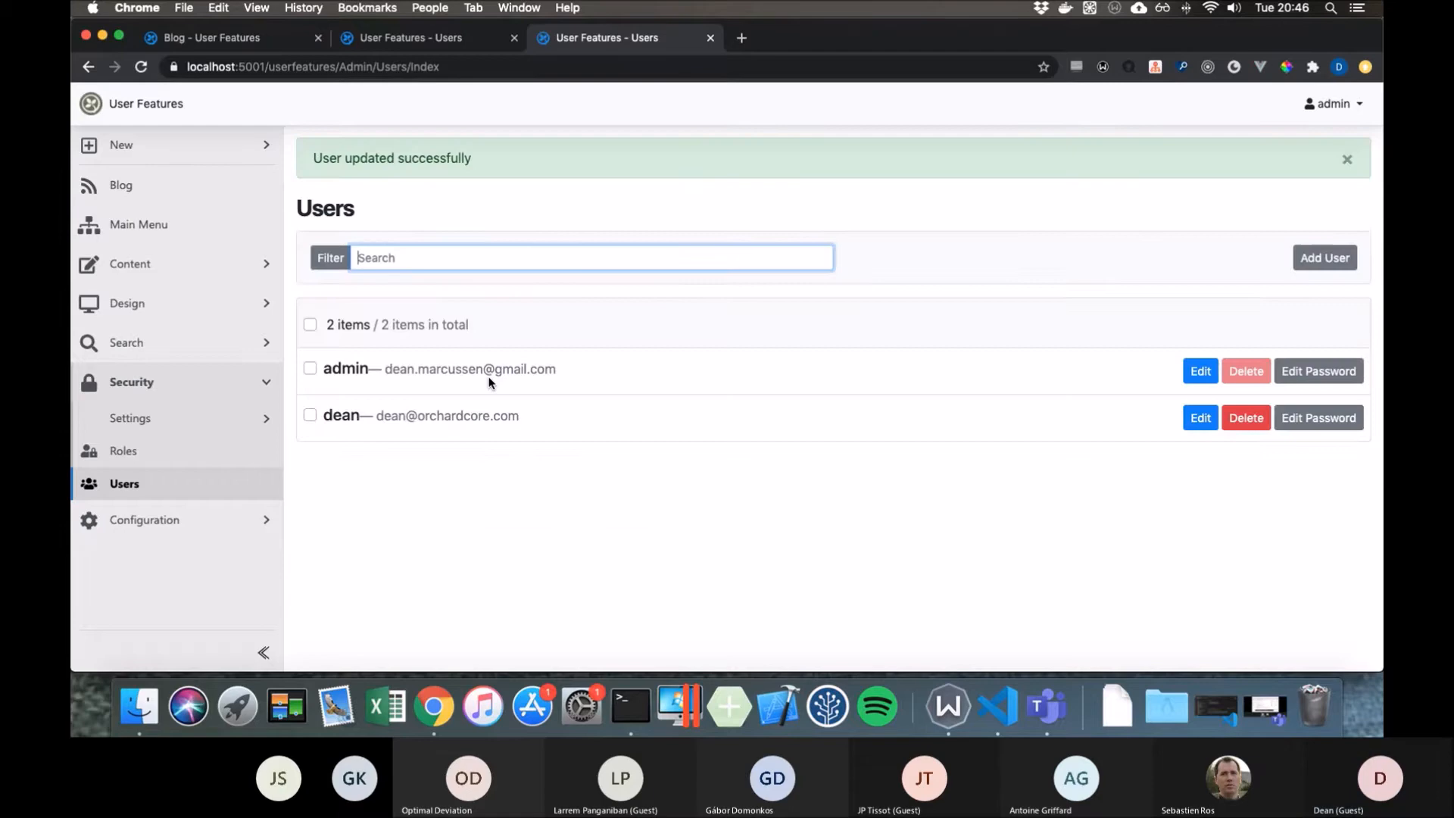
- Reopen the user's edit page, then edit the User Profile type from the Content Types list
{"action": "left_click", "coordinate": [1200, 418]}
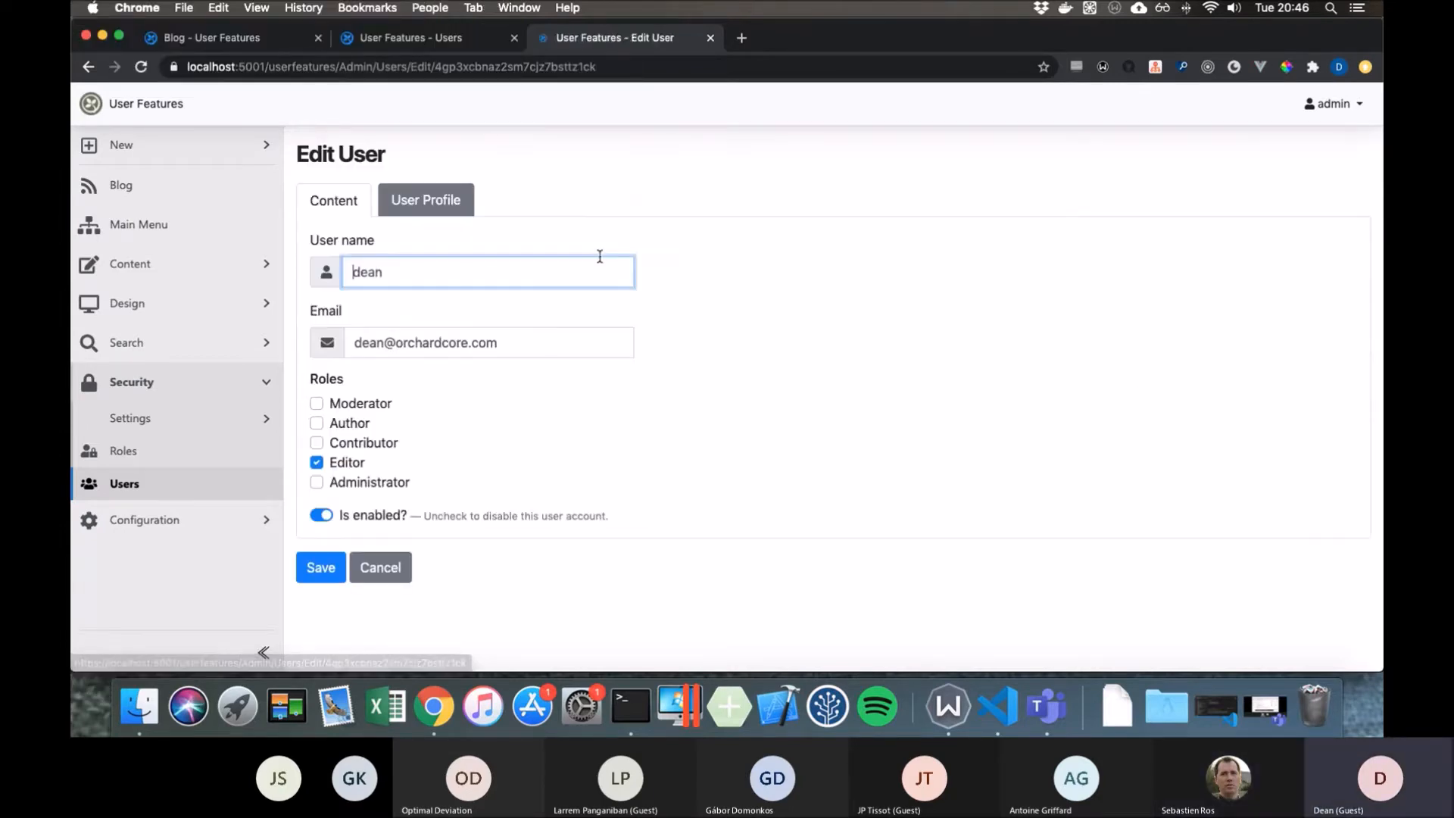
{"action": "mouse_move", "coordinate": [264, 314]}
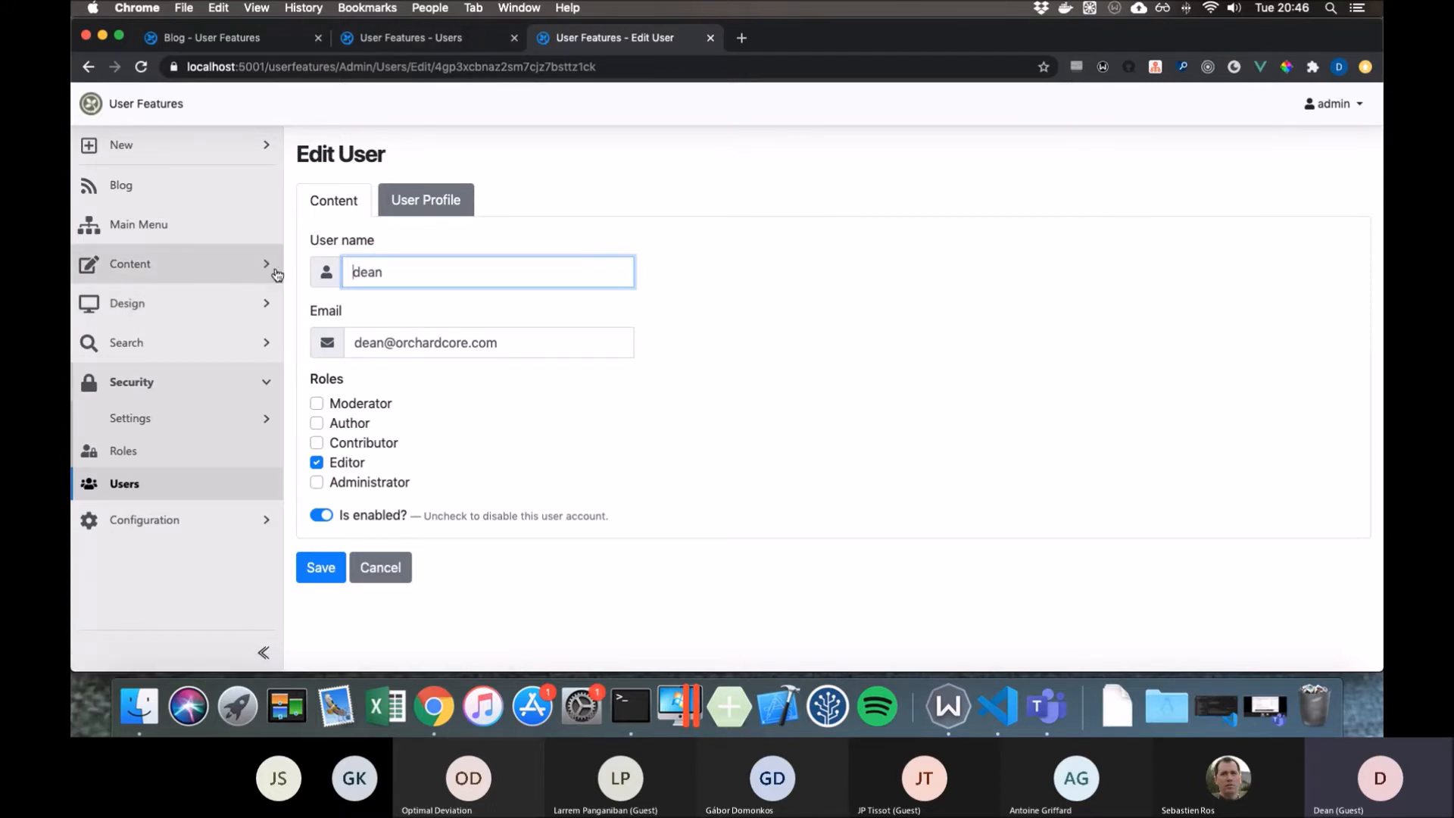
{"action": "left_click", "coordinate": [130, 264]}
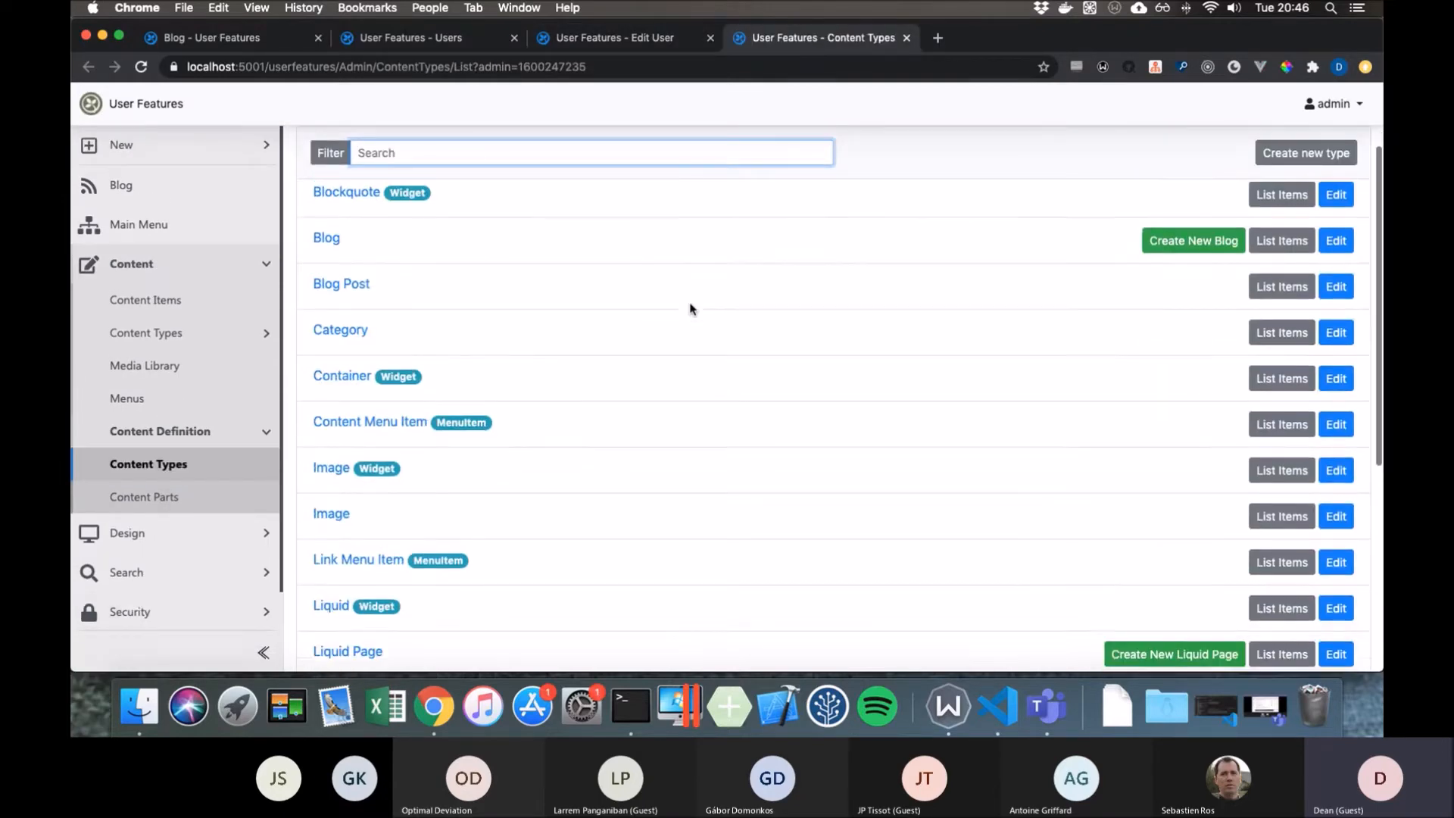
{"action": "scroll", "scroll_direction": "down", "scroll_amount": 3}
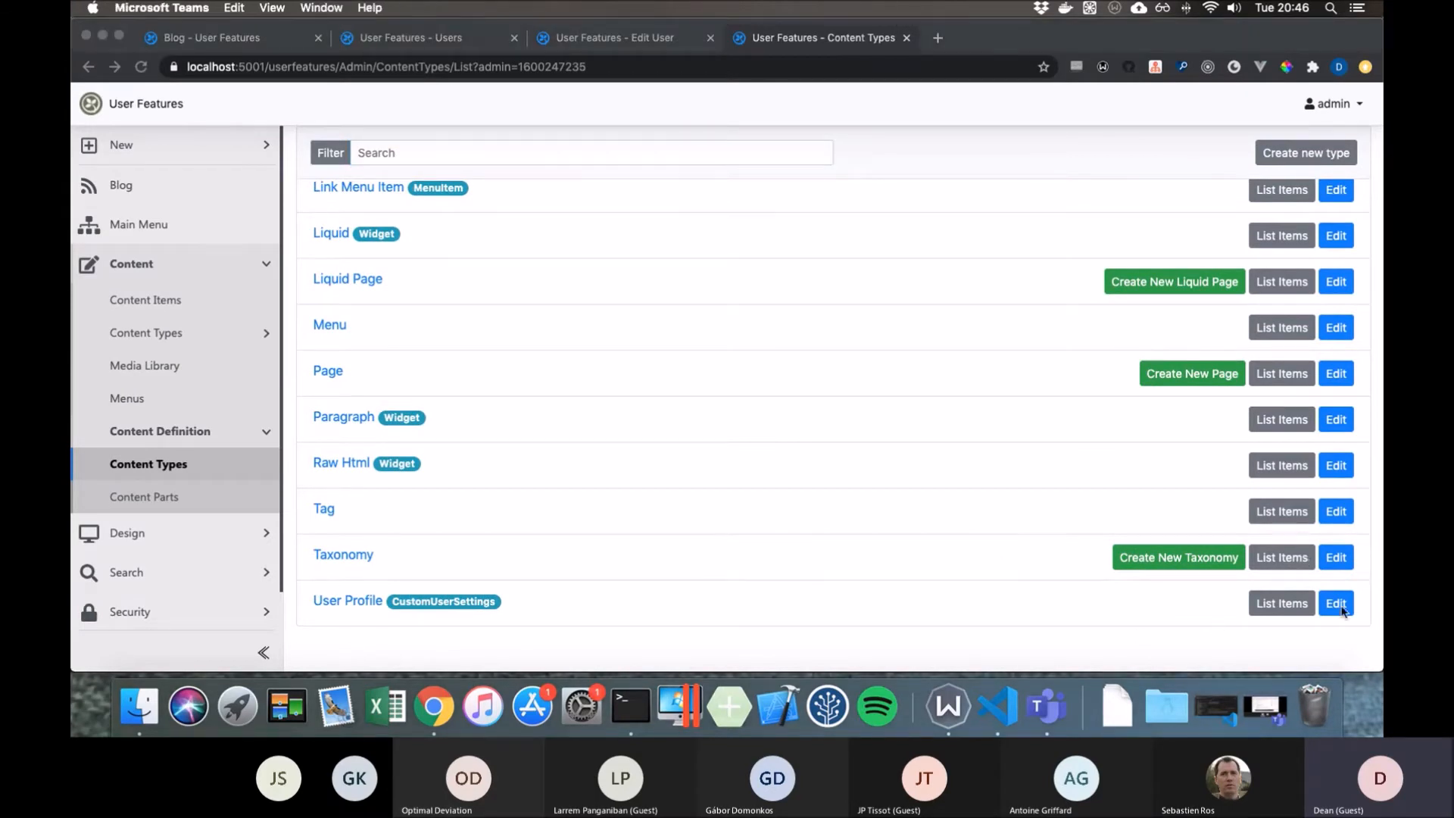
{"action": "left_click", "coordinate": [1337, 603]}
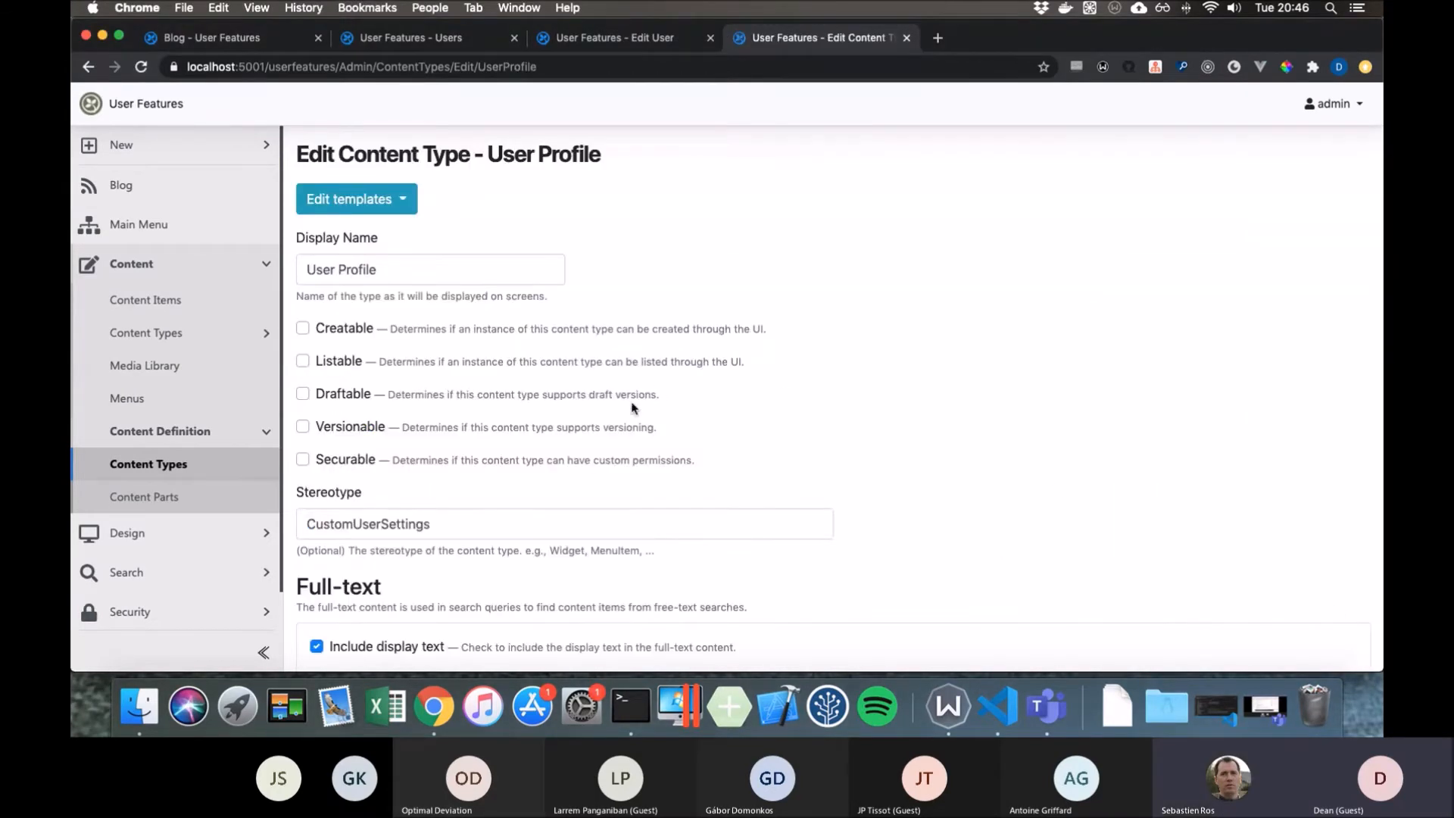
- Add a Profile Page content picker field to the User Profile type
{"action": "scroll", "scroll_direction": "down", "scroll_amount": 3}
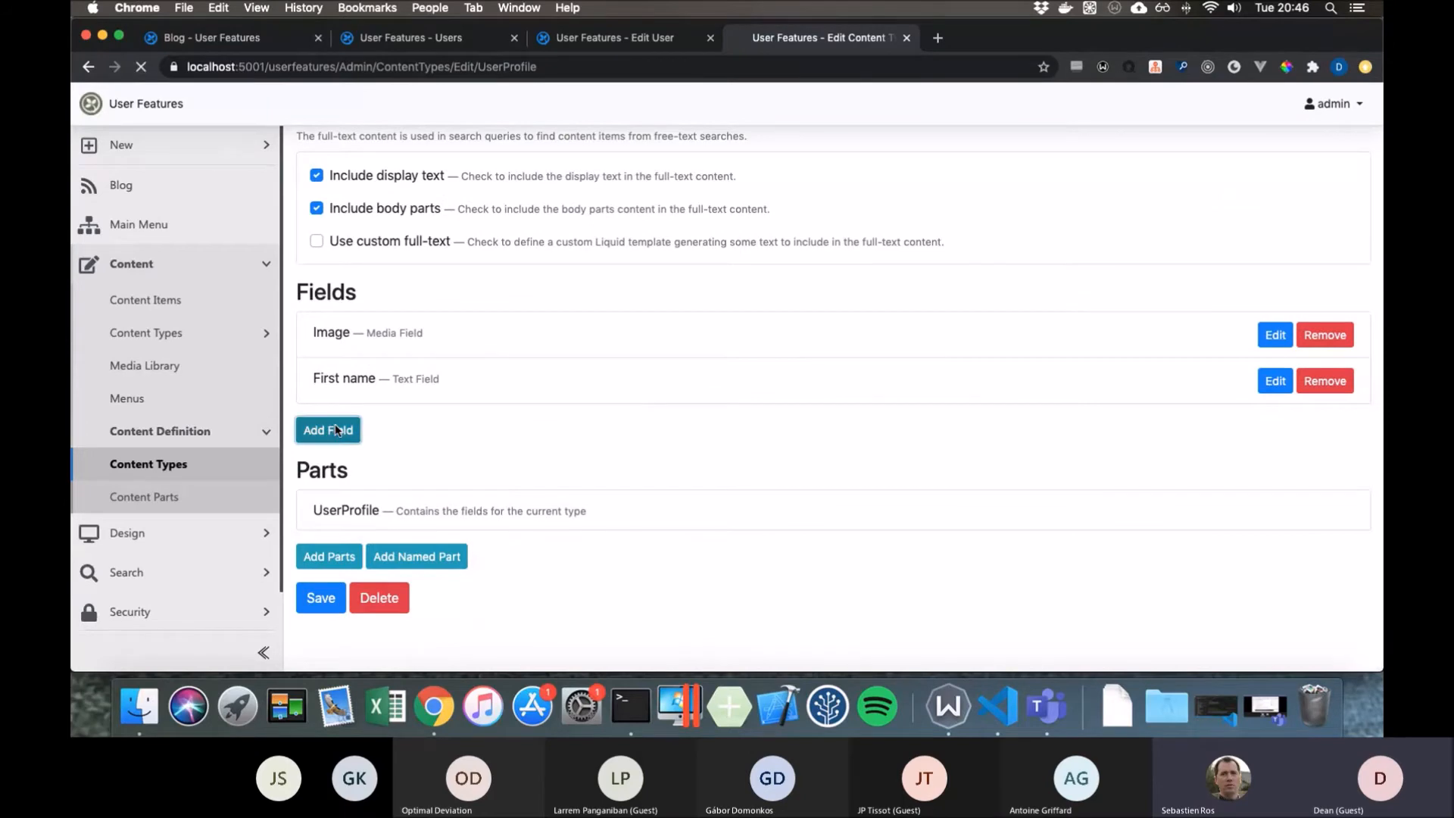
{"action": "left_click", "coordinate": [327, 429]}
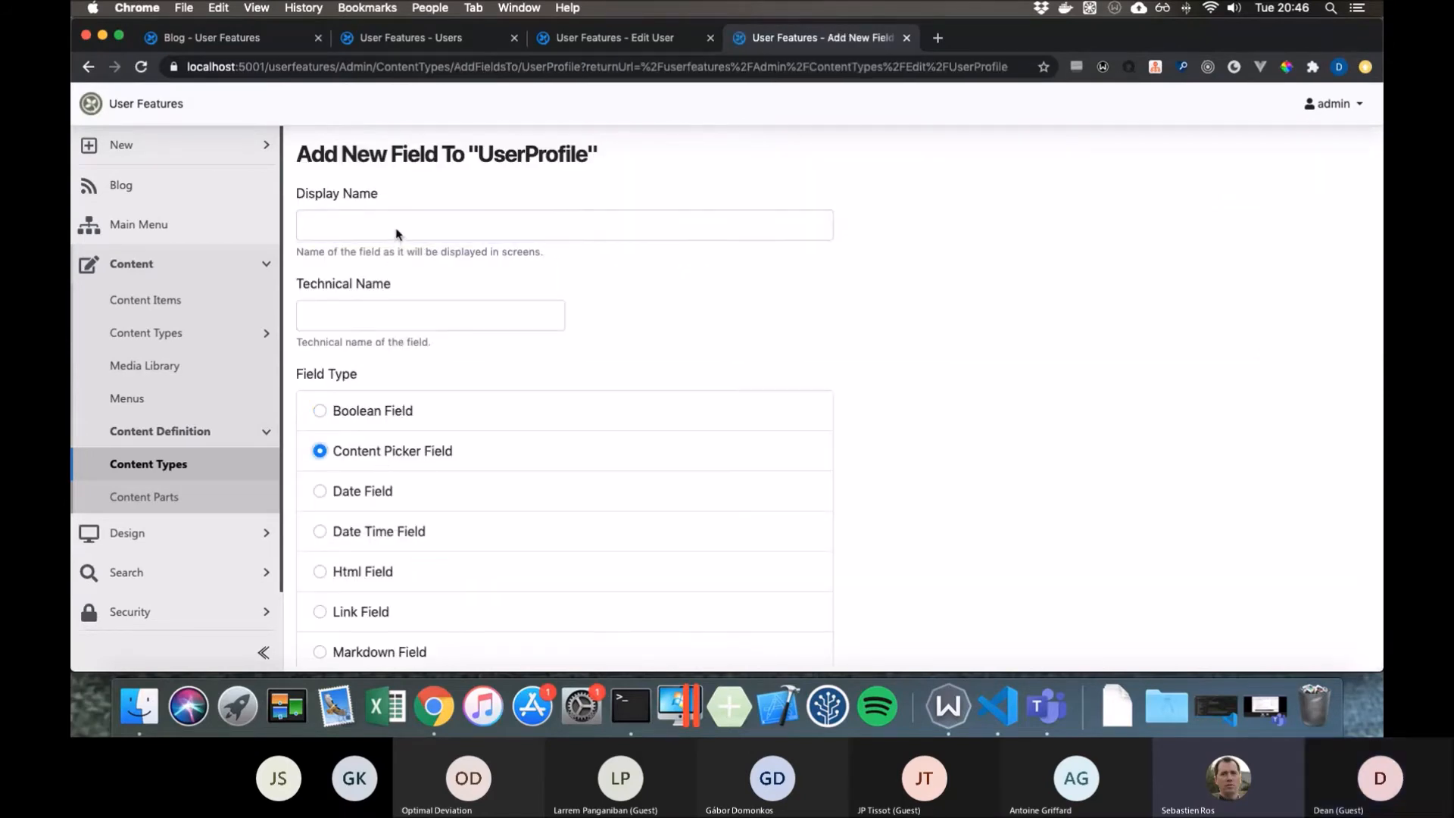
{"action": "left_click", "coordinate": [563, 224]}
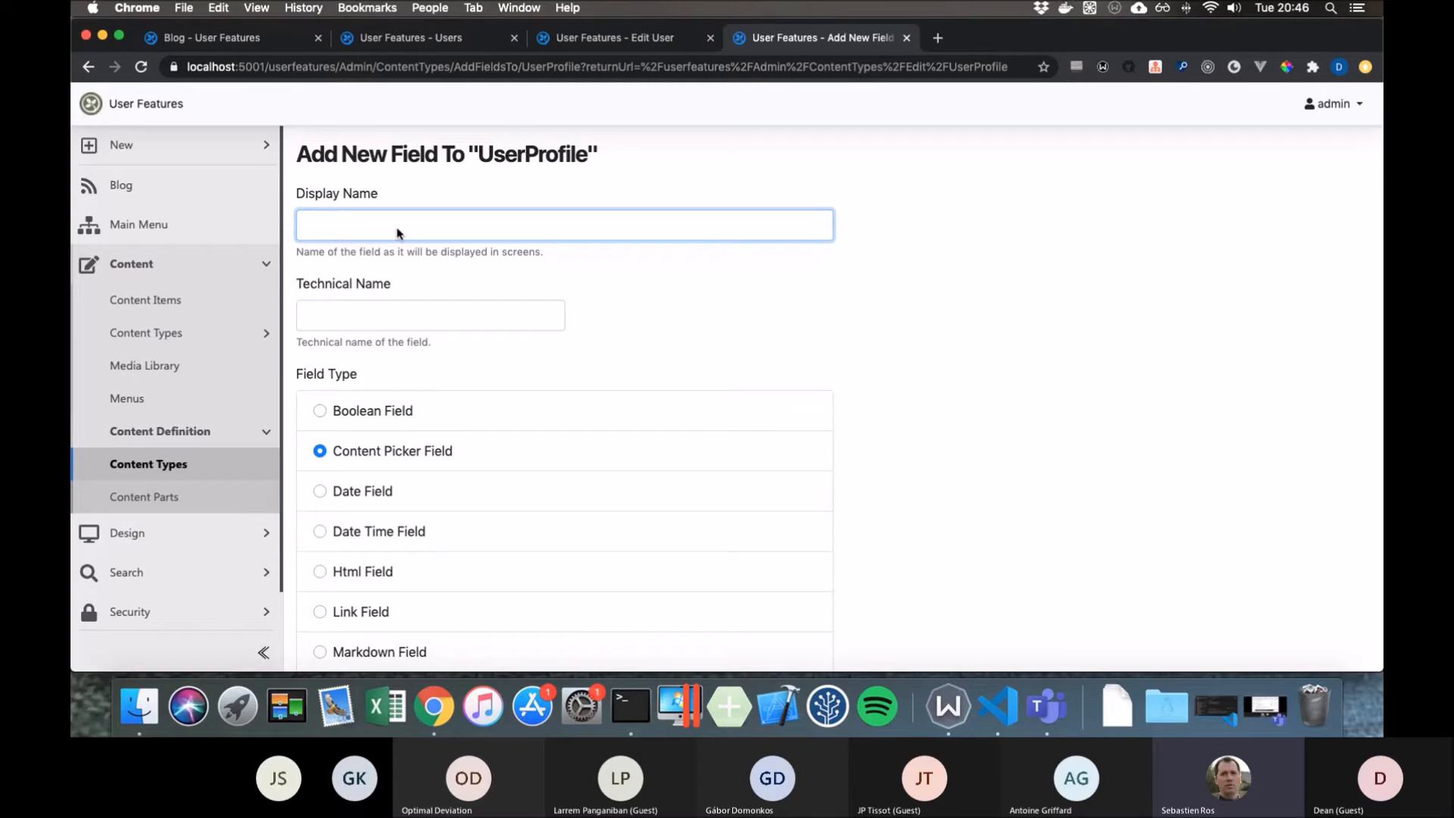
{"action": "type", "text": "Profile Page"}
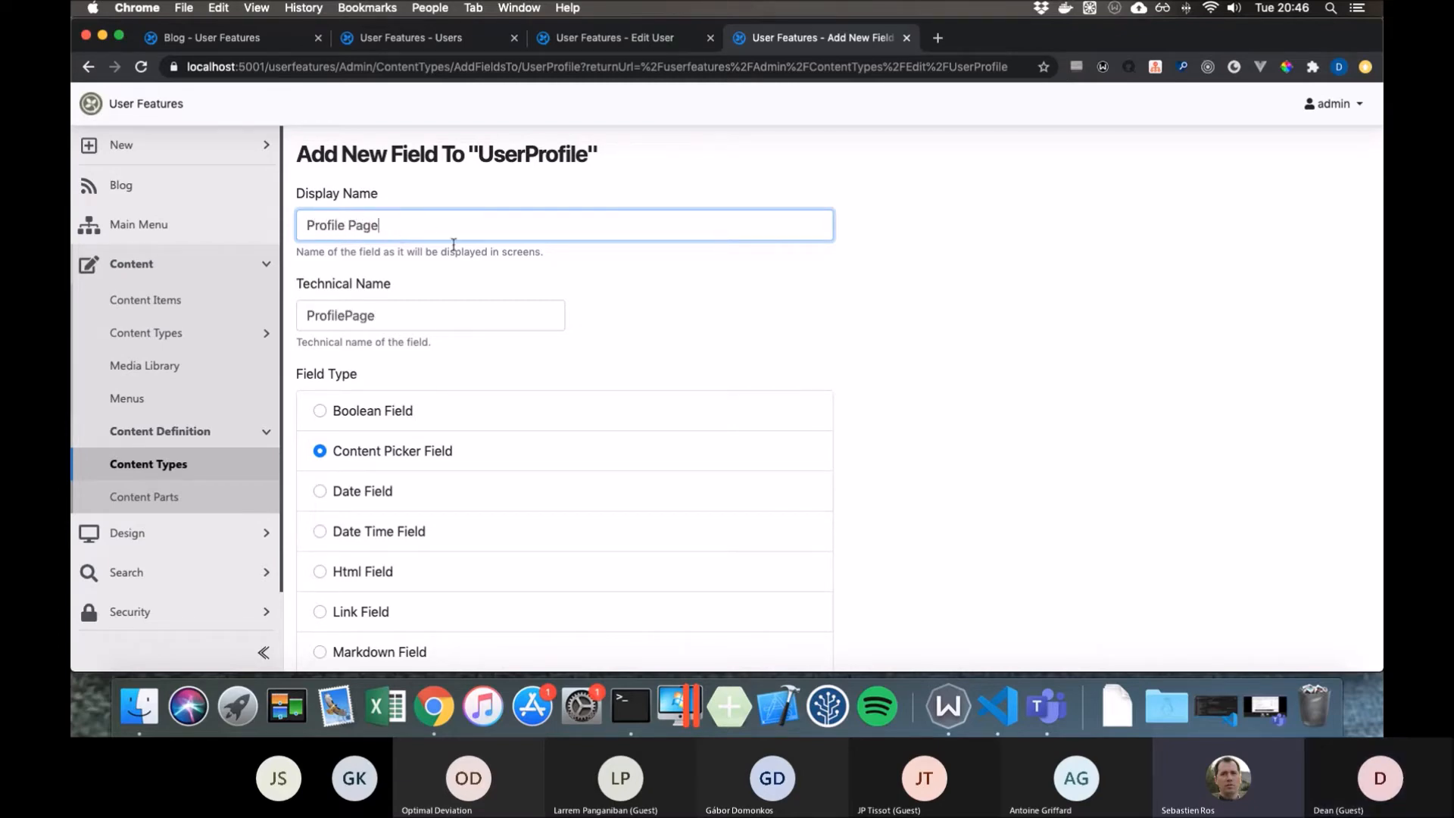
{"action": "scroll", "scroll_direction": "down", "scroll_amount": 3}
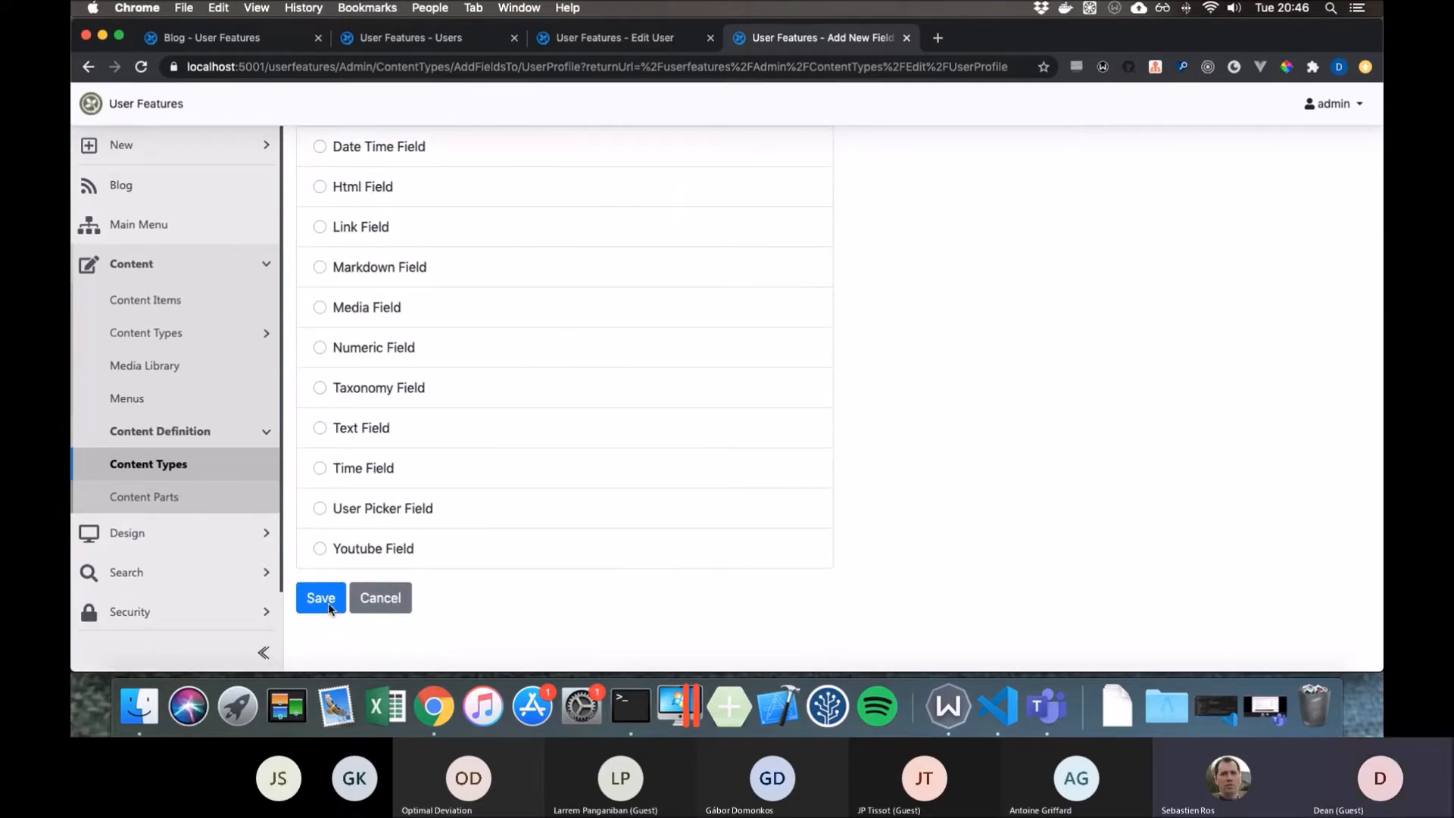
{"action": "left_click", "coordinate": [319, 597]}
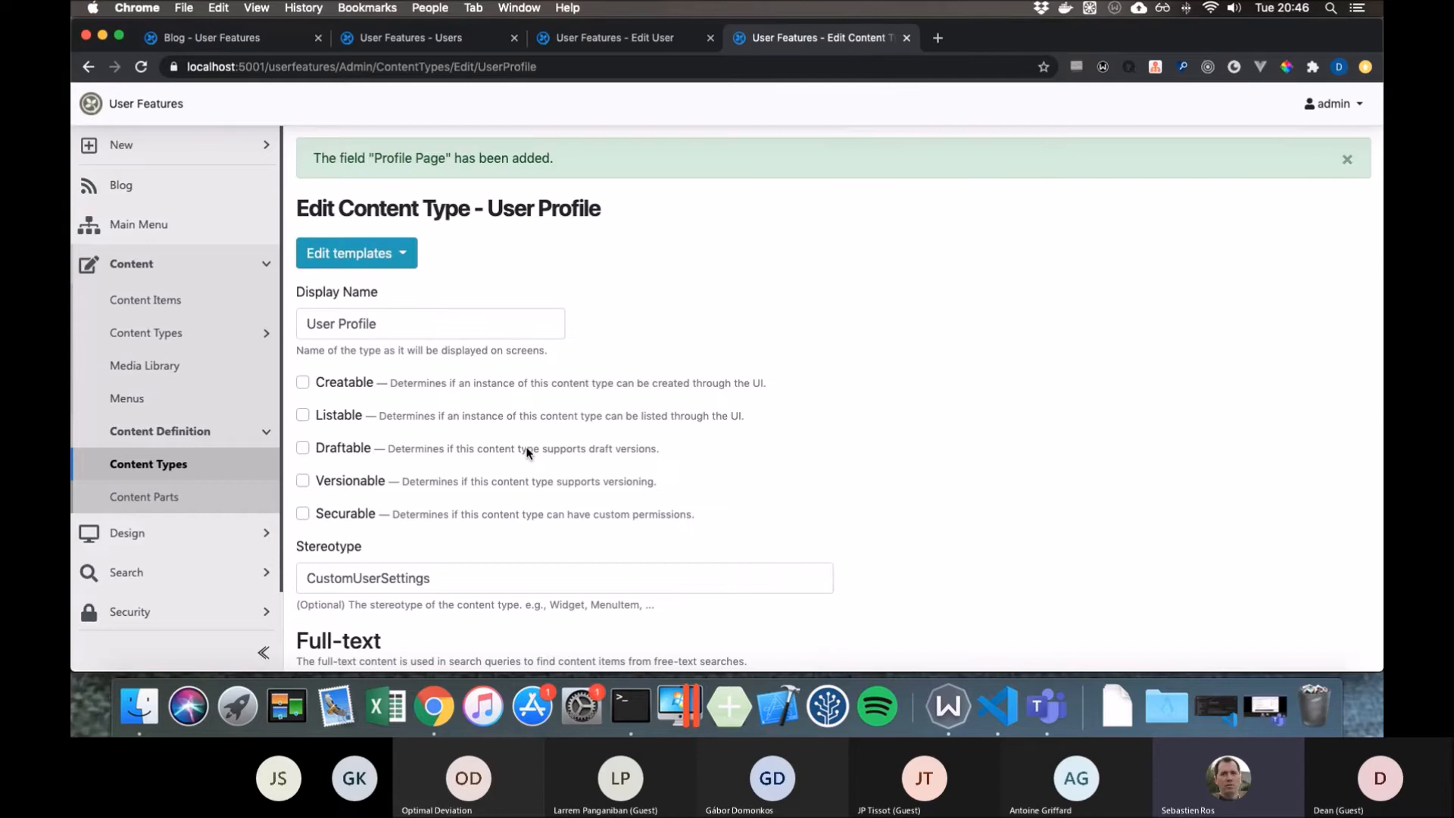
- Scroll through the UserProfile fields, then return to the Content Types list
{"action": "scroll", "scroll_direction": "down", "scroll_amount": 3}
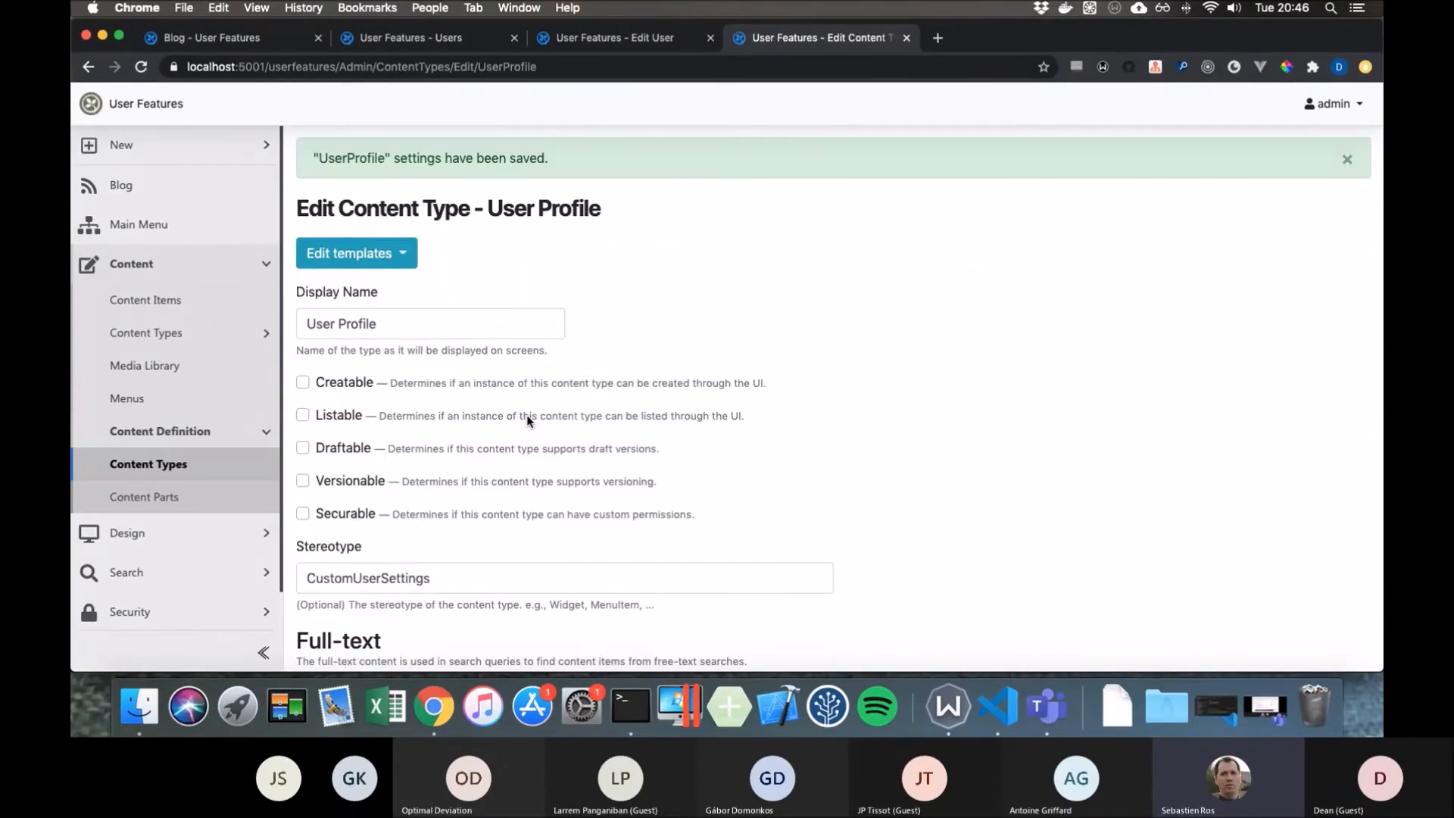
{"action": "scroll", "scroll_direction": "down", "scroll_amount": 3}
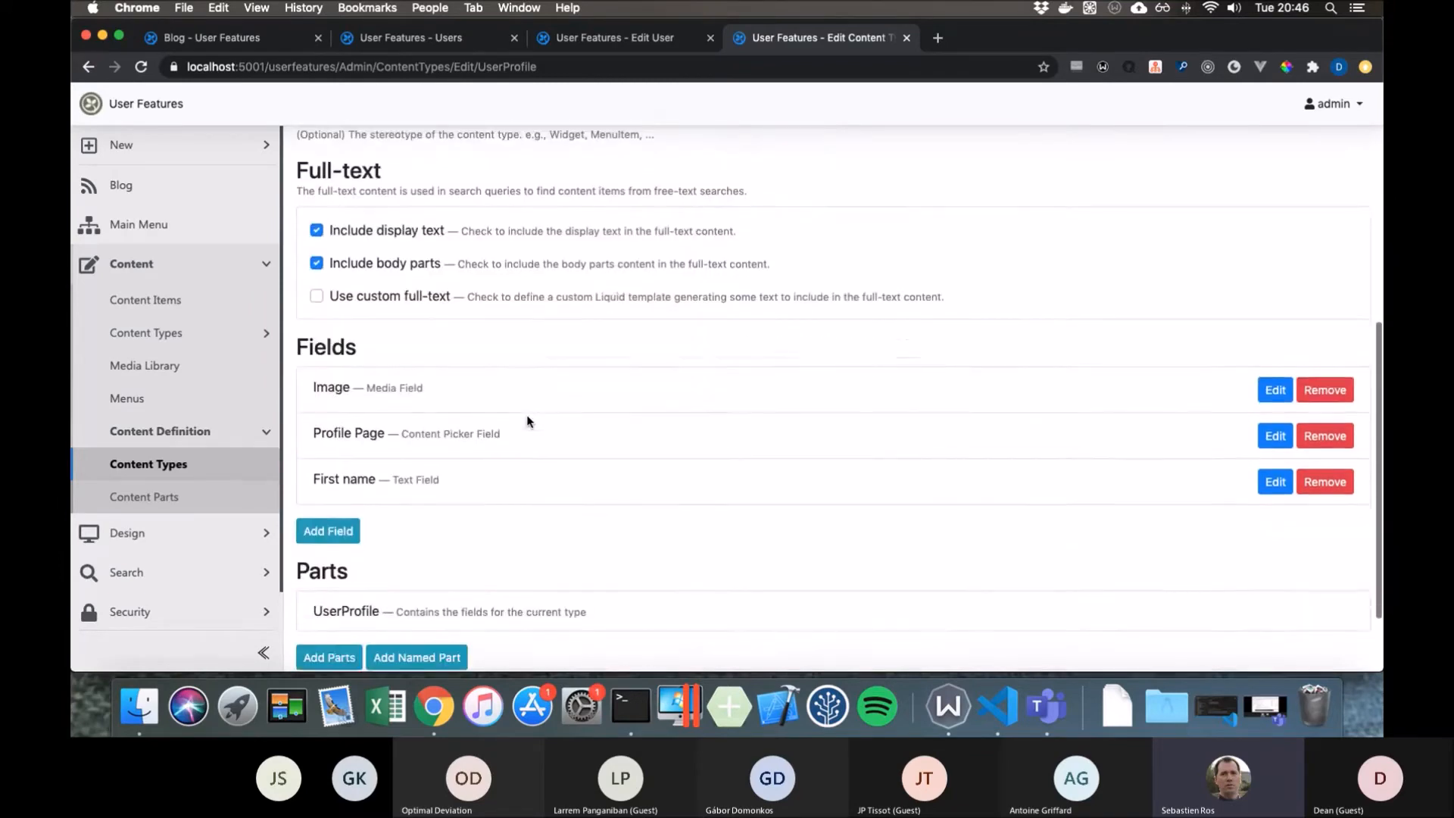
{"action": "scroll", "scroll_direction": "down", "scroll_amount": 3}
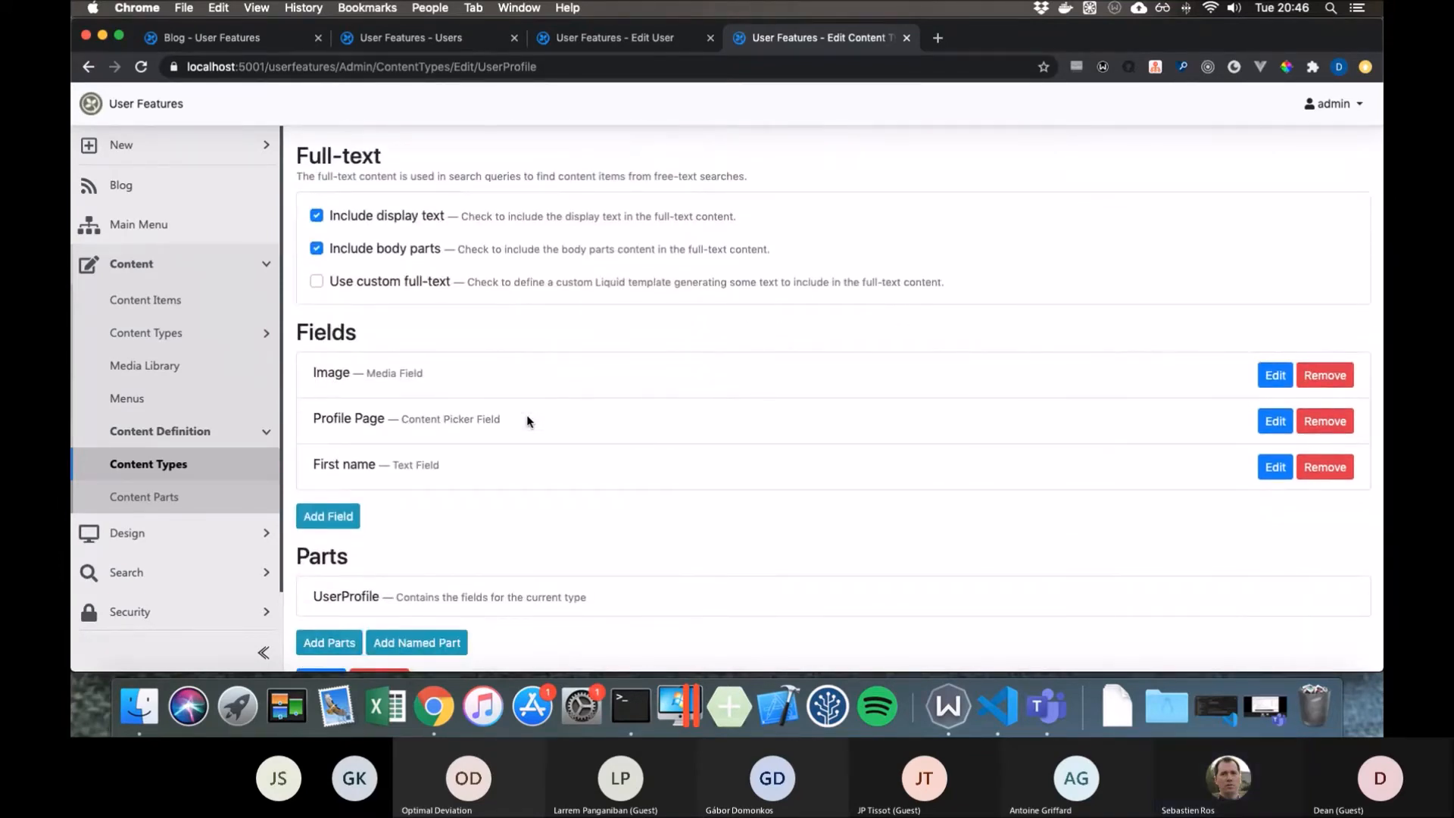
{"action": "scroll", "scroll_direction": "down", "scroll_amount": 3}
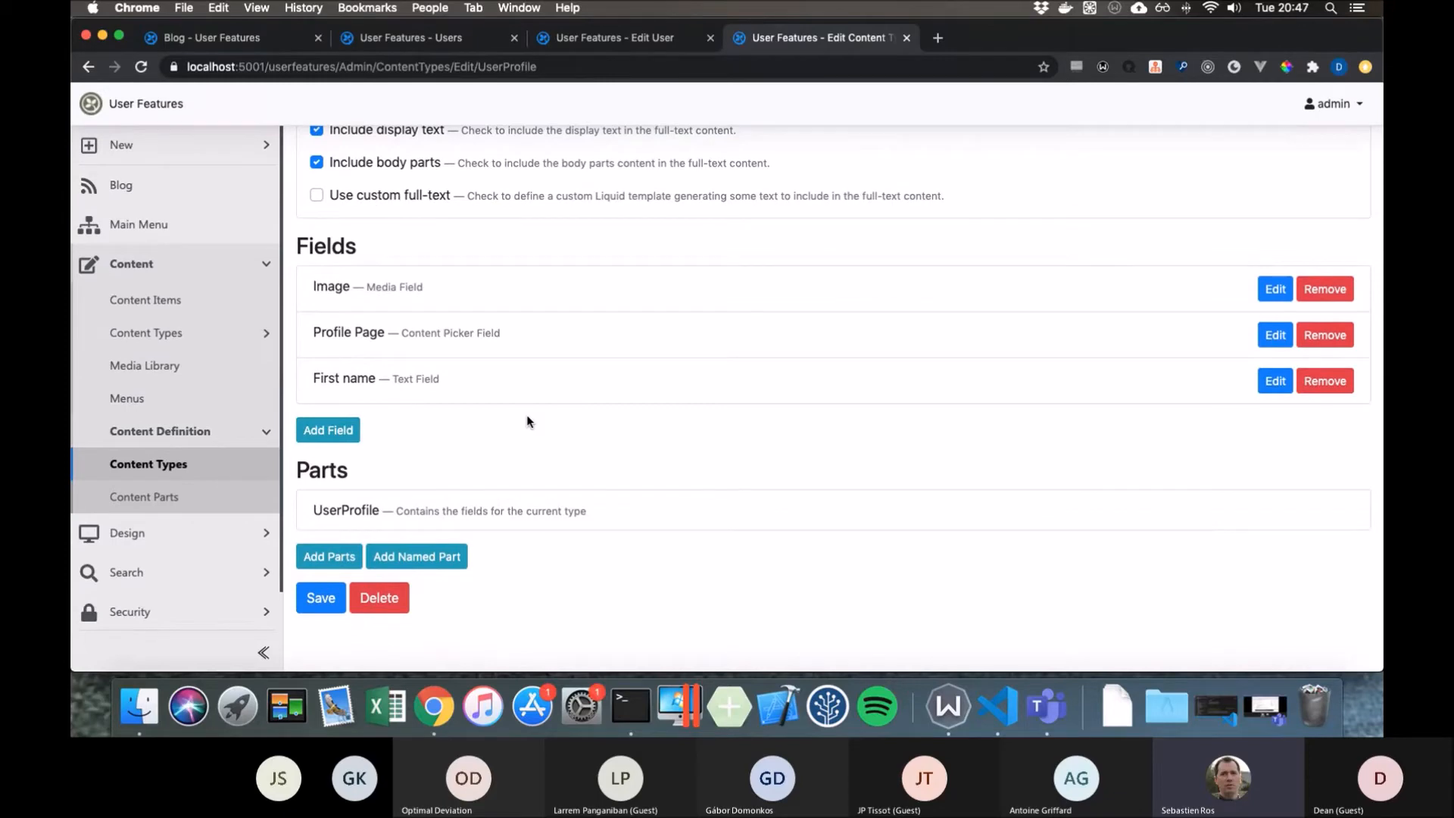
{"action": "mouse_move", "coordinate": [406, 432]}
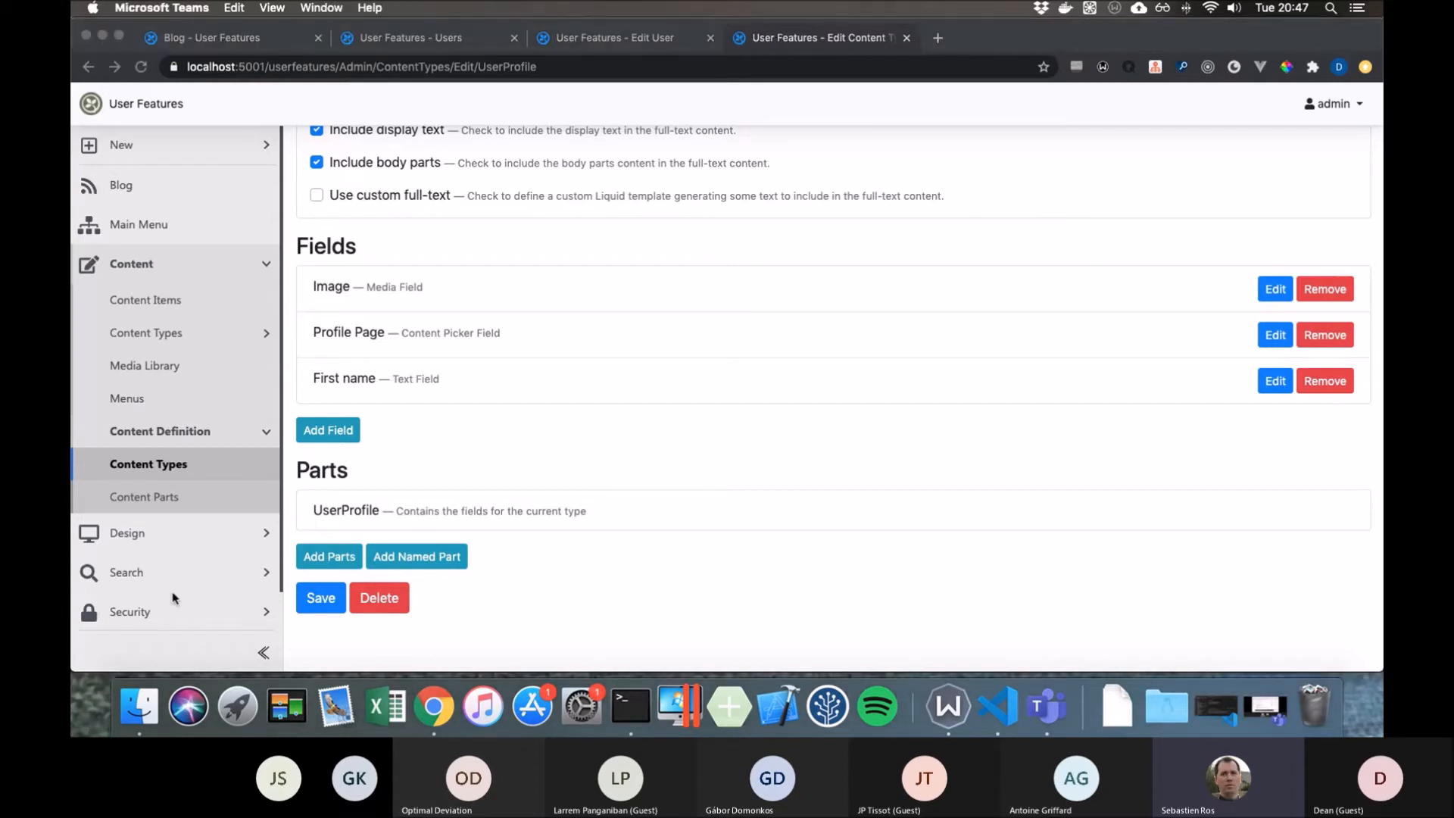
{"action": "mouse_move", "coordinate": [481, 368]}
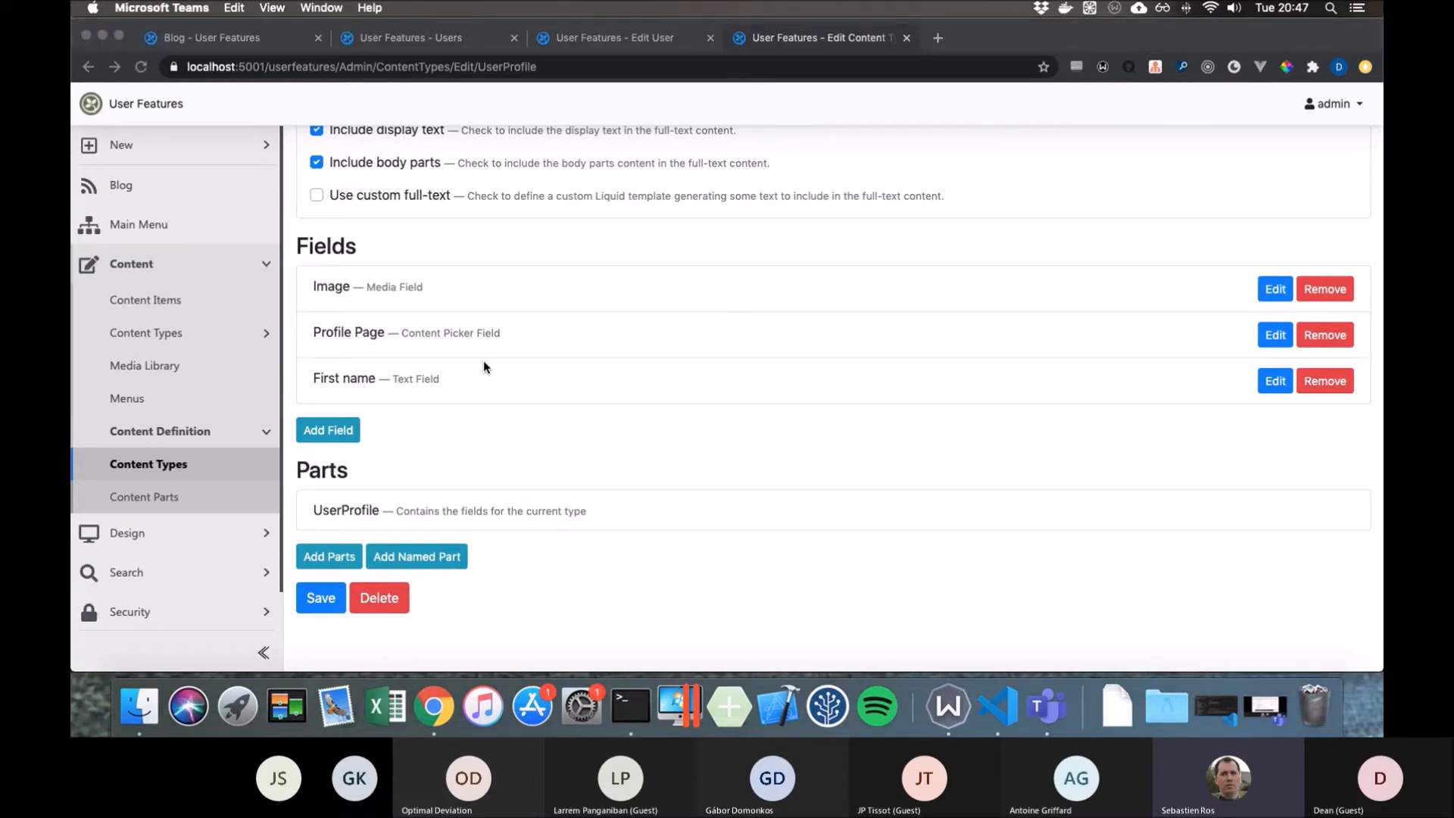
{"action": "mouse_move", "coordinate": [446, 367]}
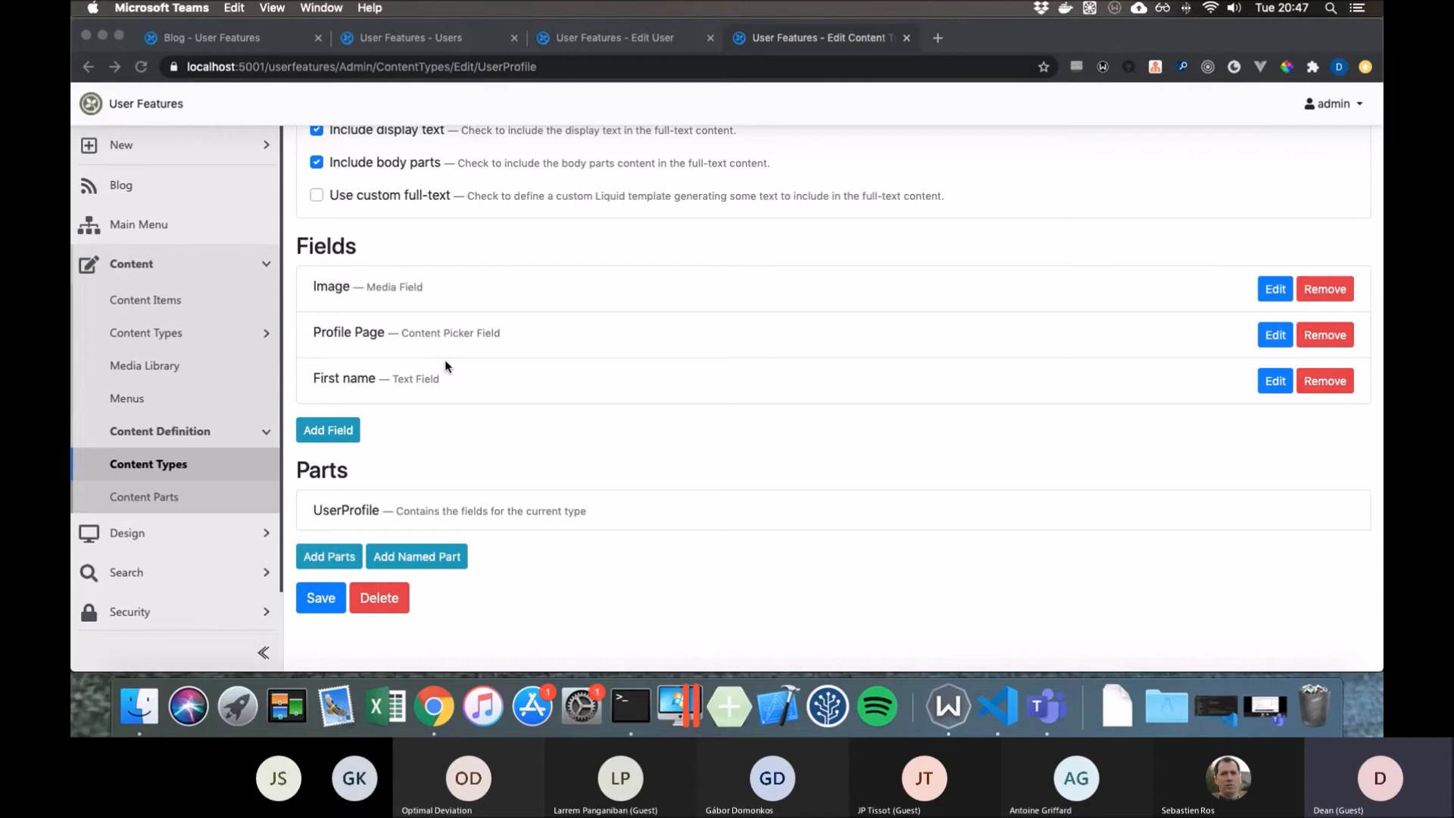
{"action": "mouse_move", "coordinate": [458, 362]}
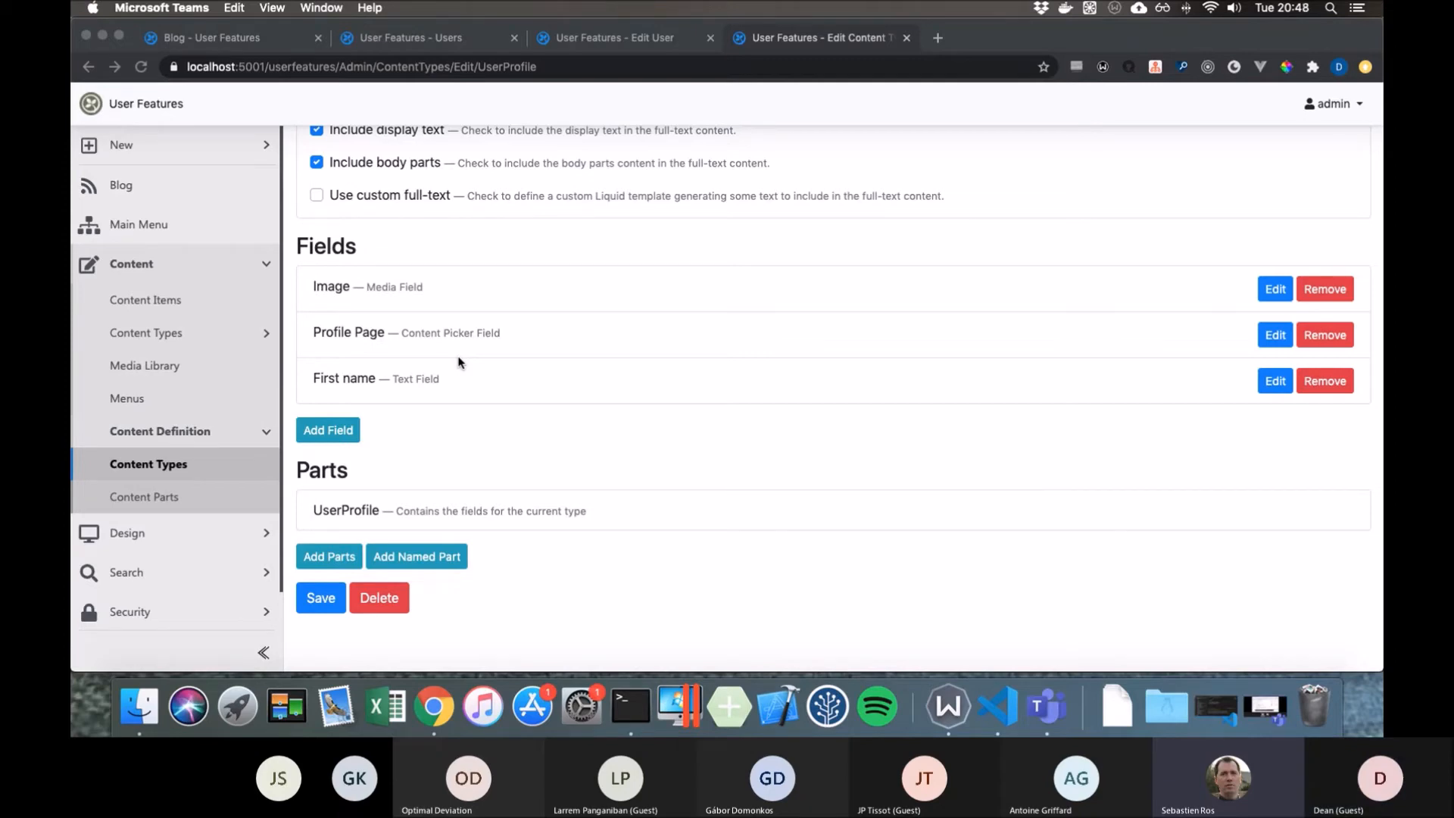
{"action": "mouse_move", "coordinate": [195, 353]}
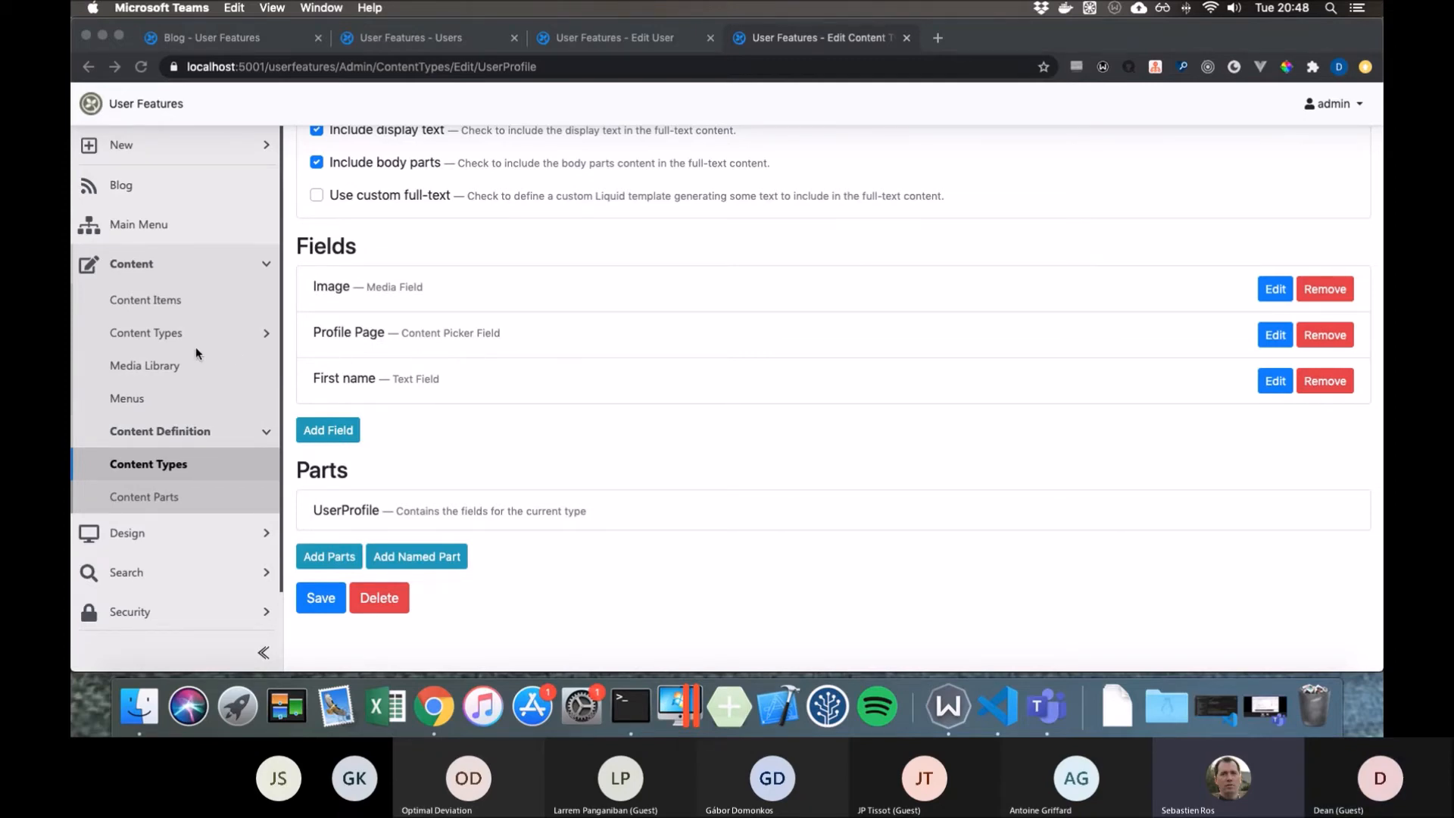
{"action": "mouse_move", "coordinate": [360, 353]}
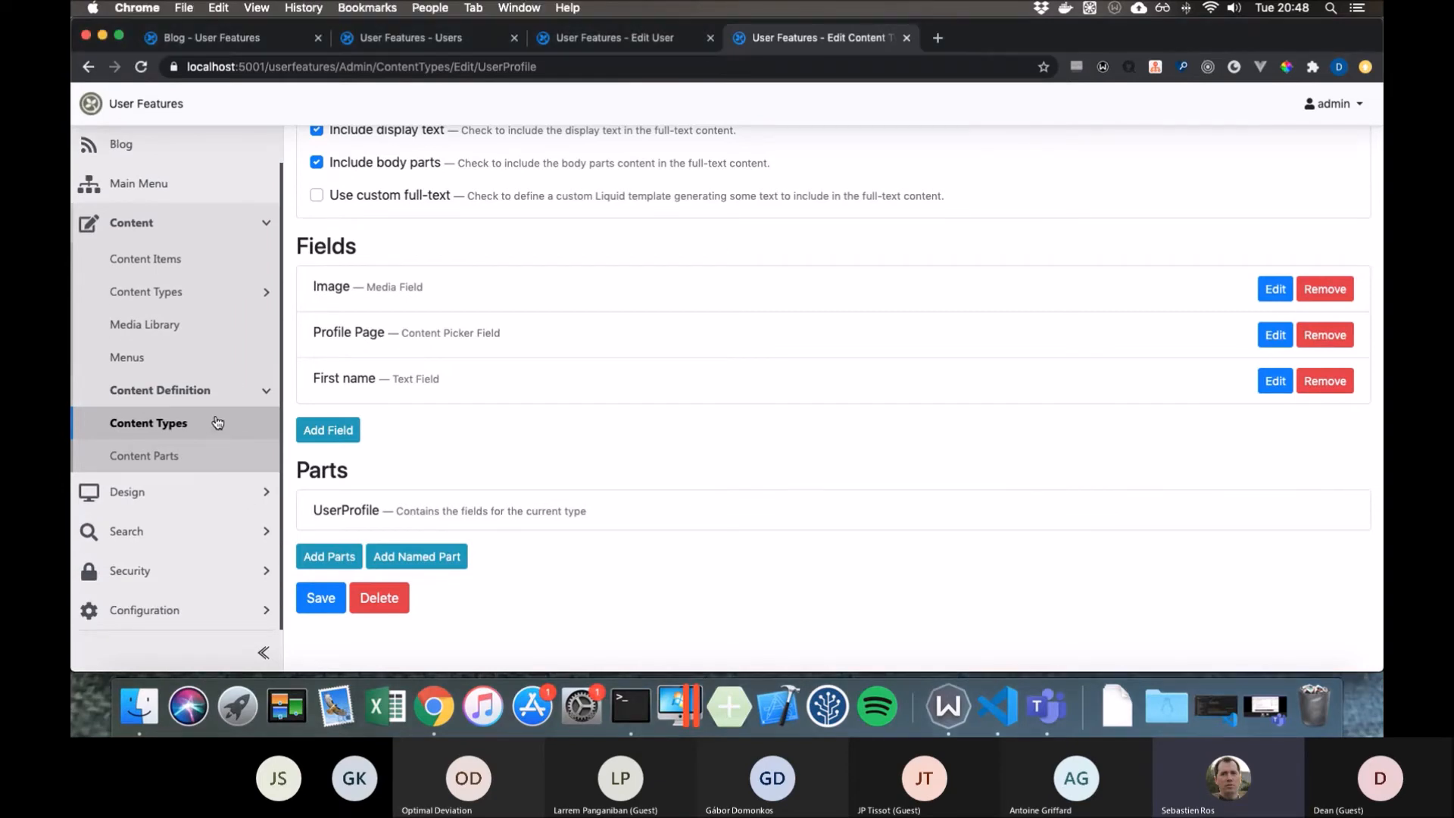
{"action": "left_click", "coordinate": [149, 422]}
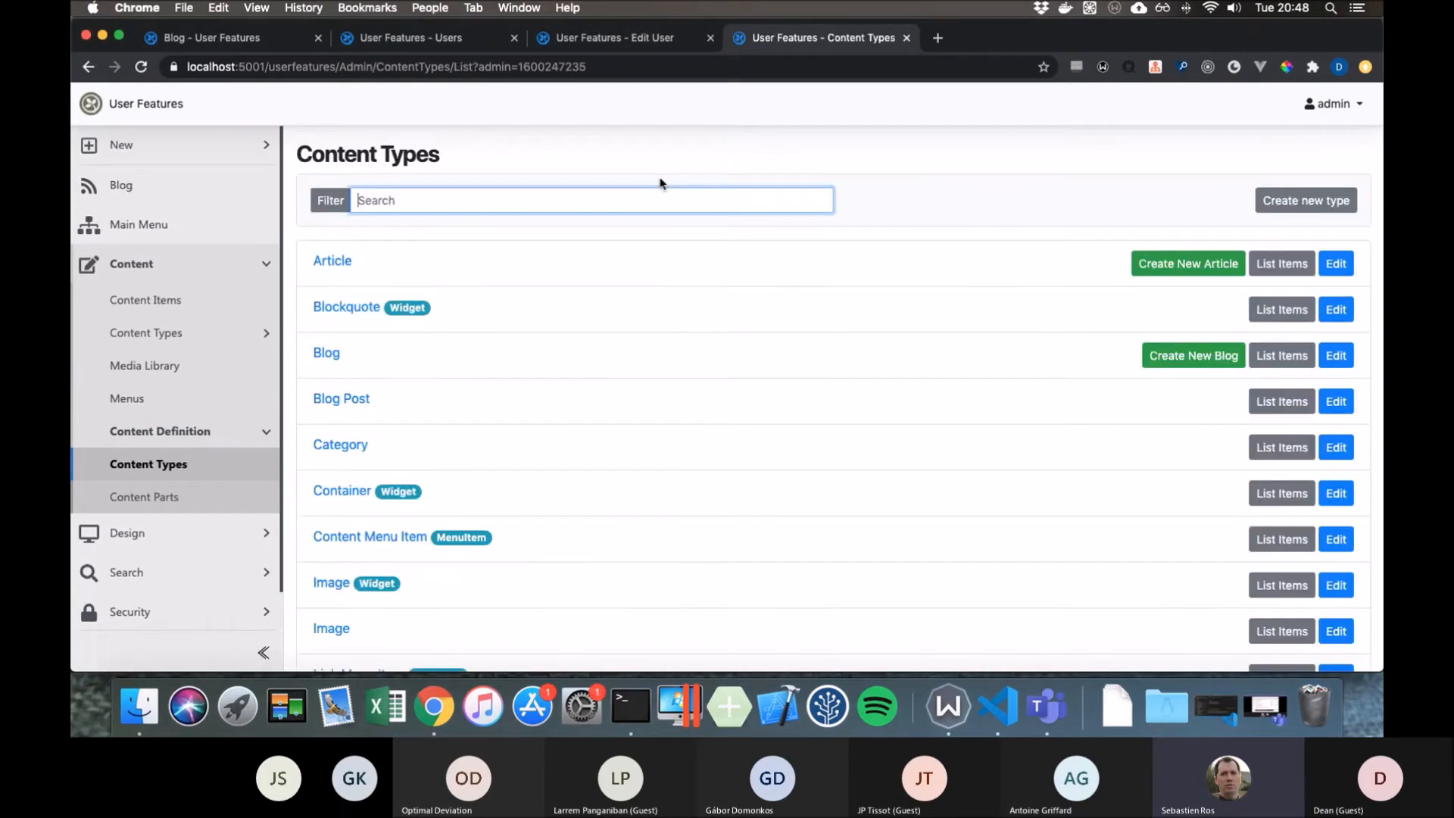
- Create a new content type named 'External Settings'
{"action": "left_click", "coordinate": [1304, 200]}
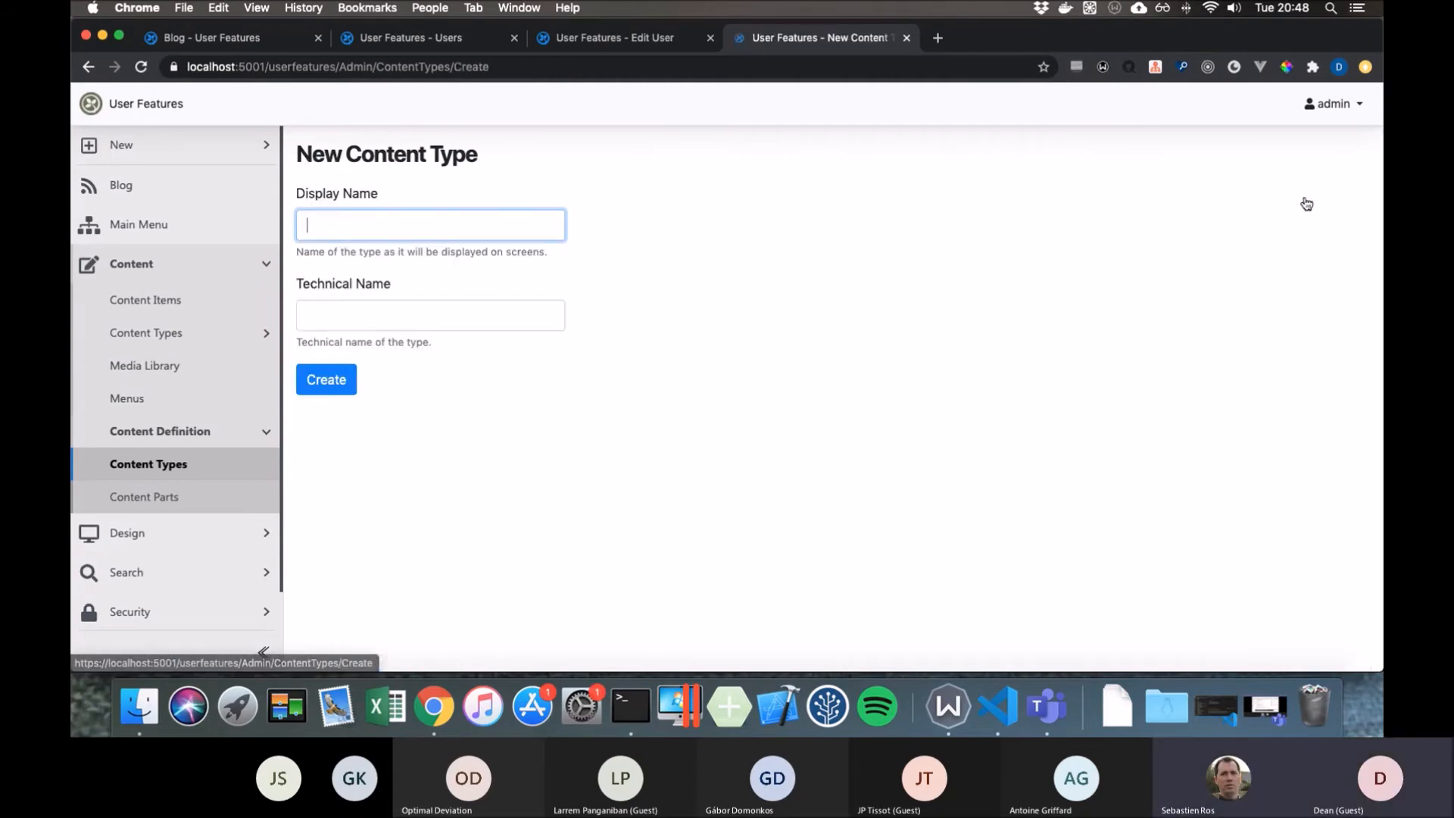
{"action": "type", "text": "External"}
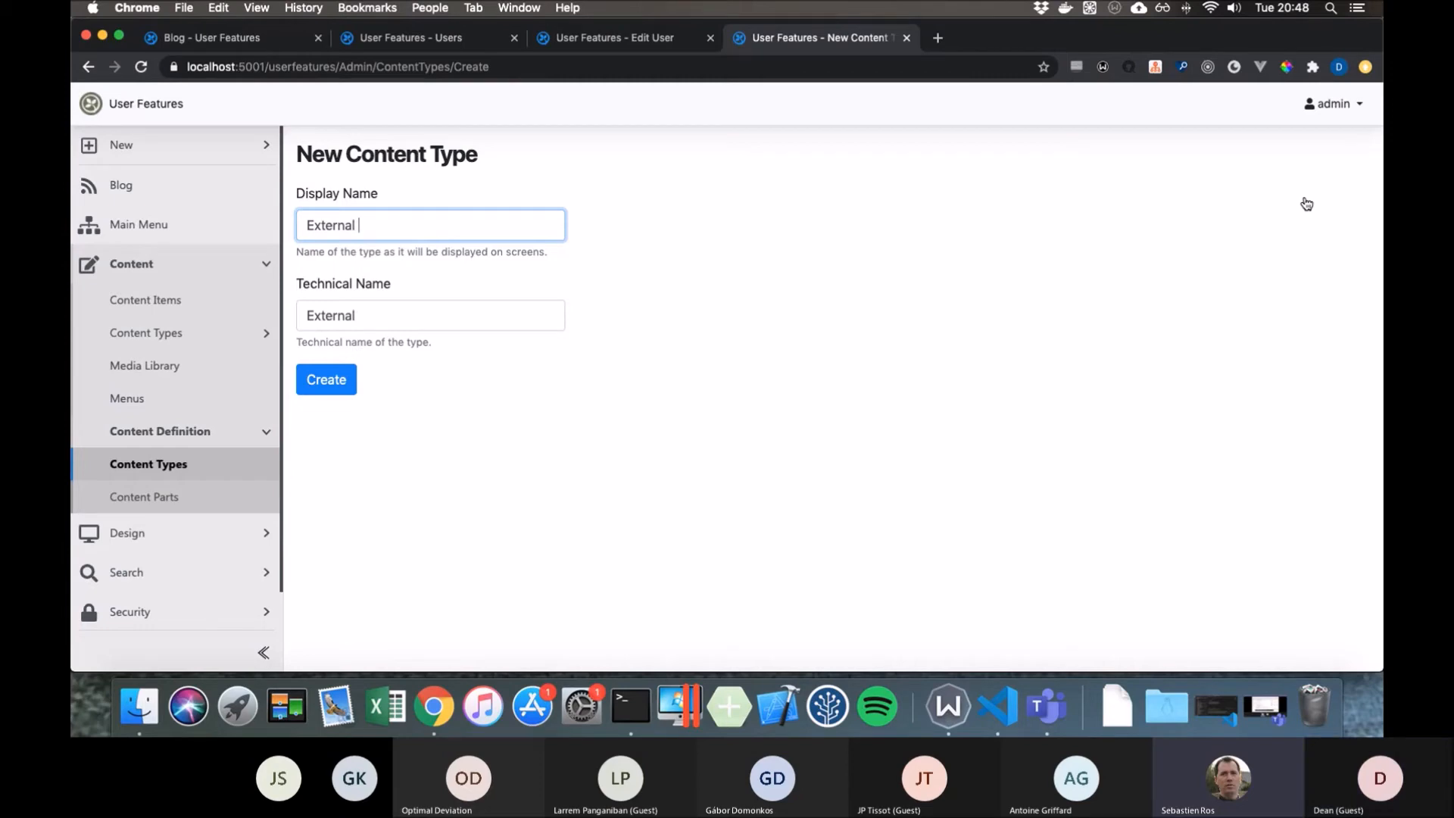
{"action": "type", "text": "Settings"}
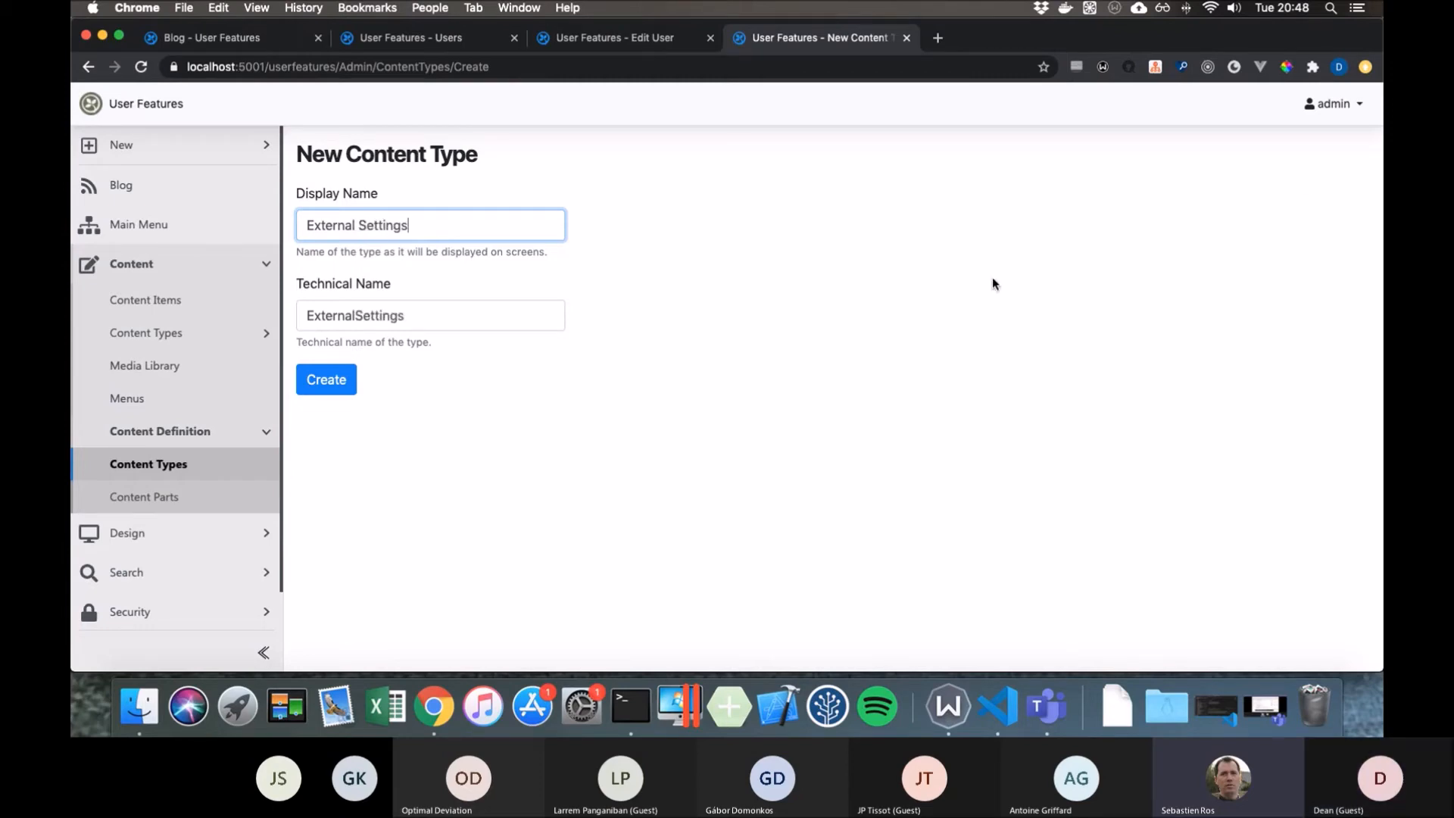
{"action": "left_click", "coordinate": [326, 379]}
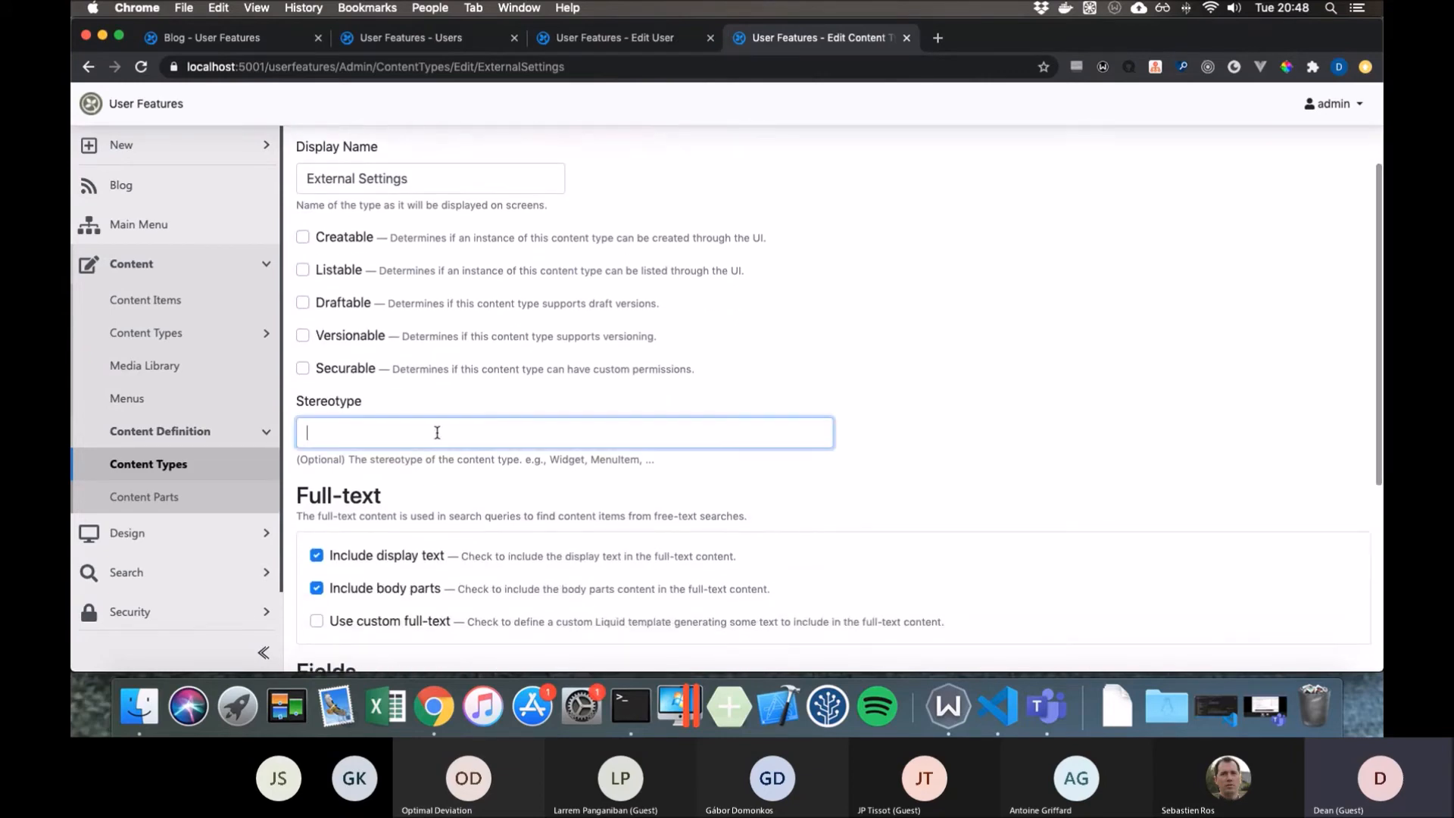
- Set the stereotype to CustomUserSettings, add the HtmlBody part and save the type
{"action": "type", "text": "CustomUserSet"}
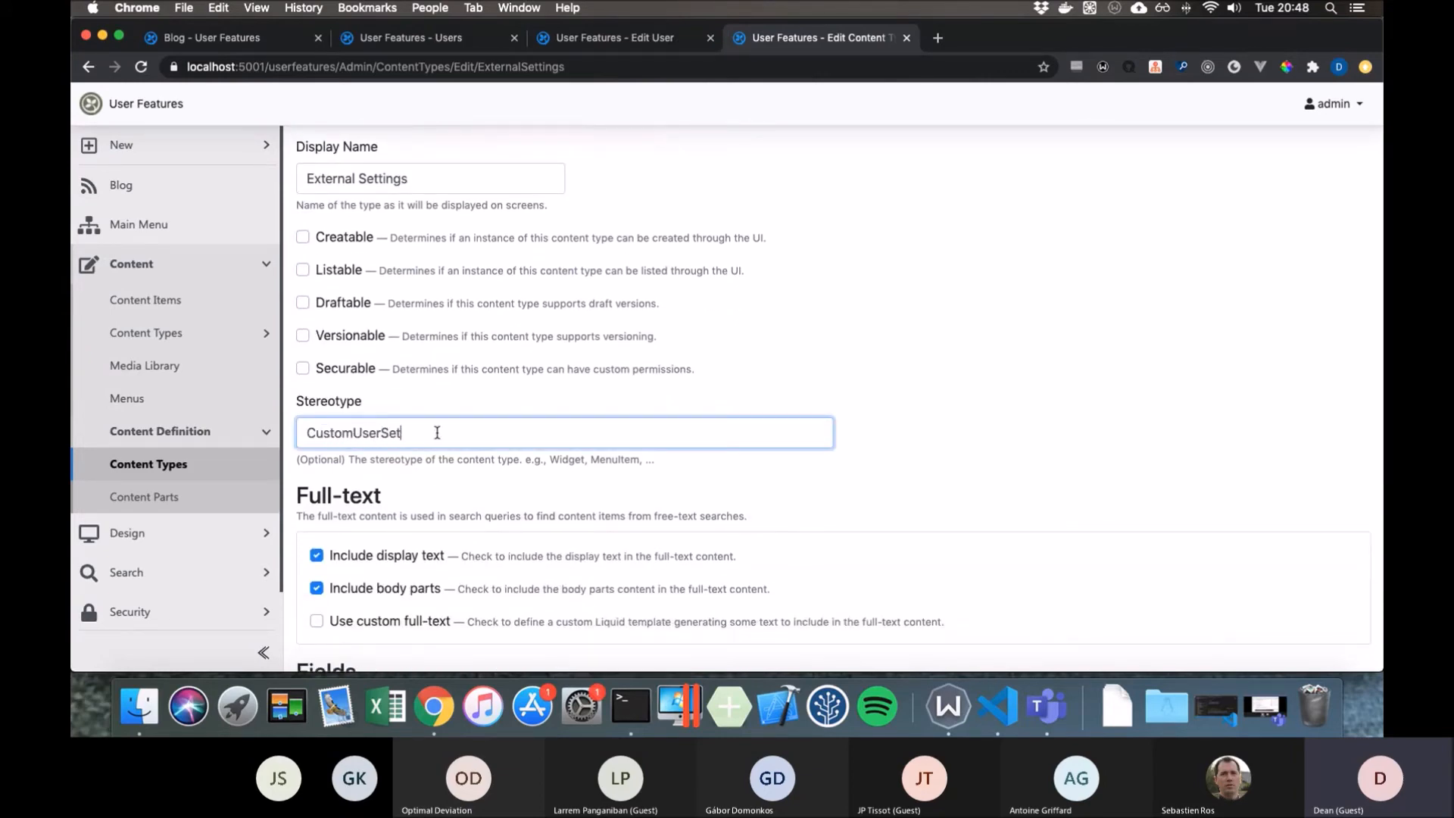
{"action": "scroll", "scroll_direction": "down", "scroll_amount": 3}
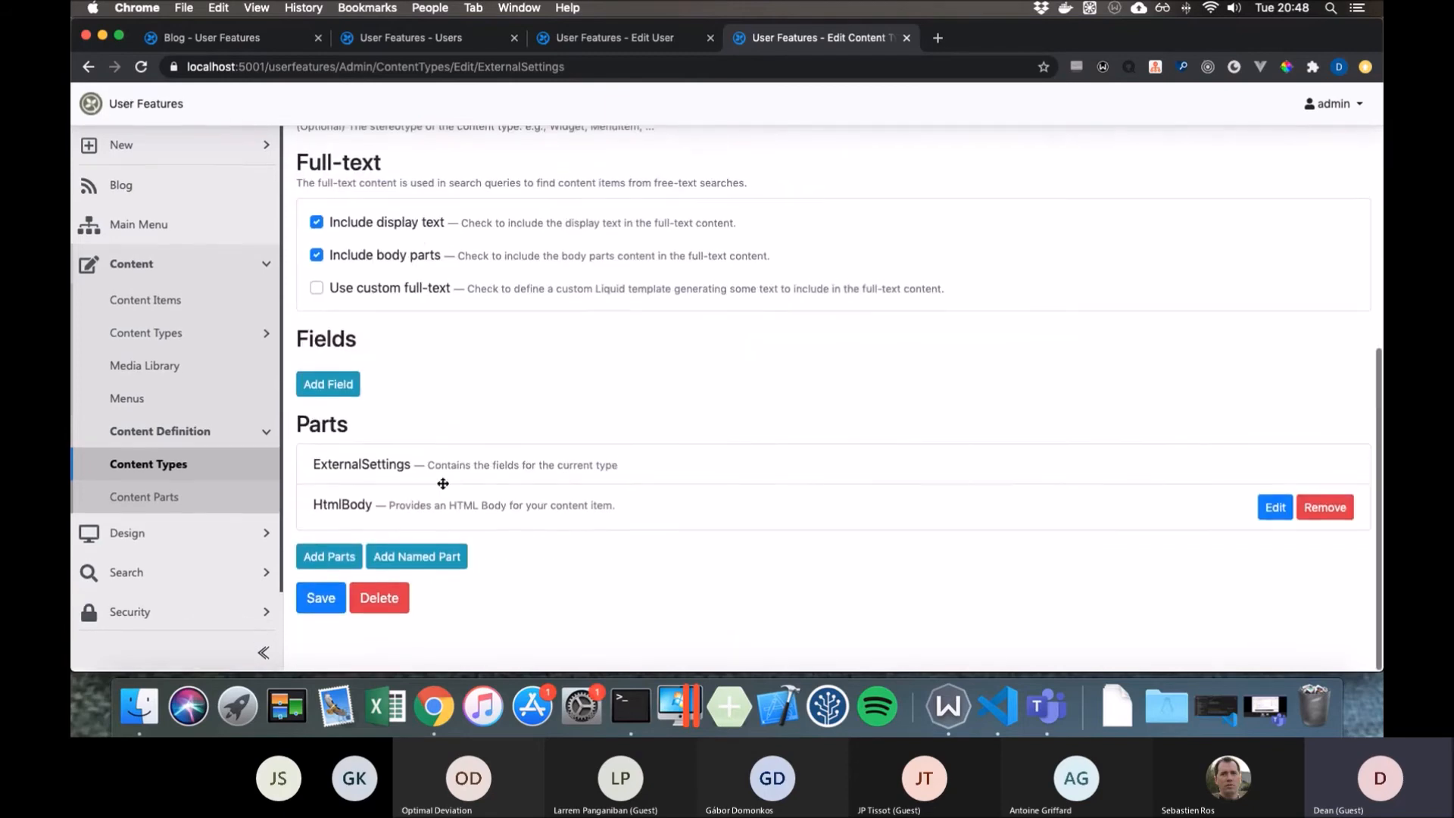
{"action": "left_click", "coordinate": [320, 597]}
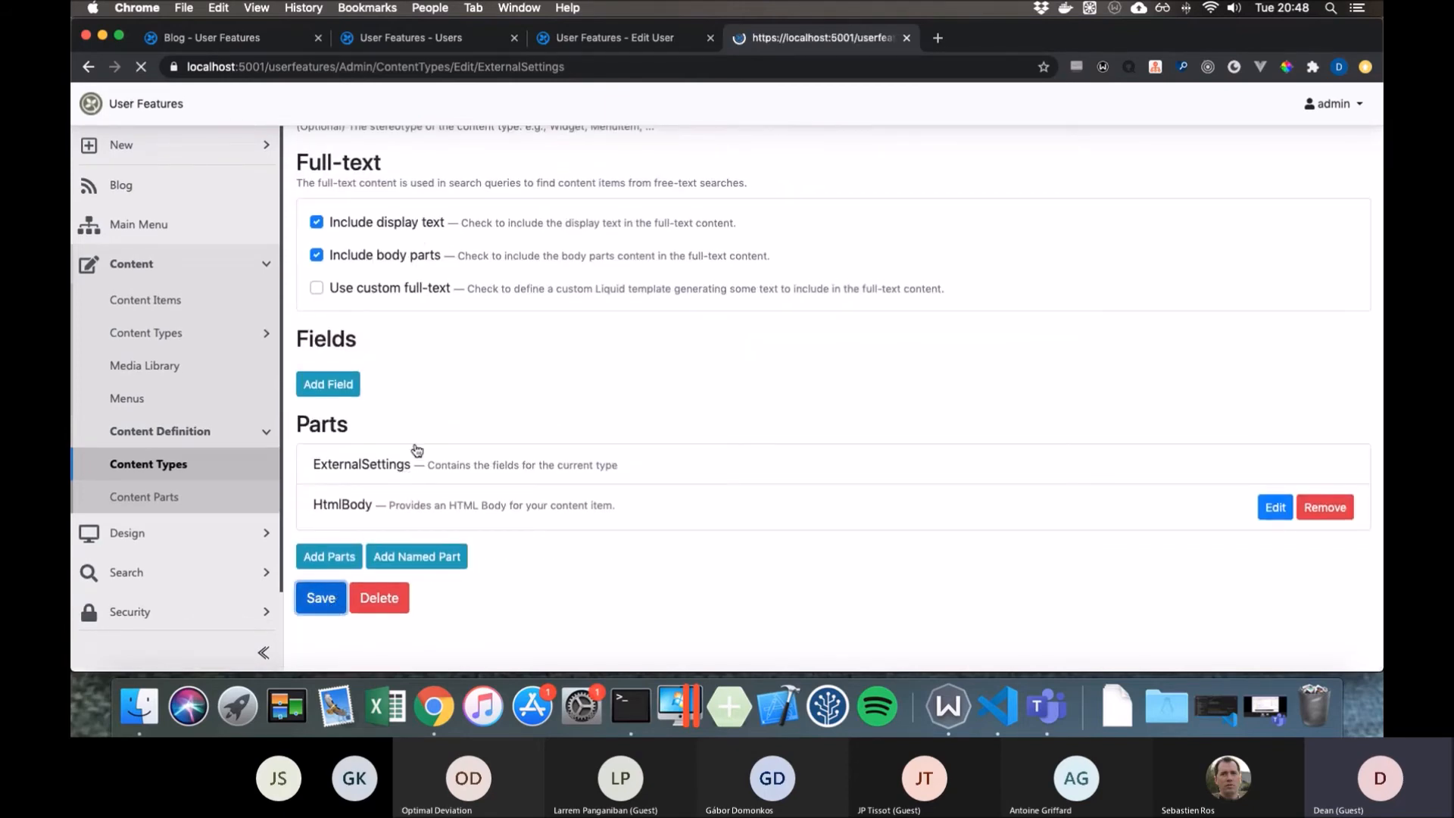
{"action": "left_click", "coordinate": [321, 597]}
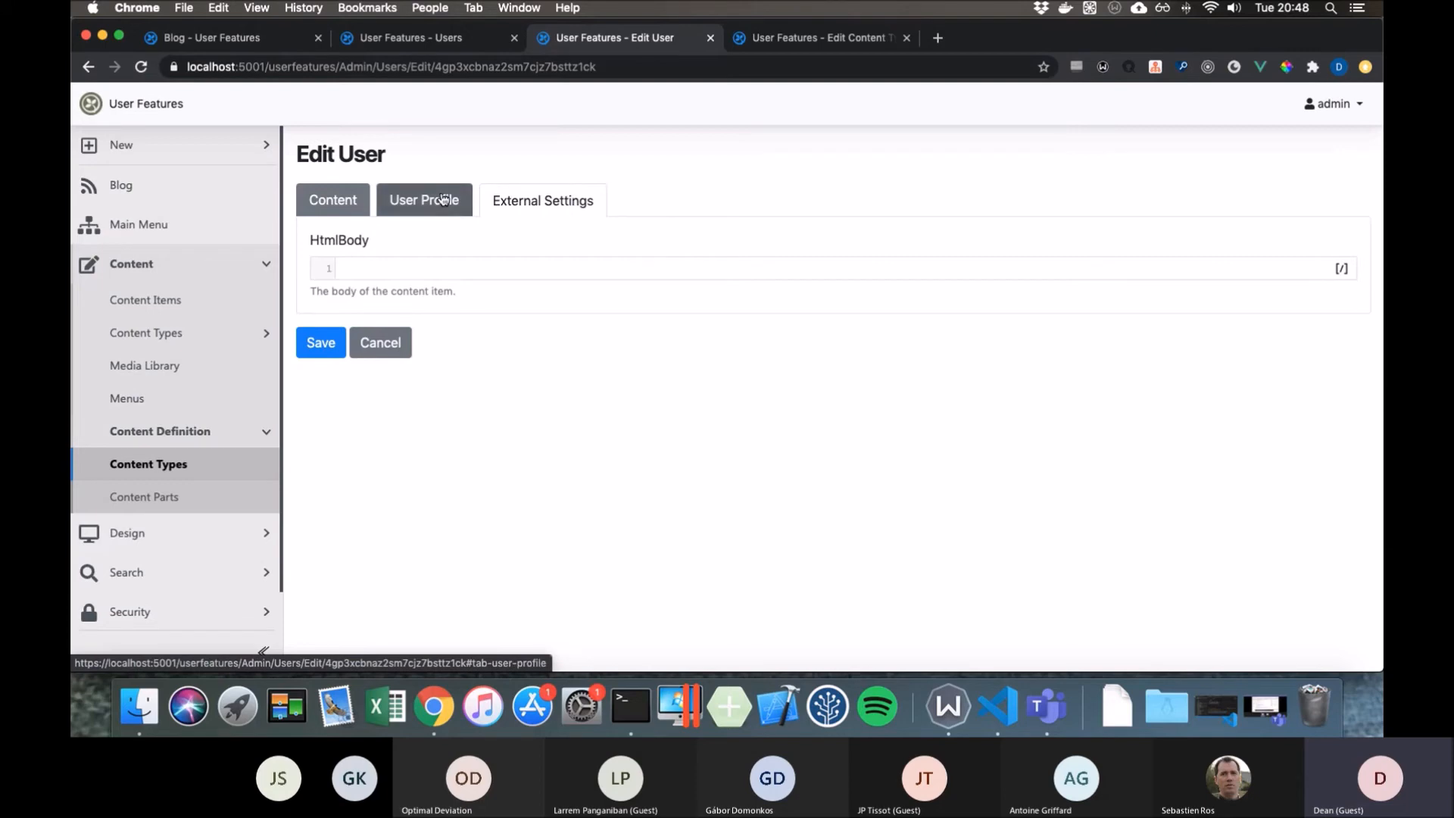
- Review the user's User Profile fields: BearPic image, empty Profile Page picker, first name Dean
{"action": "left_click", "coordinate": [424, 200]}
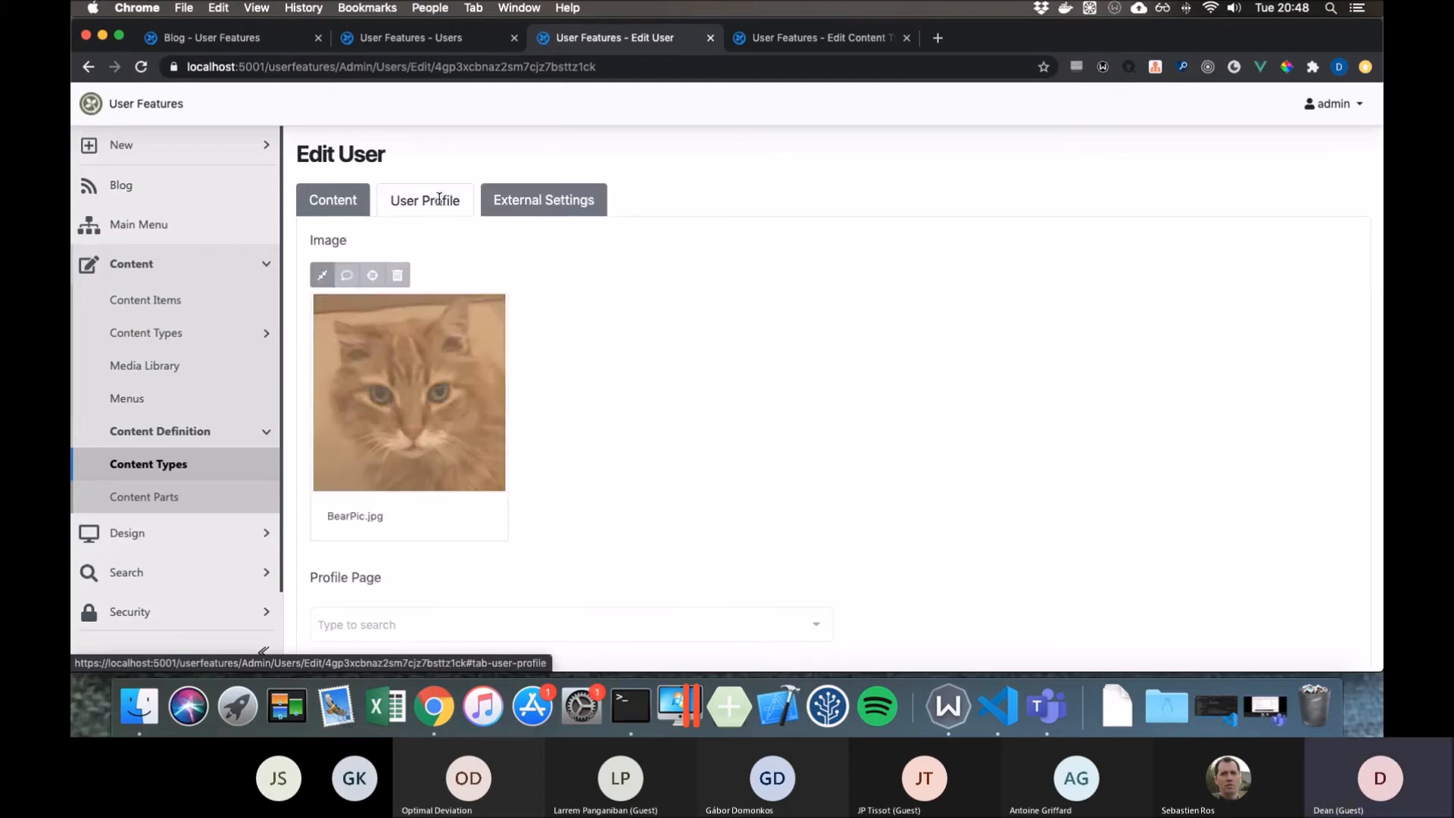
{"action": "scroll", "scroll_direction": "down", "scroll_amount": 3}
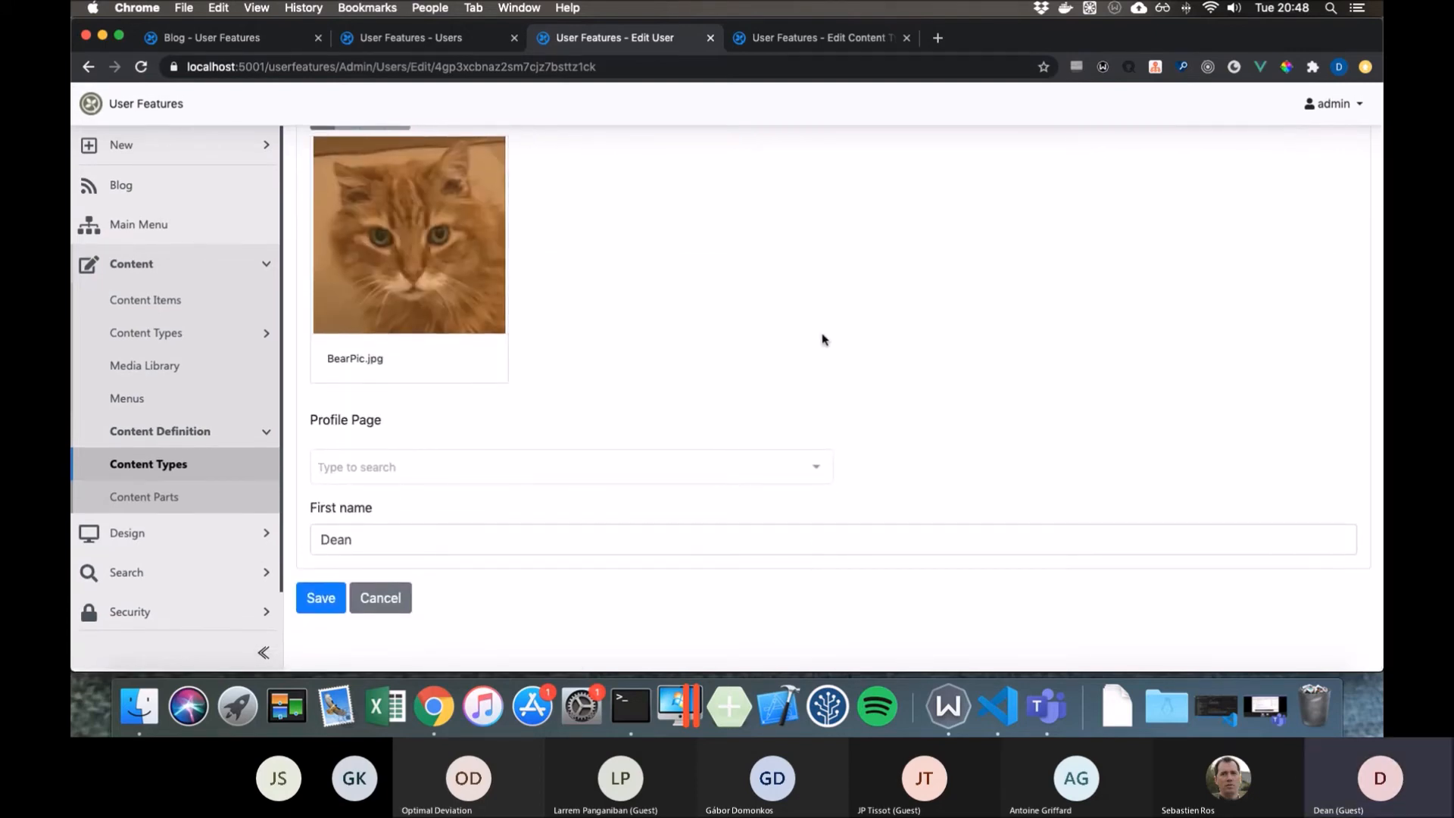
{"action": "left_click", "coordinate": [569, 466]}
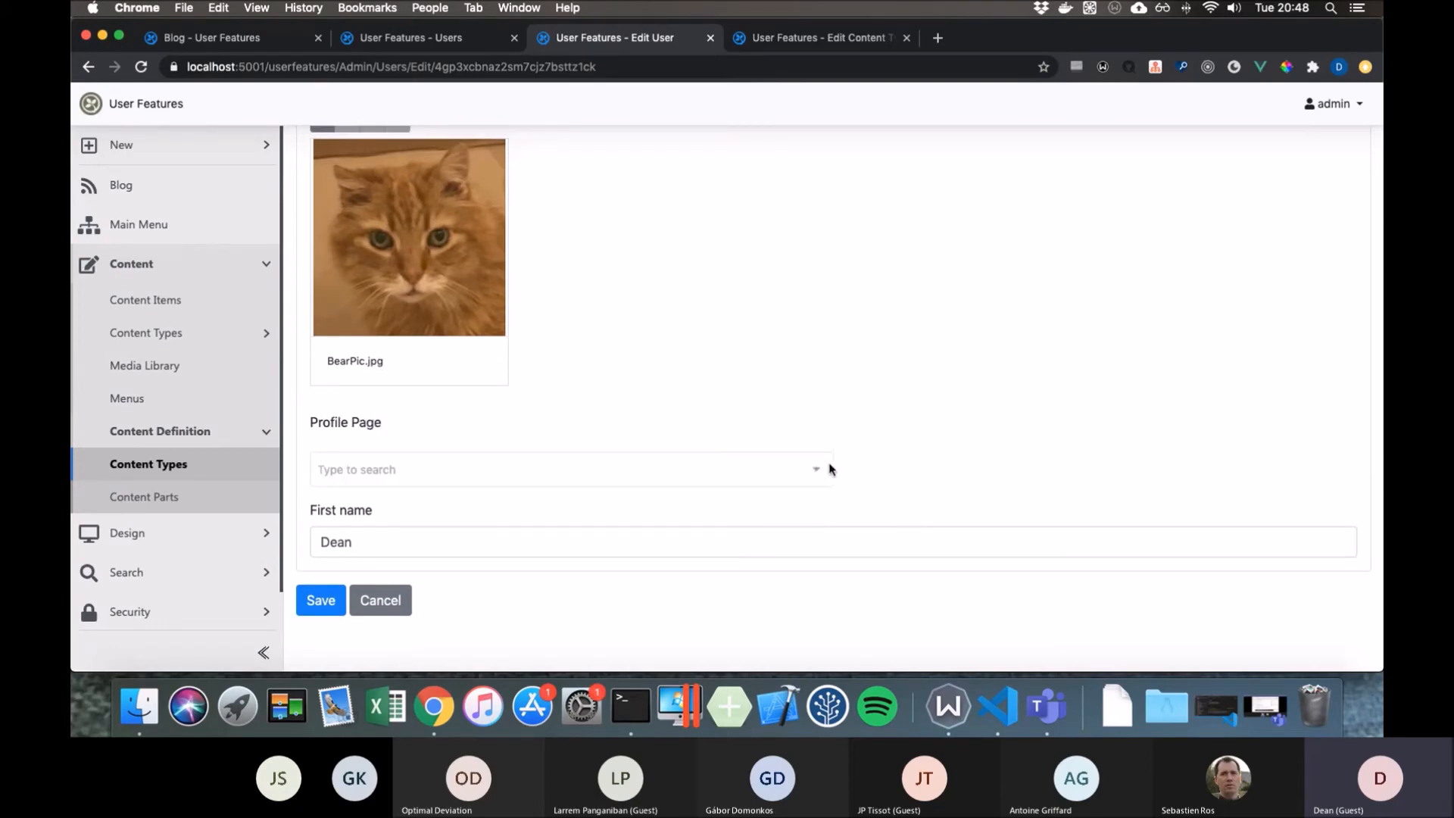
{"action": "mouse_move", "coordinate": [742, 463]}
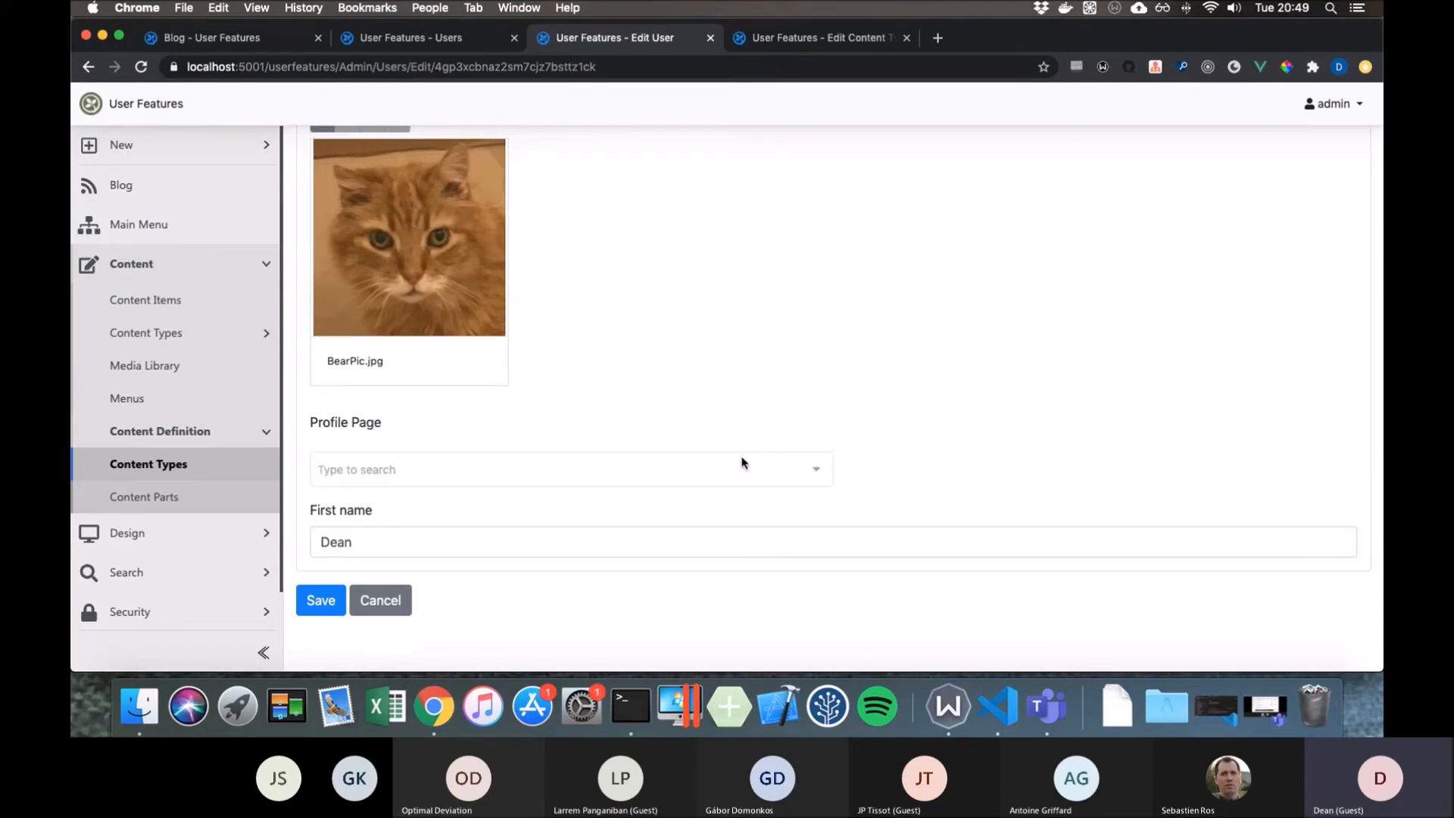
{"action": "mouse_move", "coordinate": [713, 432]}
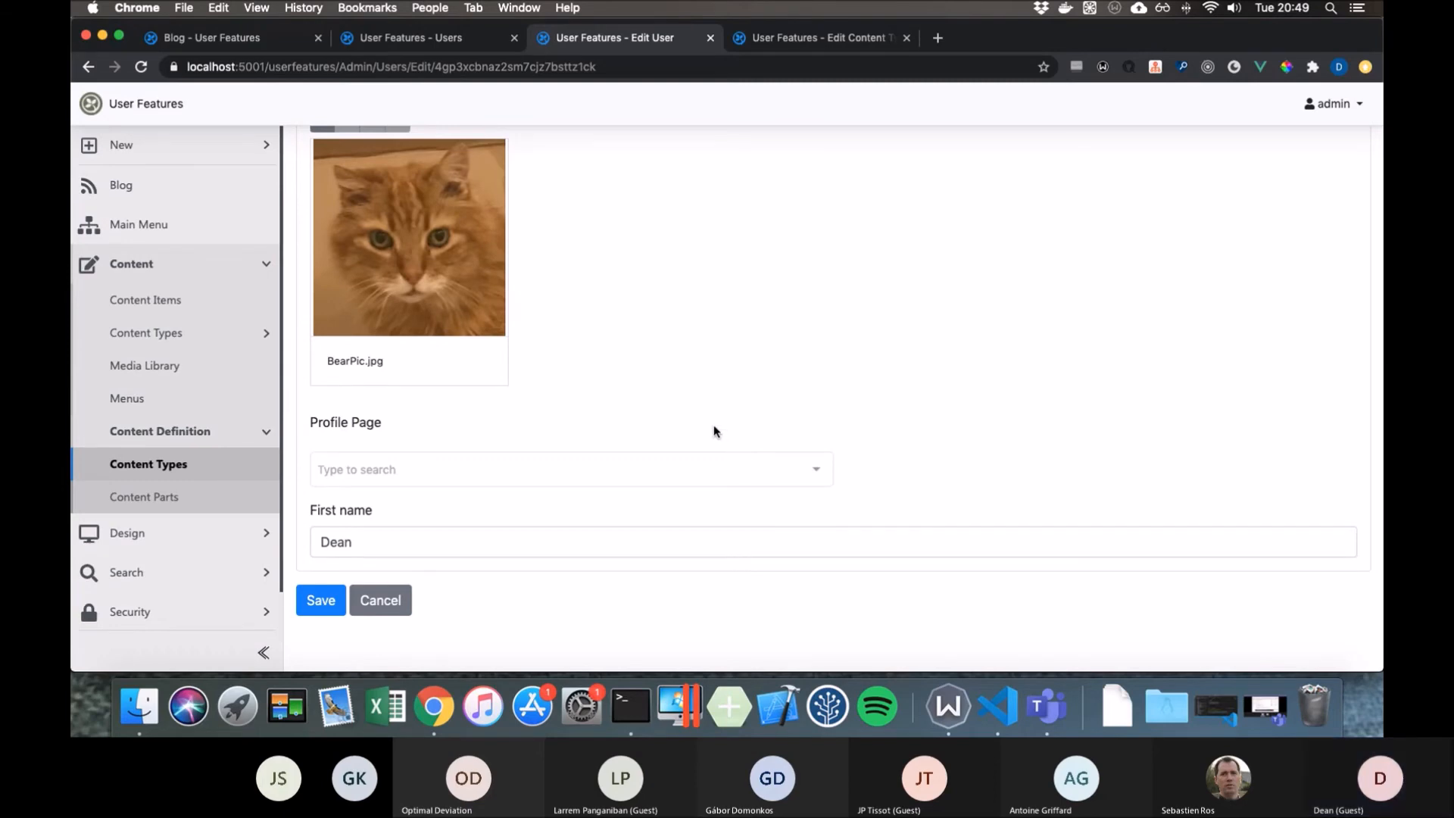
{"action": "mouse_move", "coordinate": [621, 440]}
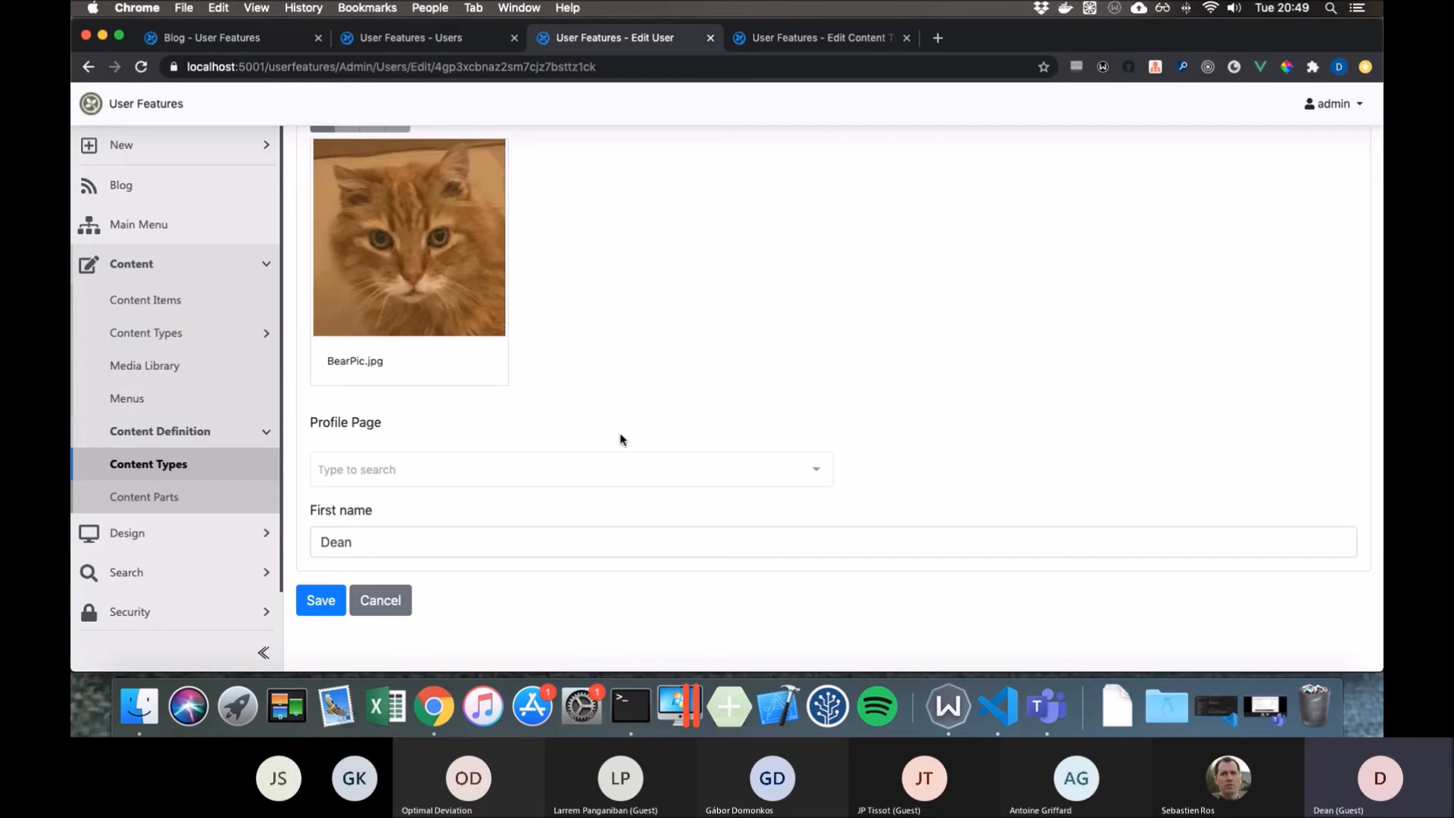
{"action": "mouse_move", "coordinate": [412, 470]}
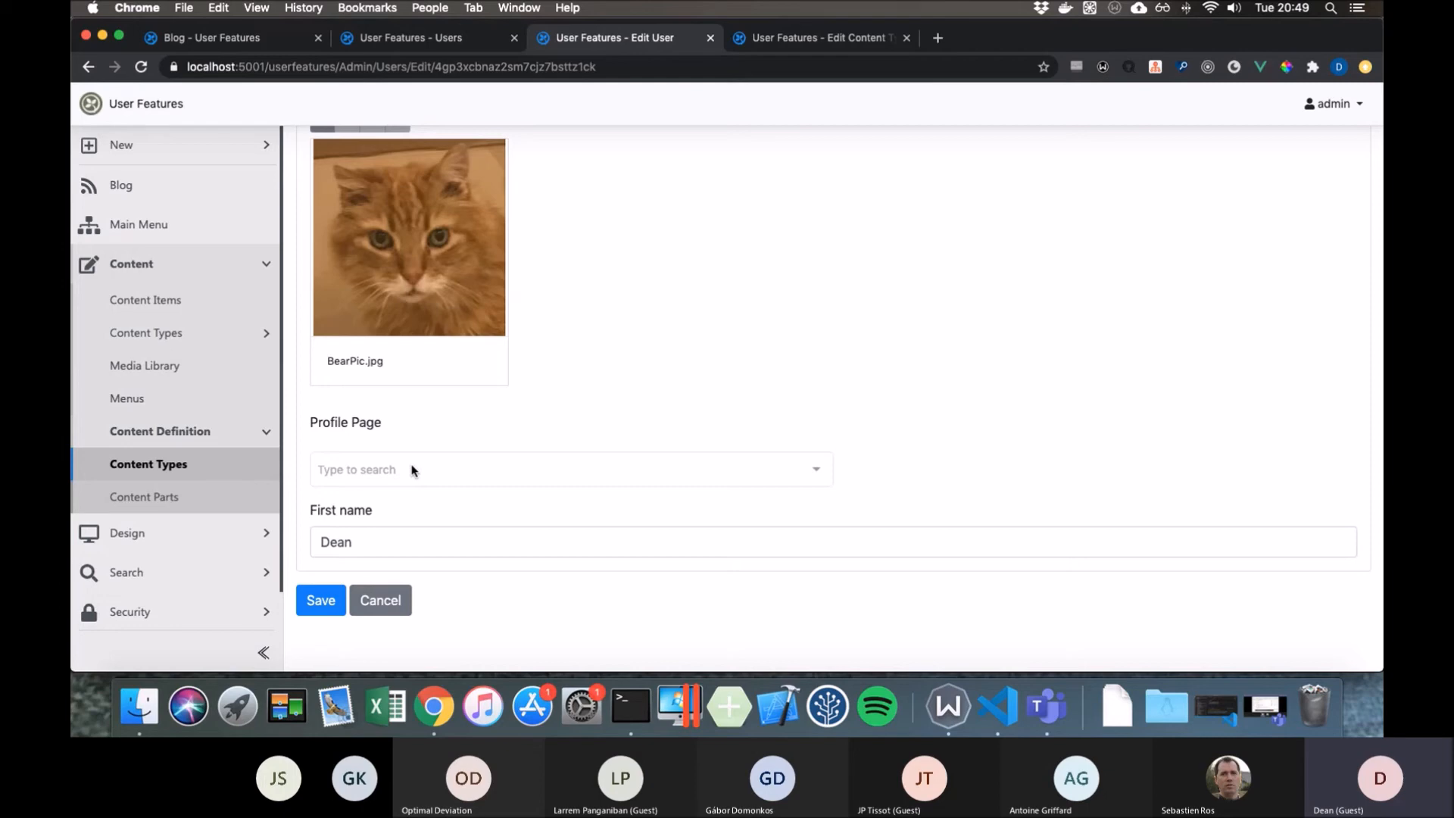
{"action": "mouse_move", "coordinate": [555, 379]}
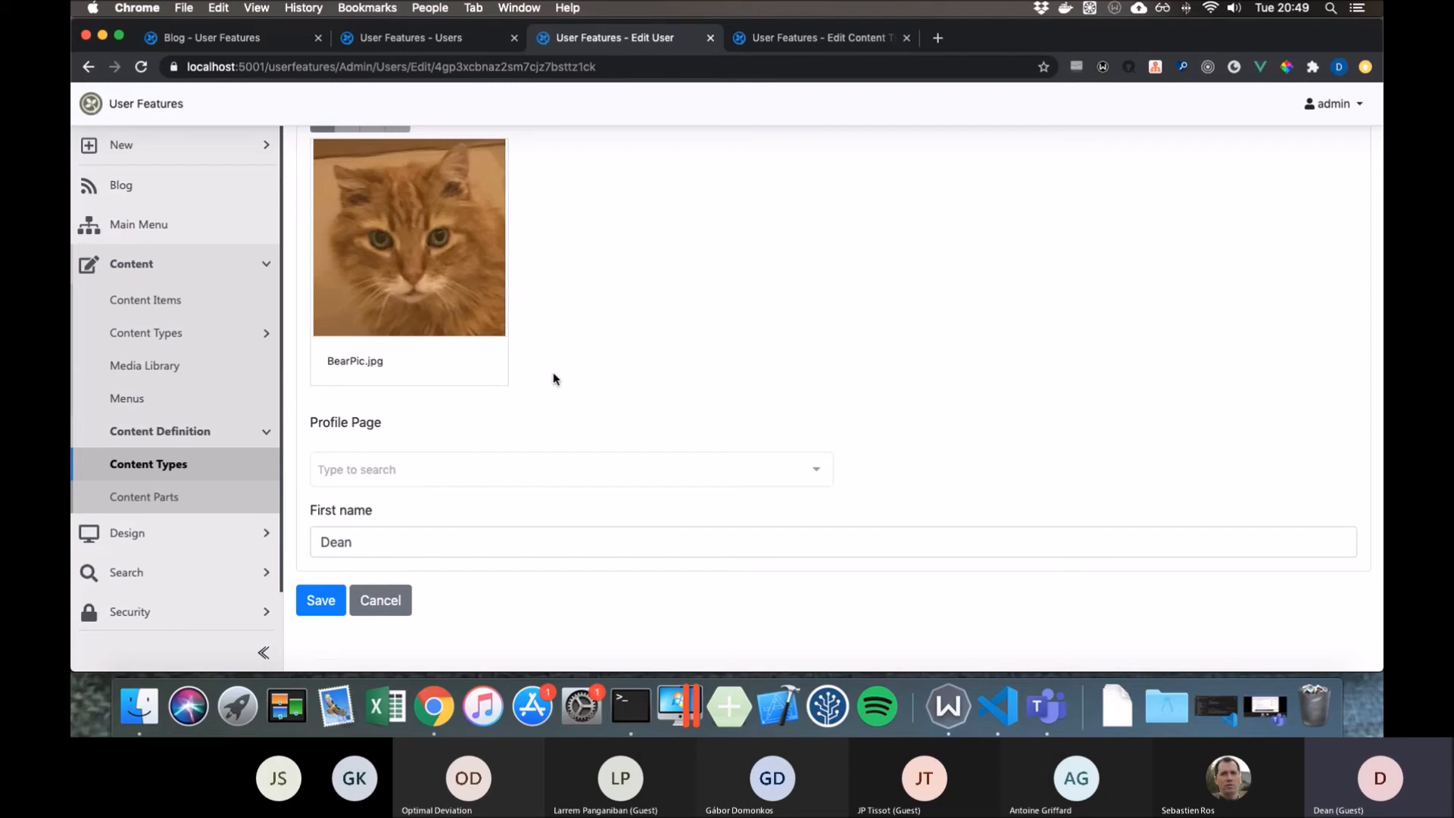
{"action": "mouse_move", "coordinate": [559, 378]}
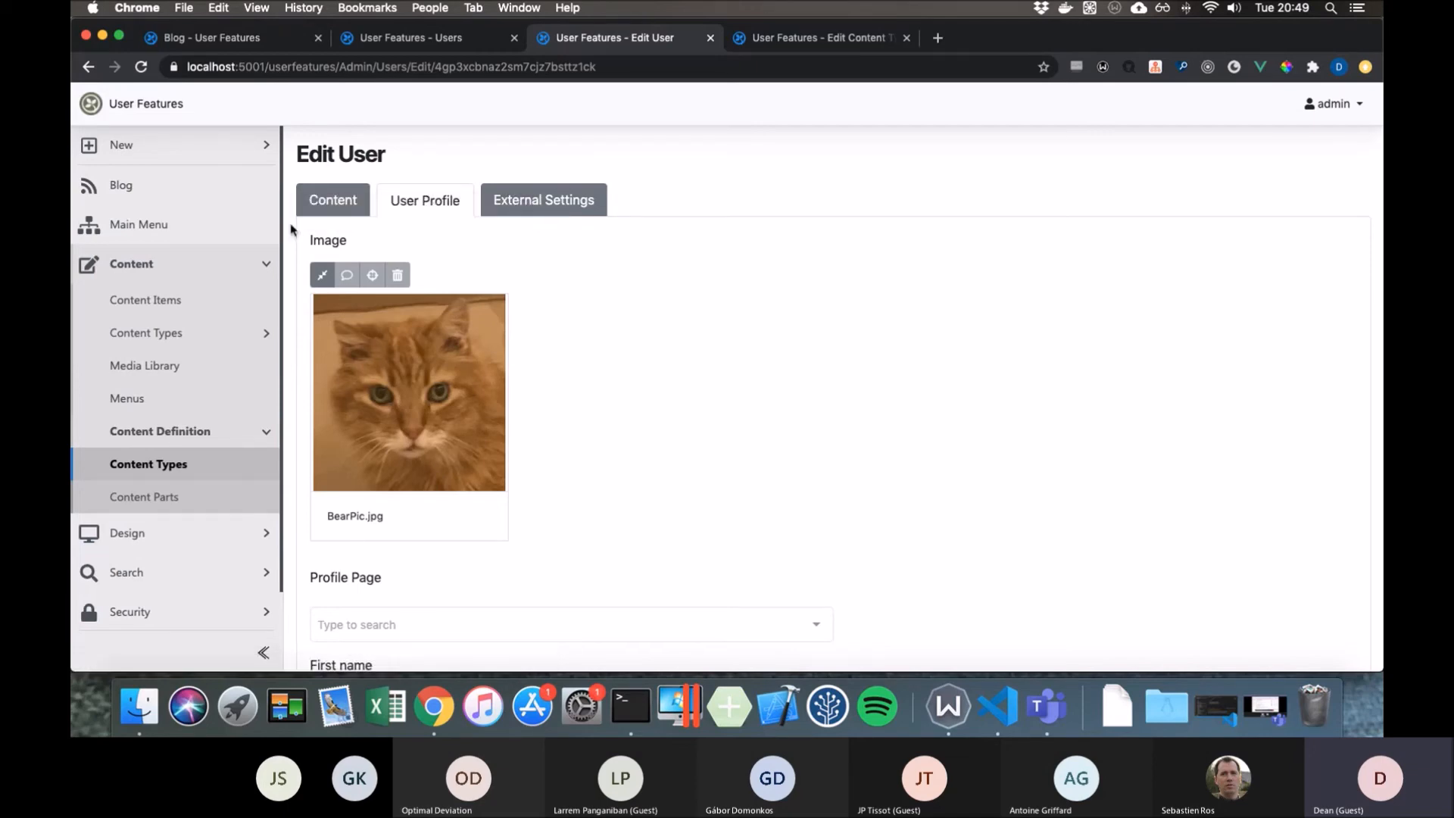
{"action": "mouse_move", "coordinate": [655, 267]}
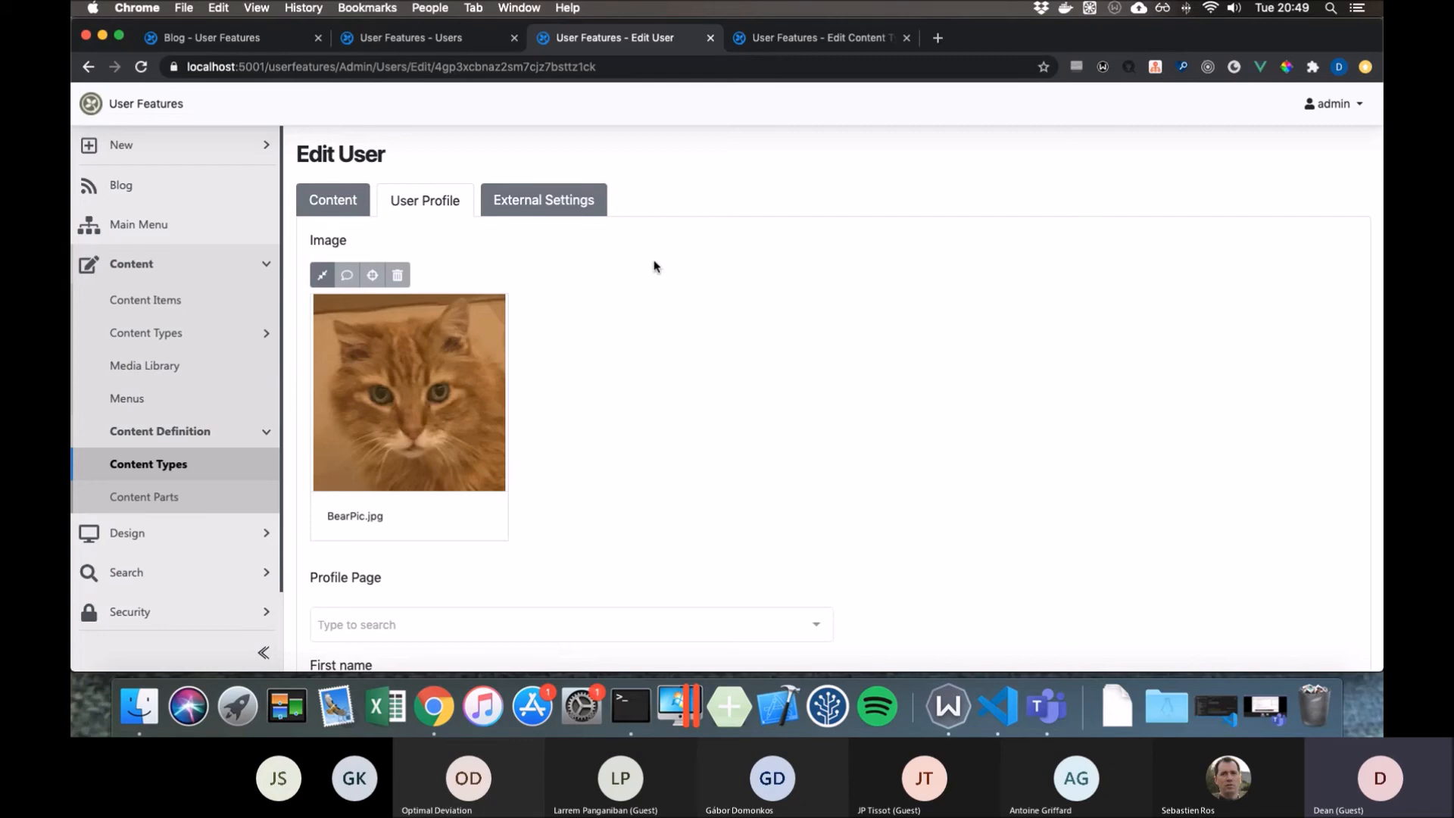
{"action": "mouse_move", "coordinate": [997, 708]}
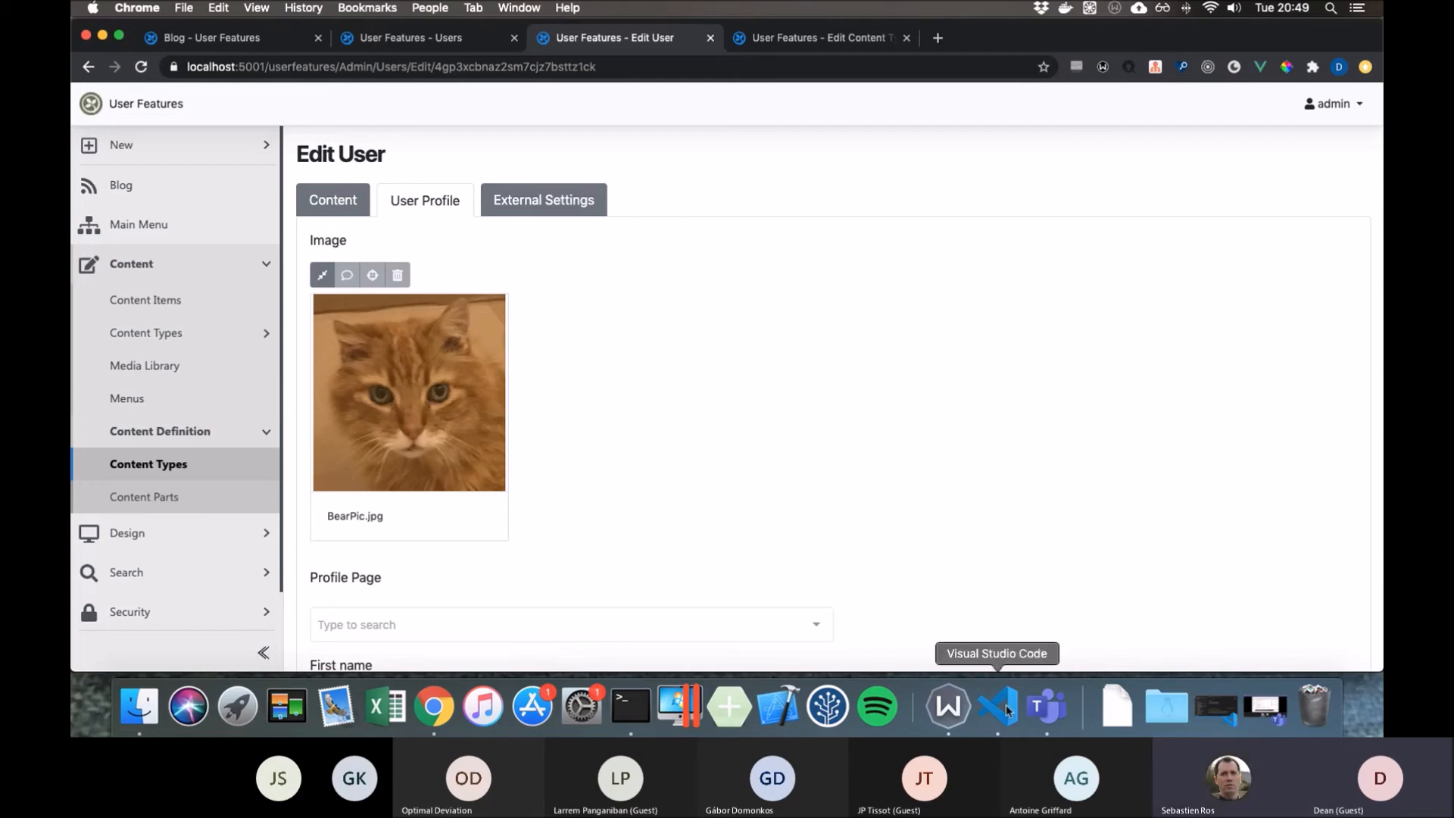
{"action": "mouse_move", "coordinate": [972, 548]}
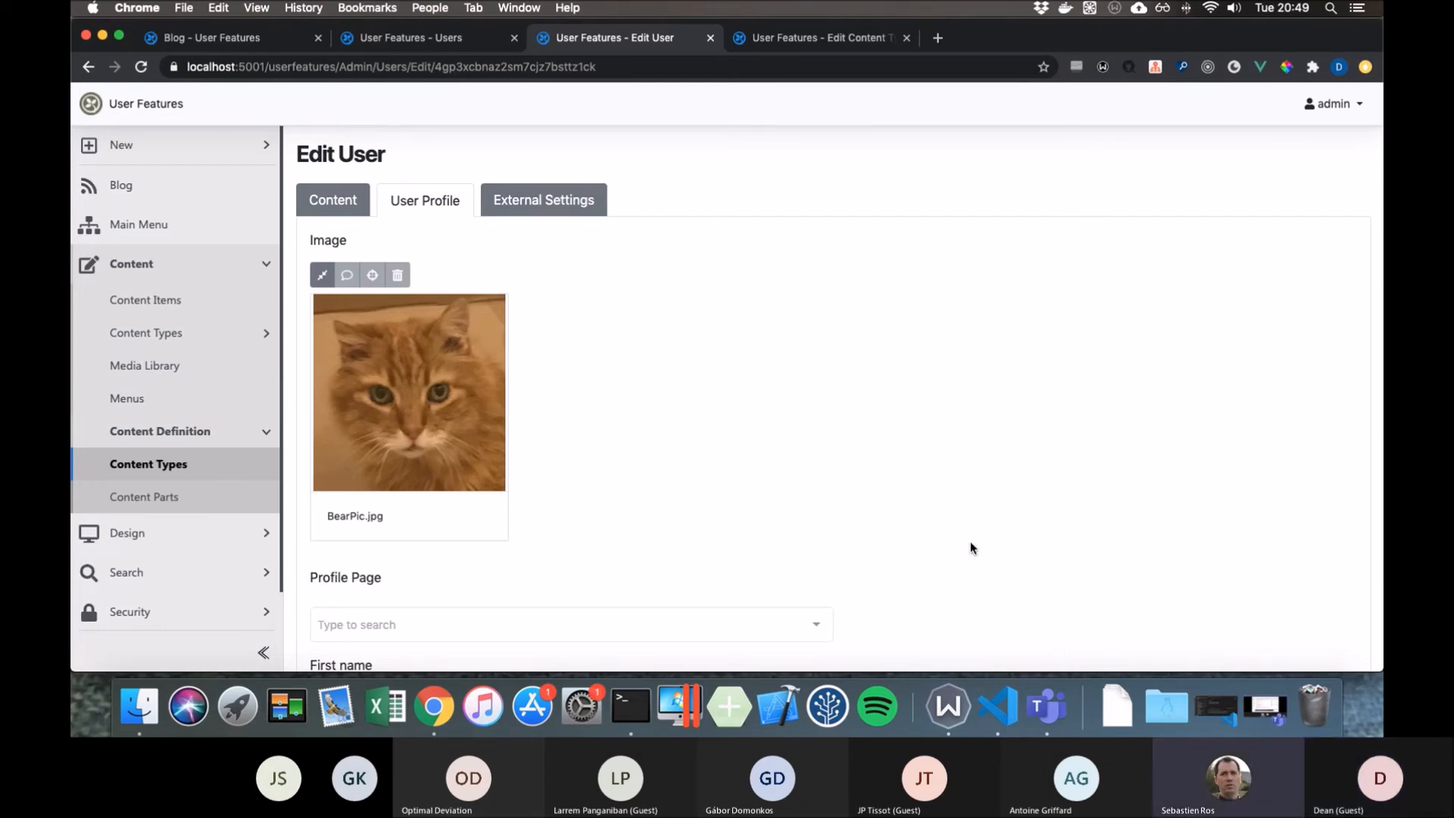
{"action": "mouse_move", "coordinate": [965, 536]}
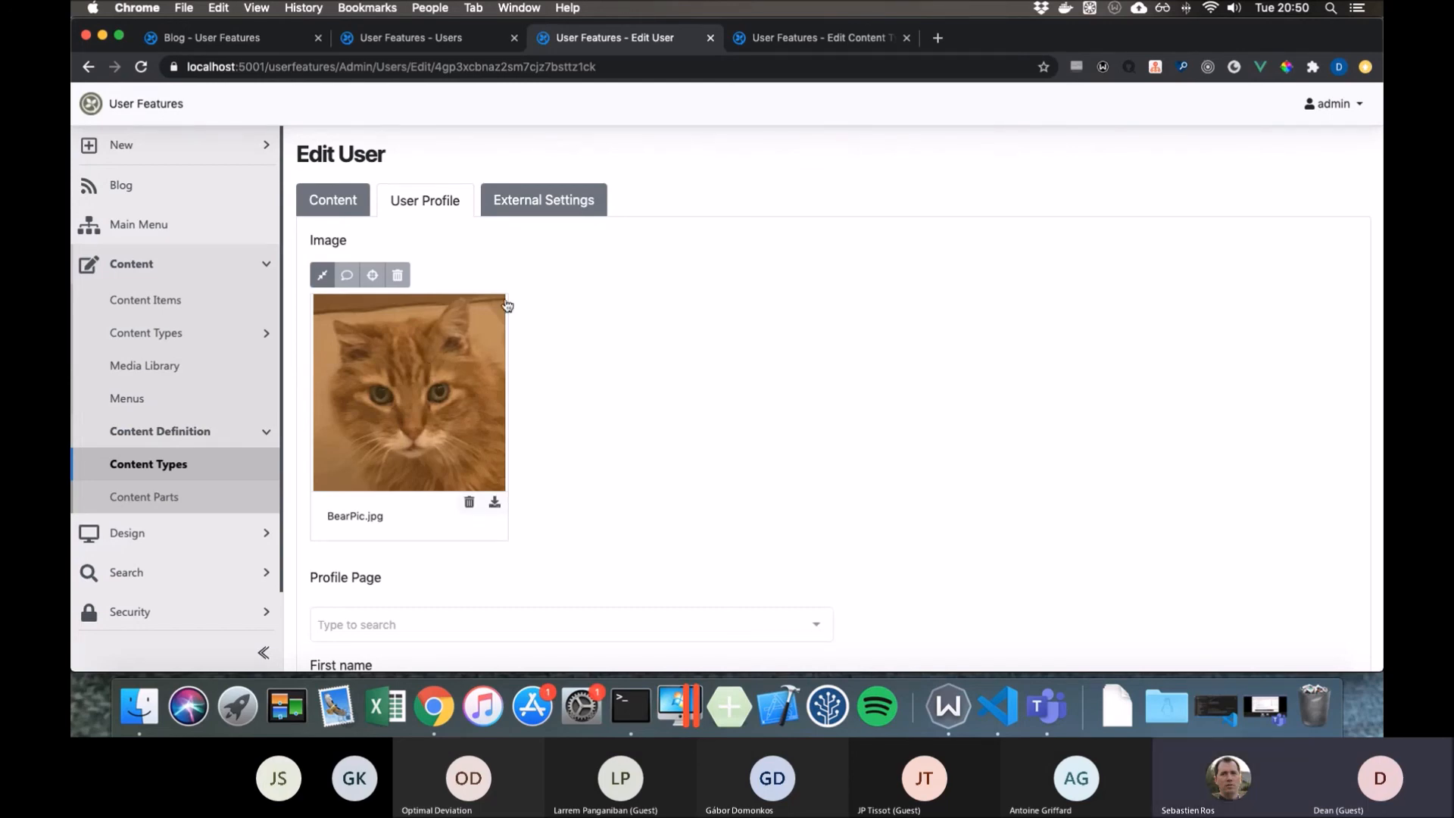
{"action": "mouse_move", "coordinate": [544, 300]}
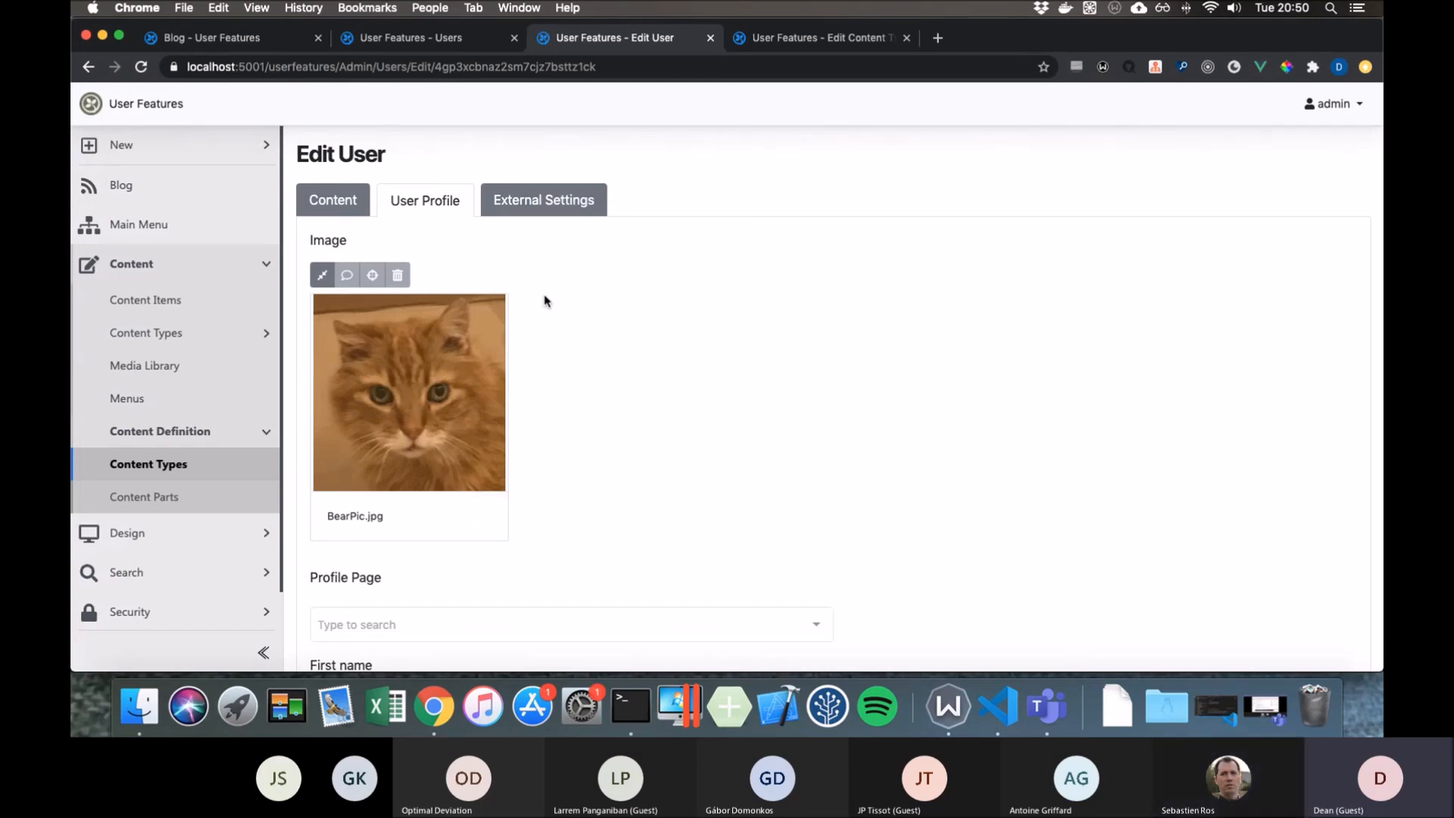